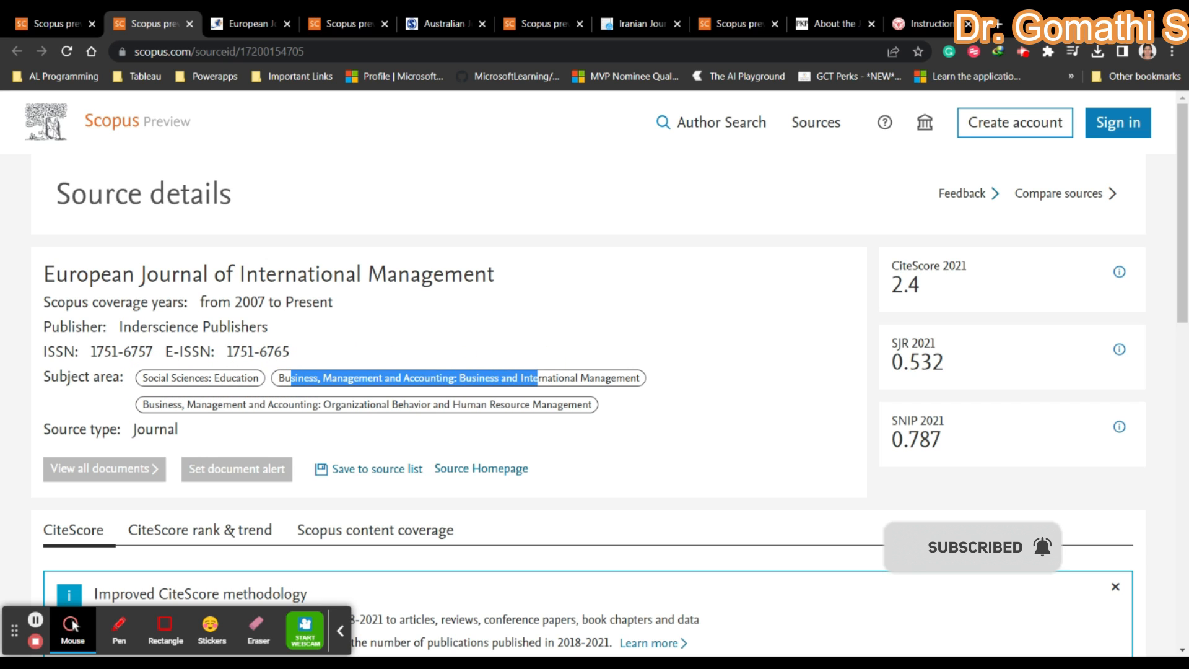
Highlight the journal's subject area and its coverage running to Present on Scopus.
triple_click(267, 274)
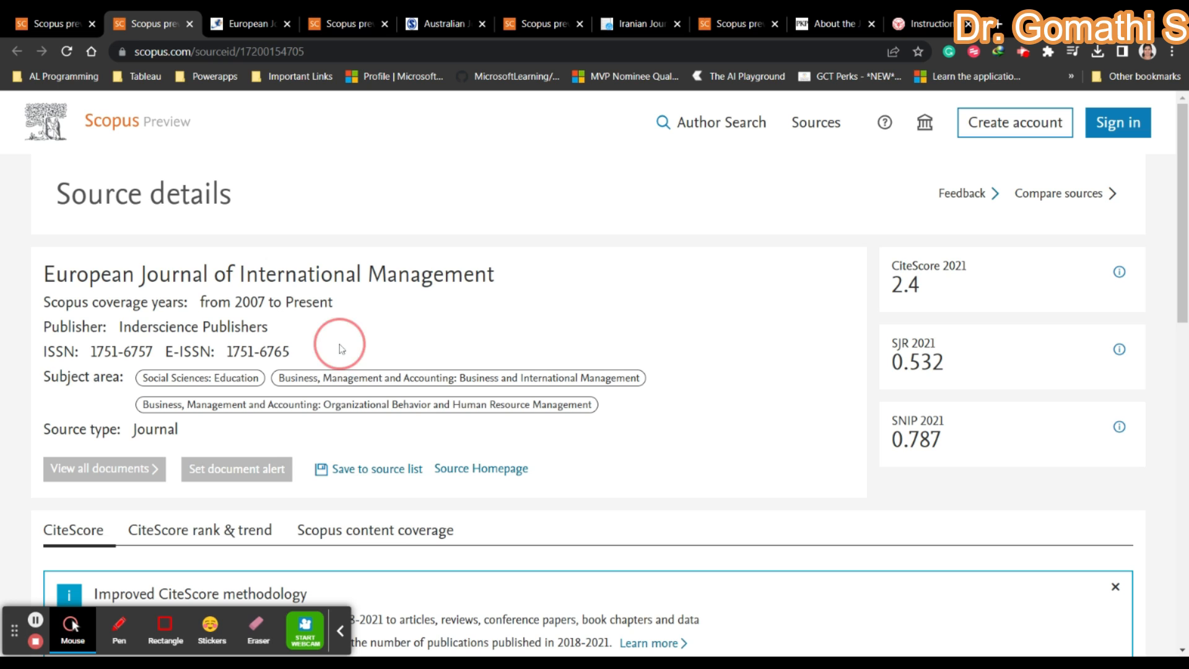
double_click(307, 302)
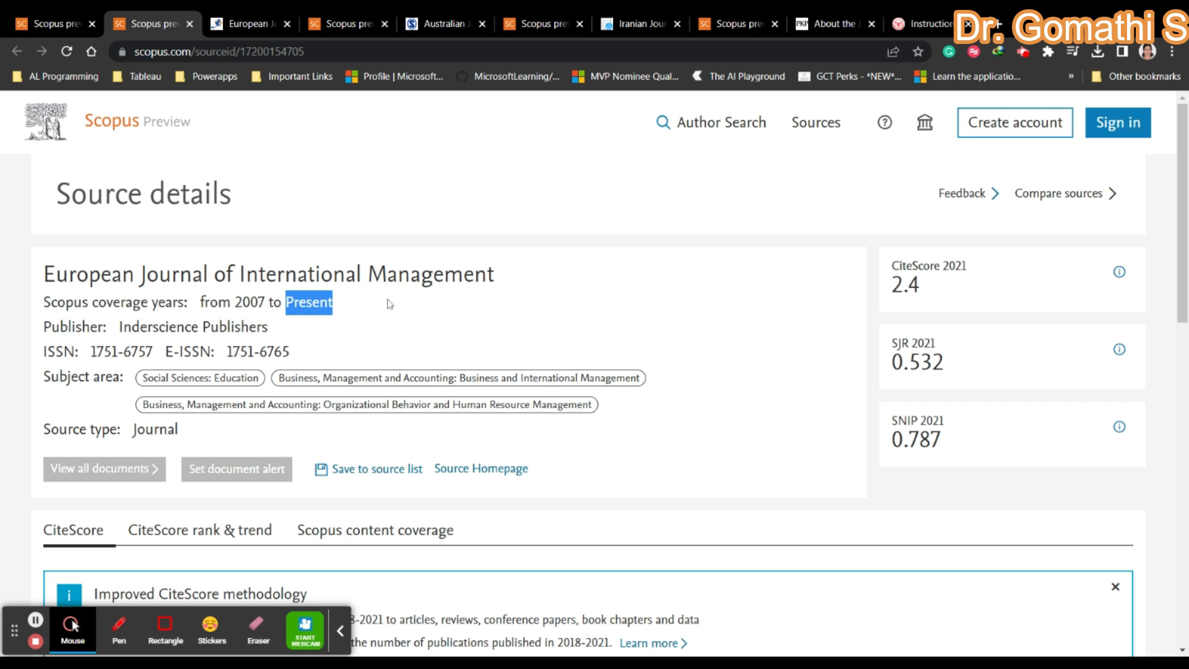
mouse_move(388, 303)
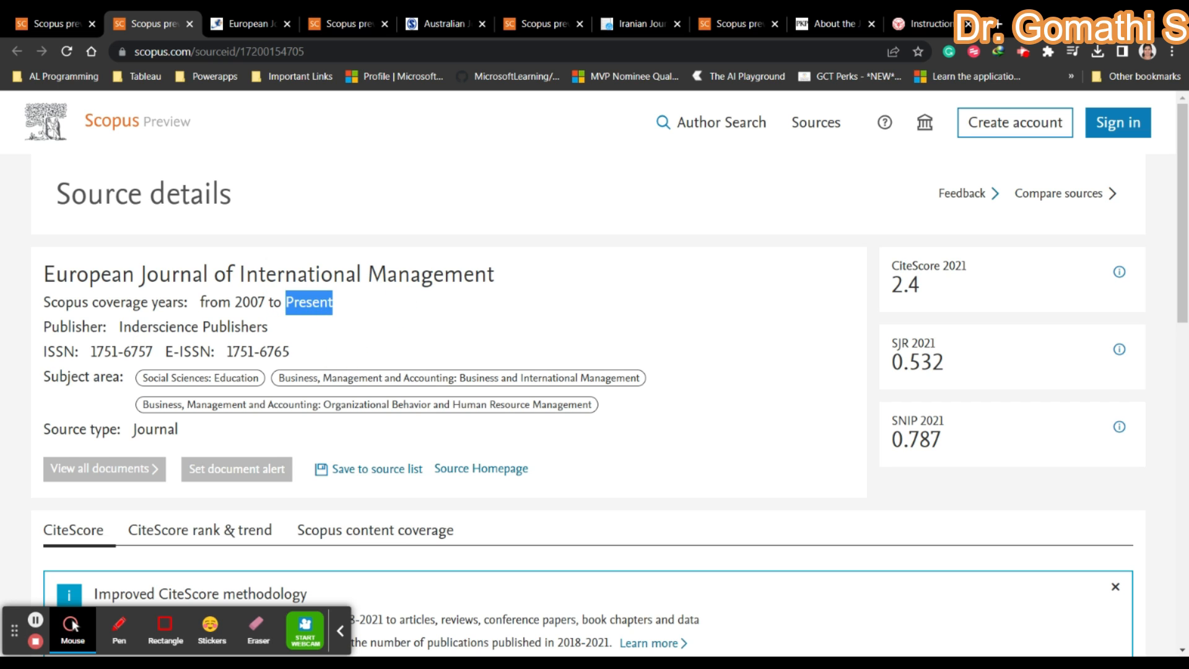
double_click(192, 327)
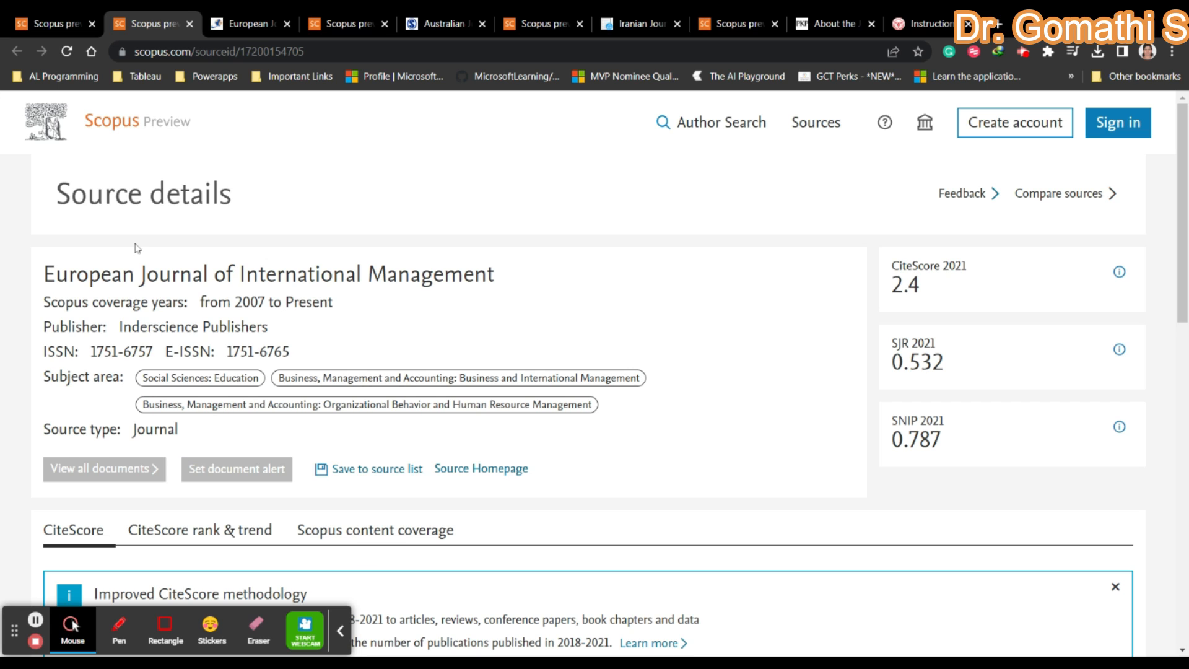
left_click(459, 329)
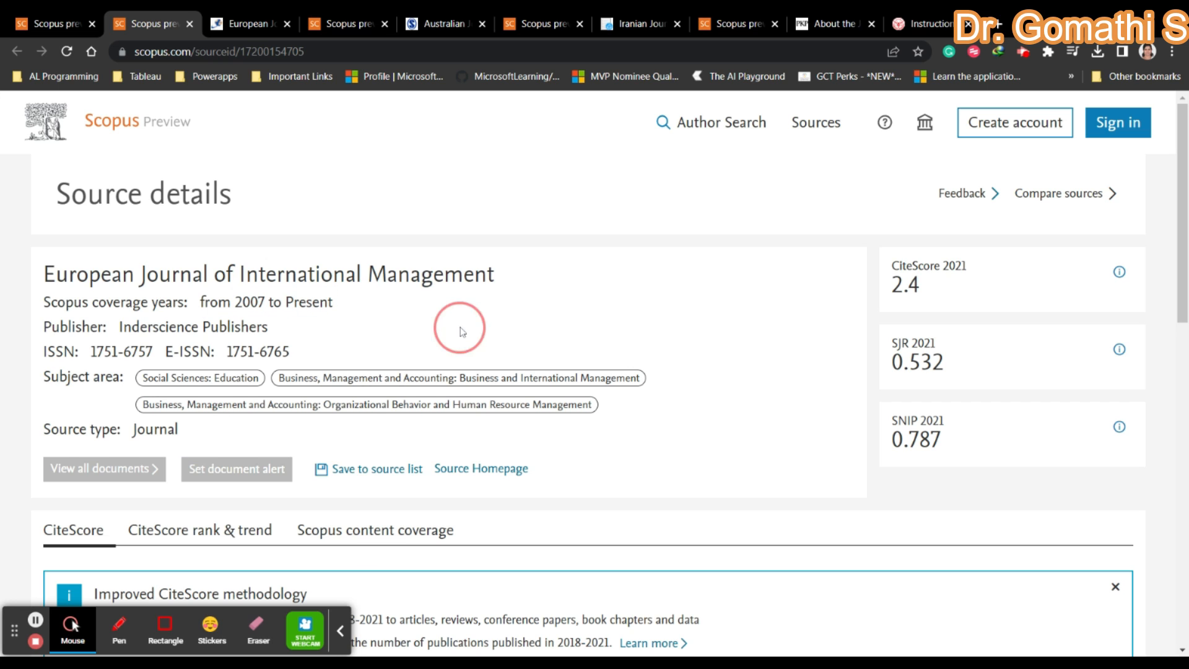
mouse_move(447, 395)
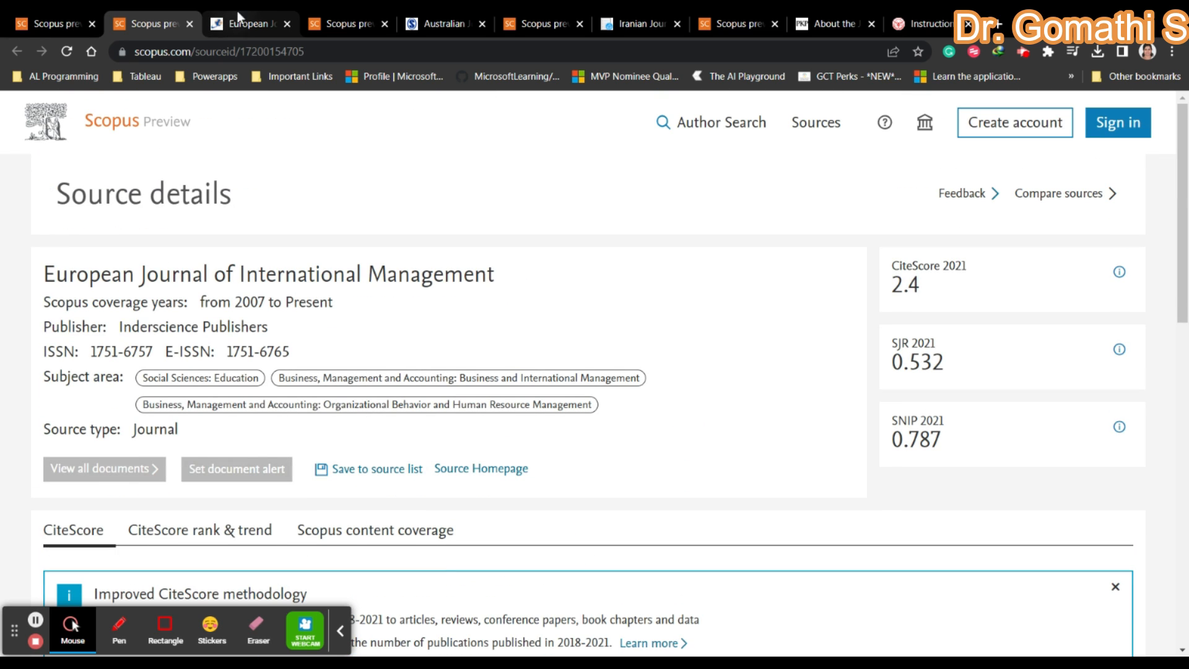
Review the European Journal of International Management homepage, noting its 12 issues per year.
left_click(480, 469)
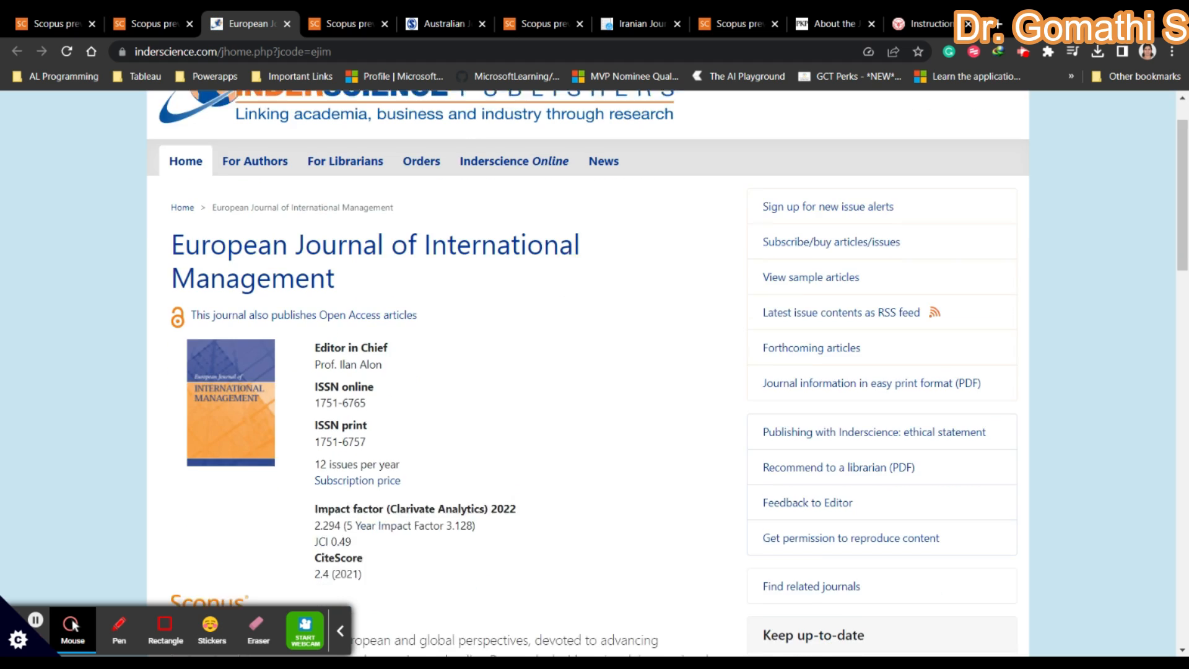
scroll("down", 3)
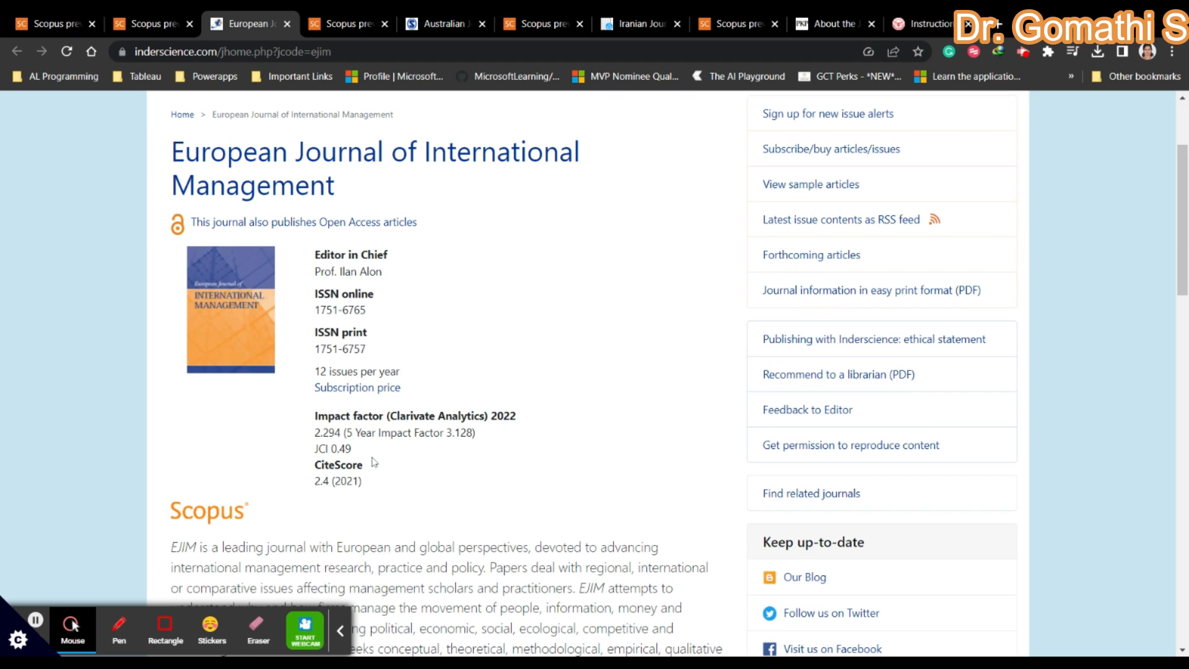
mouse_move(314, 389)
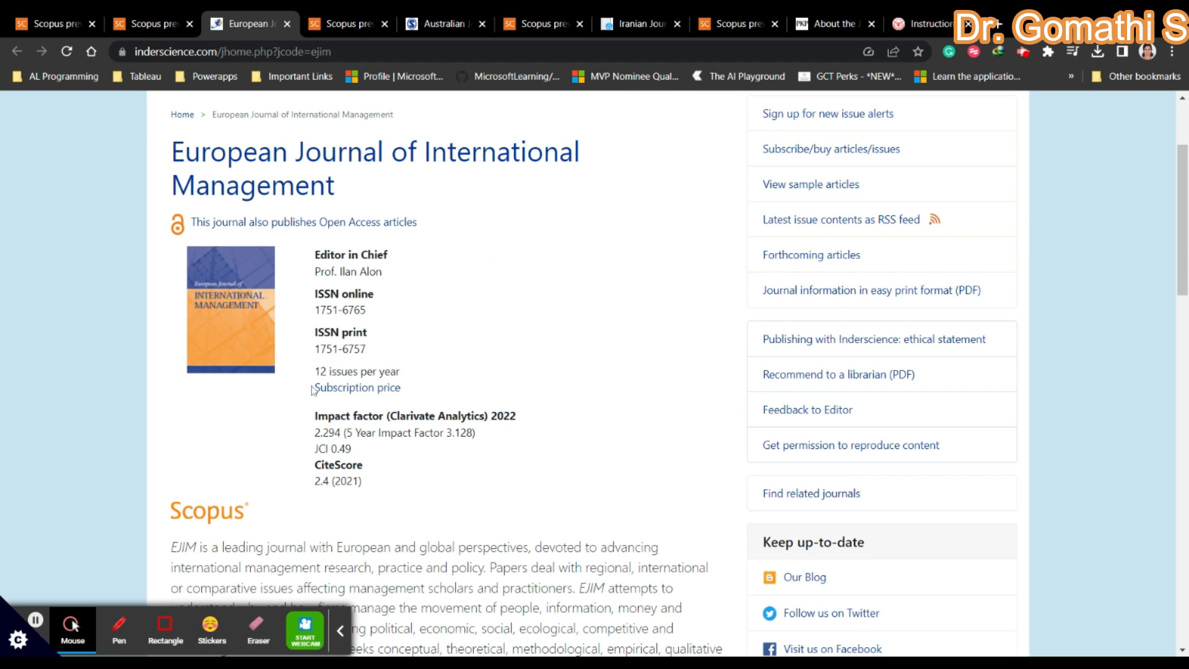
double_click(357, 371)
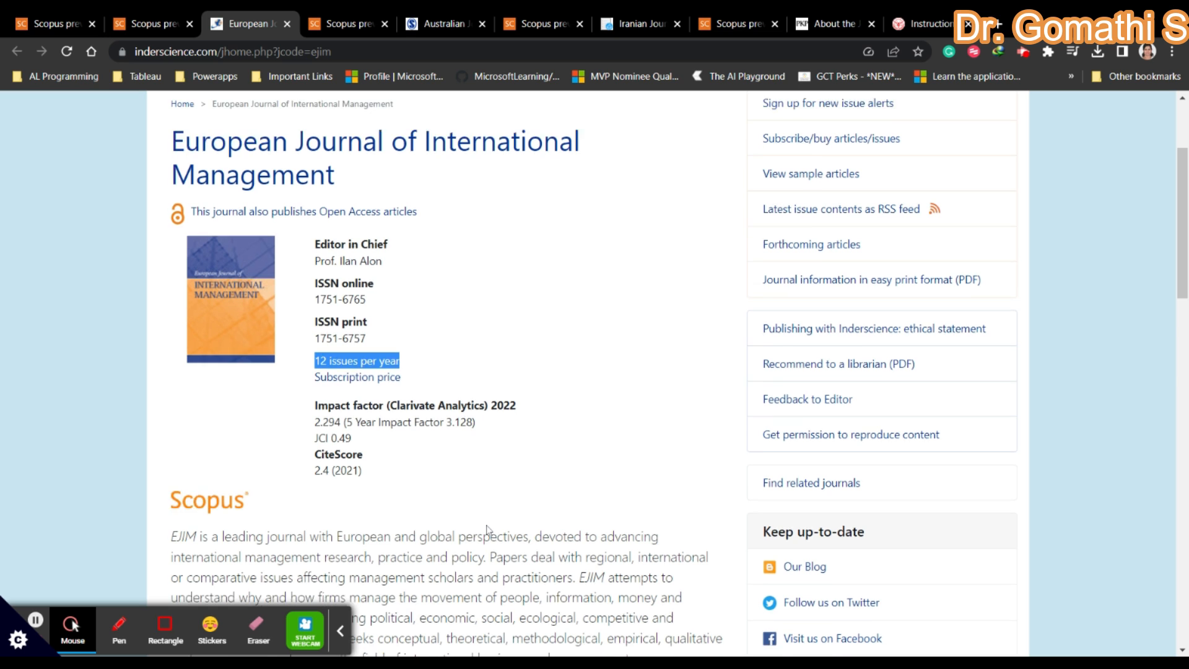
scroll("down", 3)
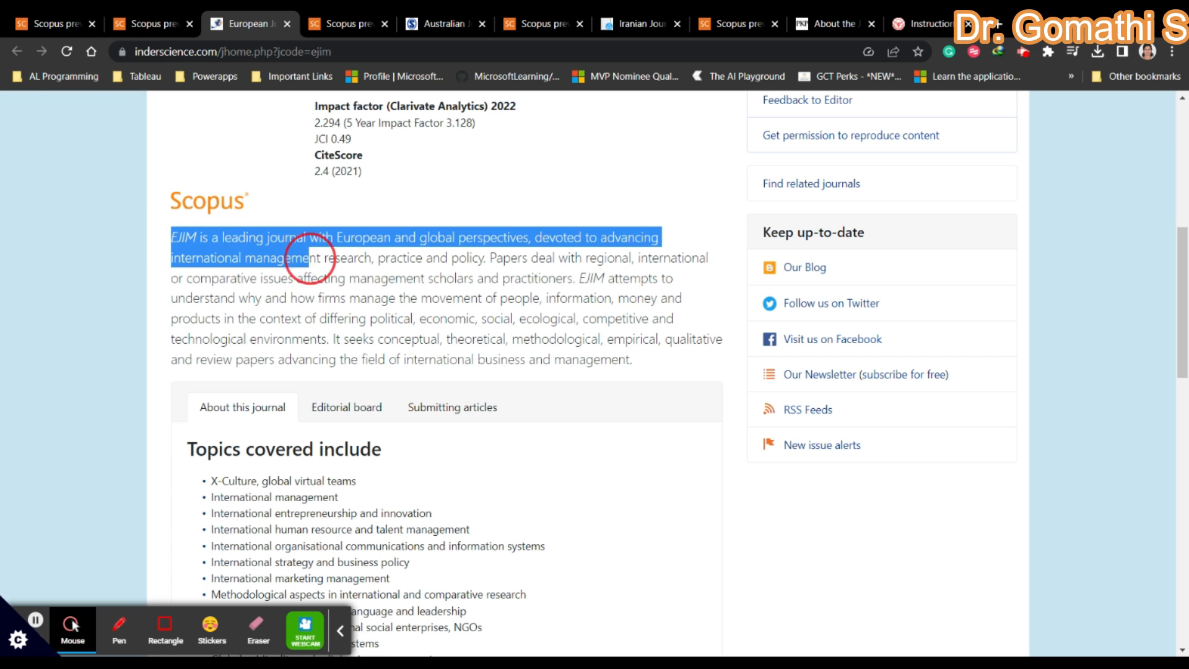
Read through the journal's submitting-articles essentials, then return to the top of the page.
scroll("down", 3)
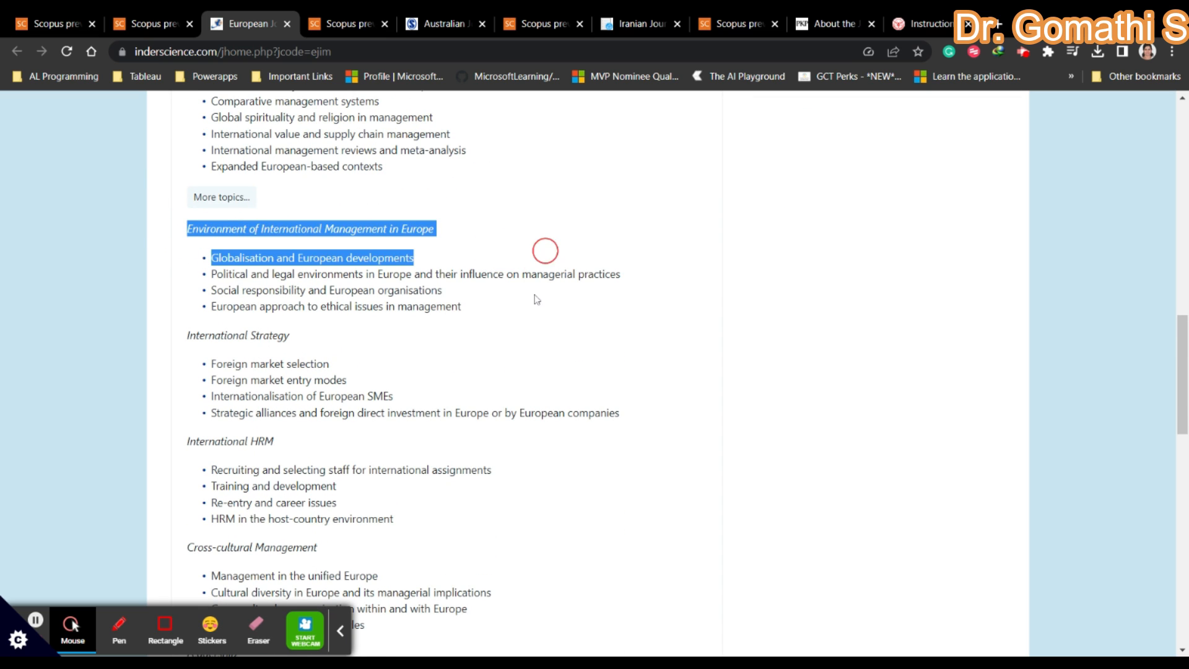
scroll("down", 3)
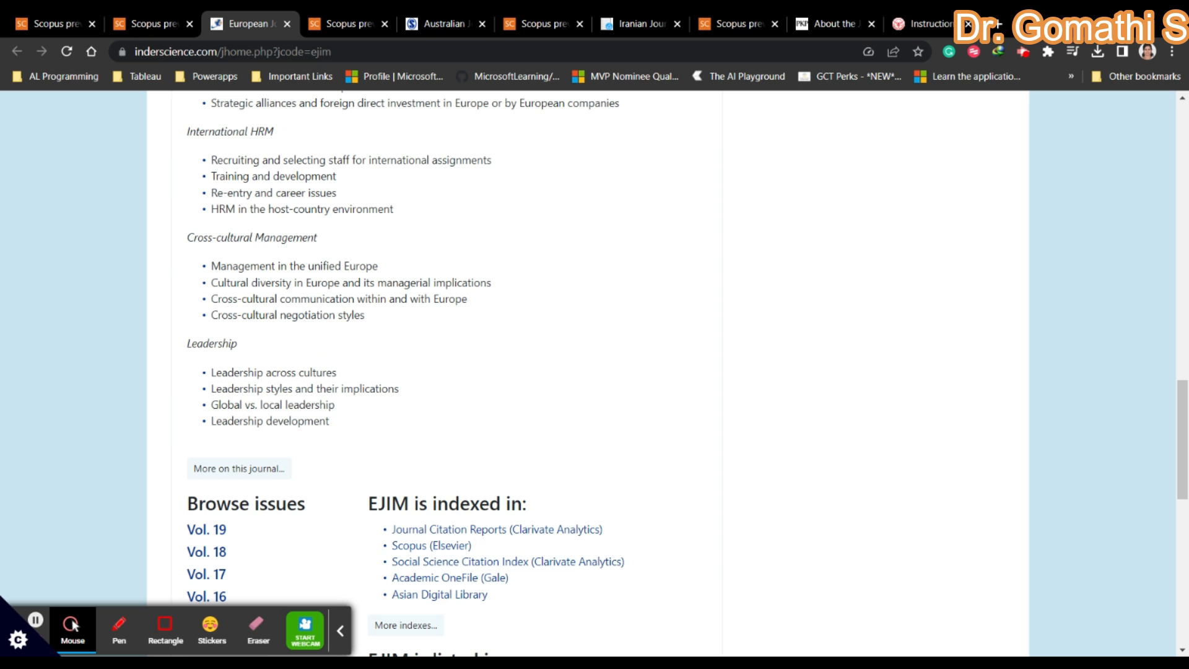
scroll("up", 3)
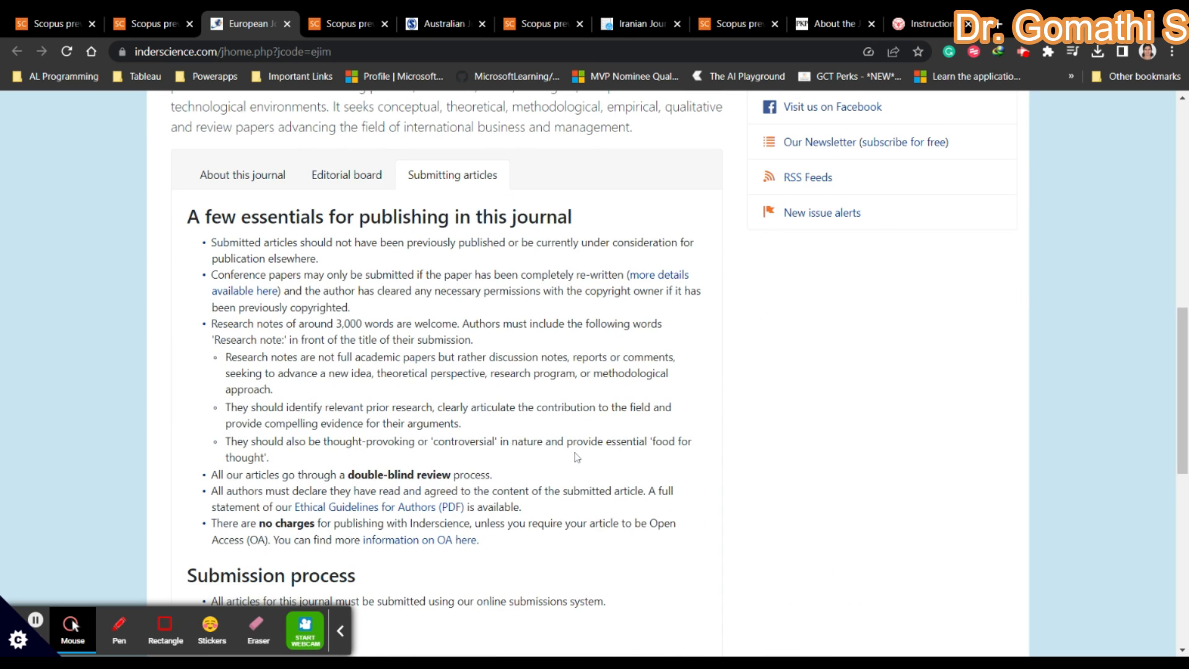
scroll("down", 3)
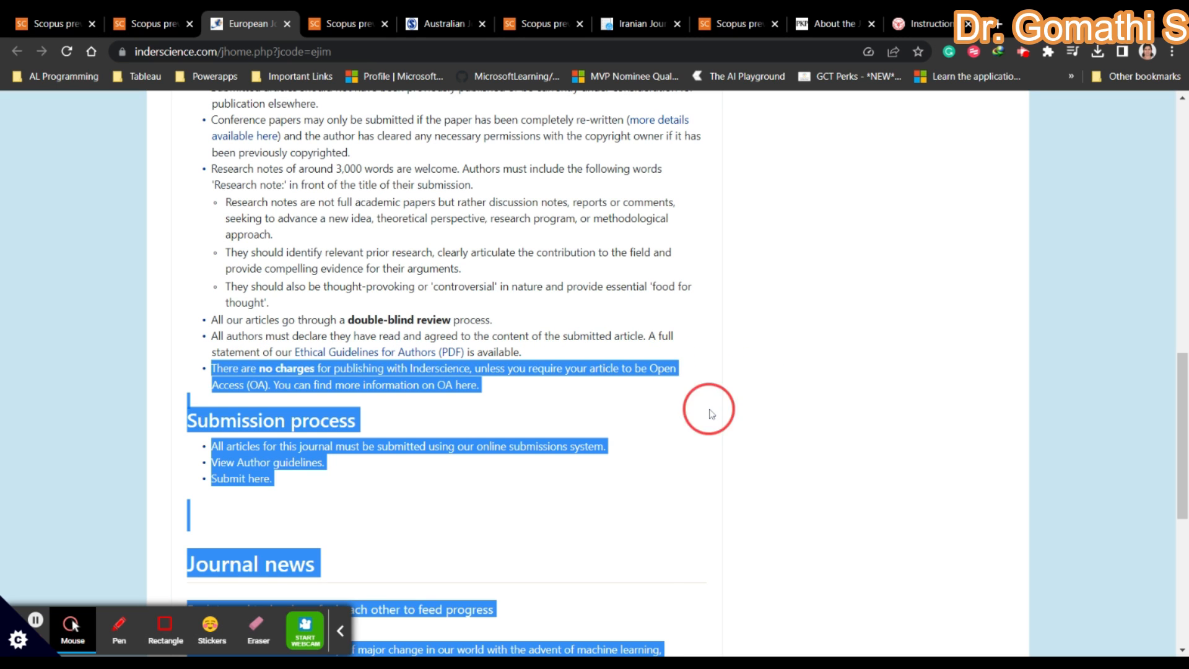
left_click(710, 414)
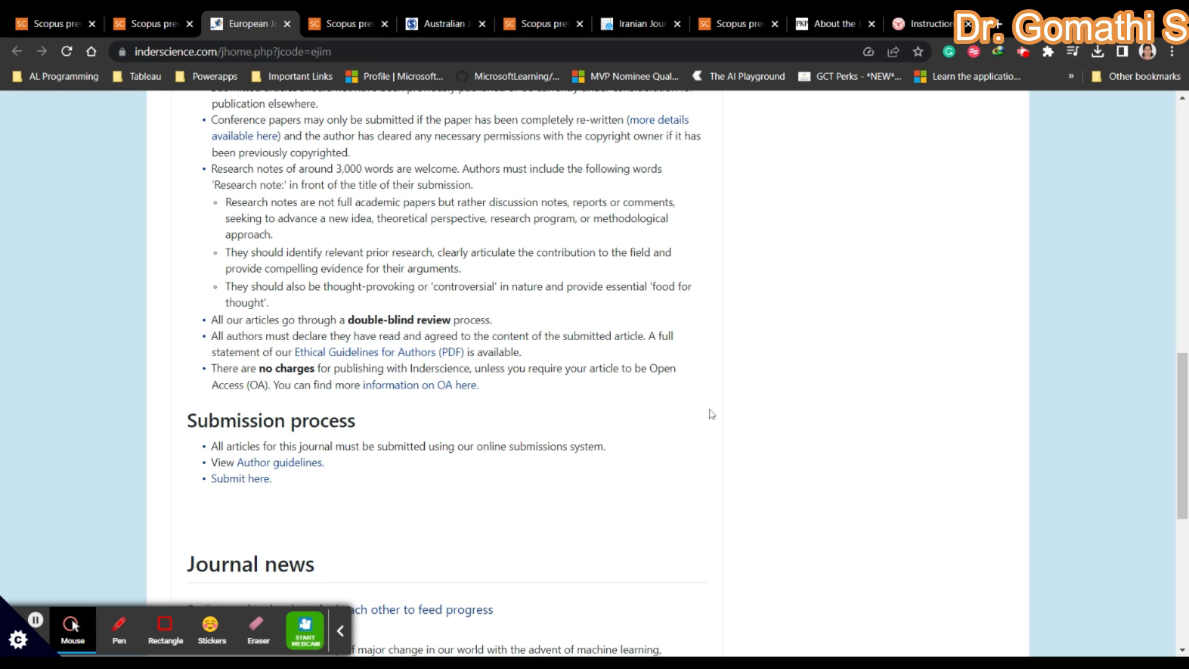
scroll("up", 3)
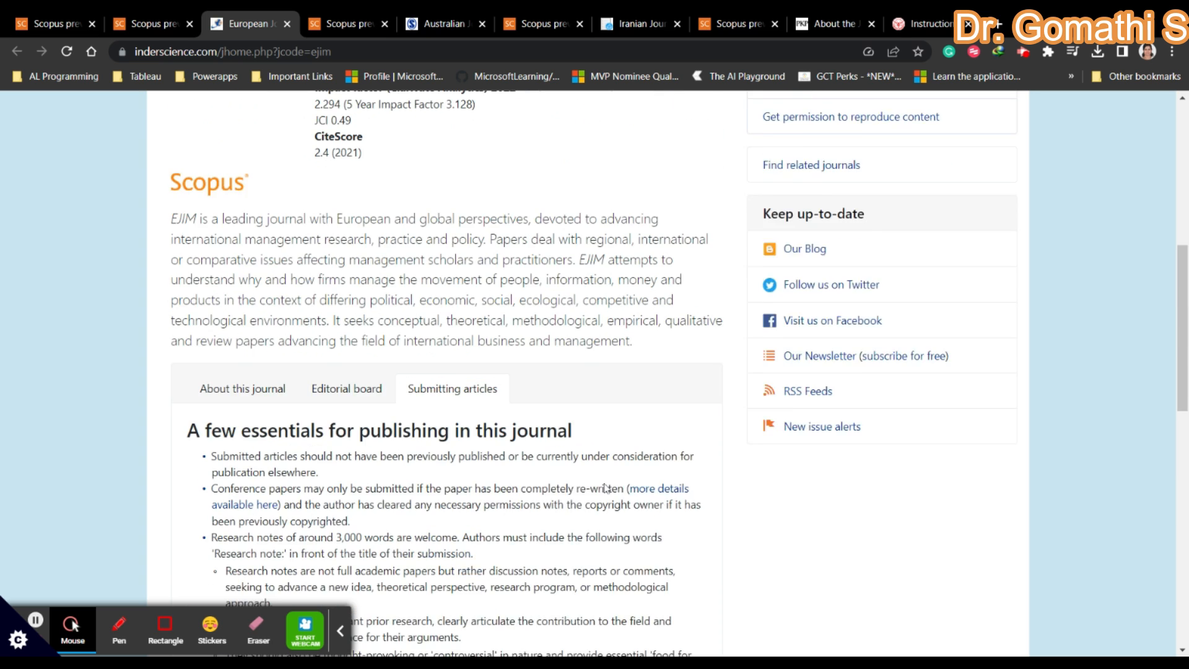
scroll("up", 3)
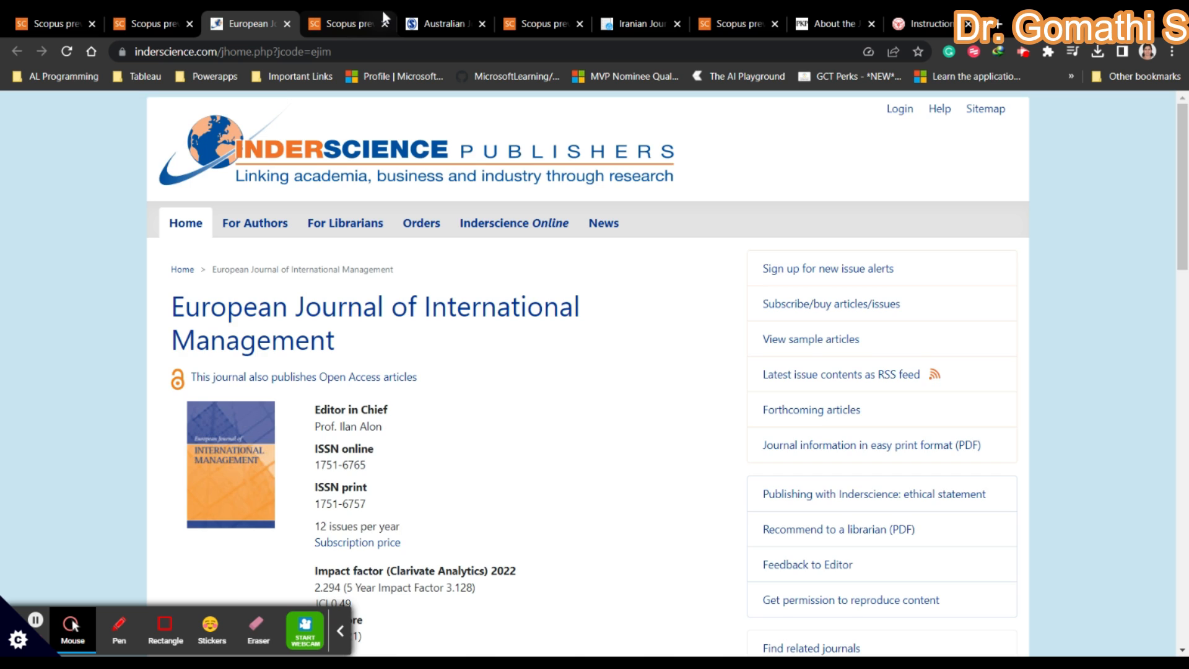
mouse_move(381, 534)
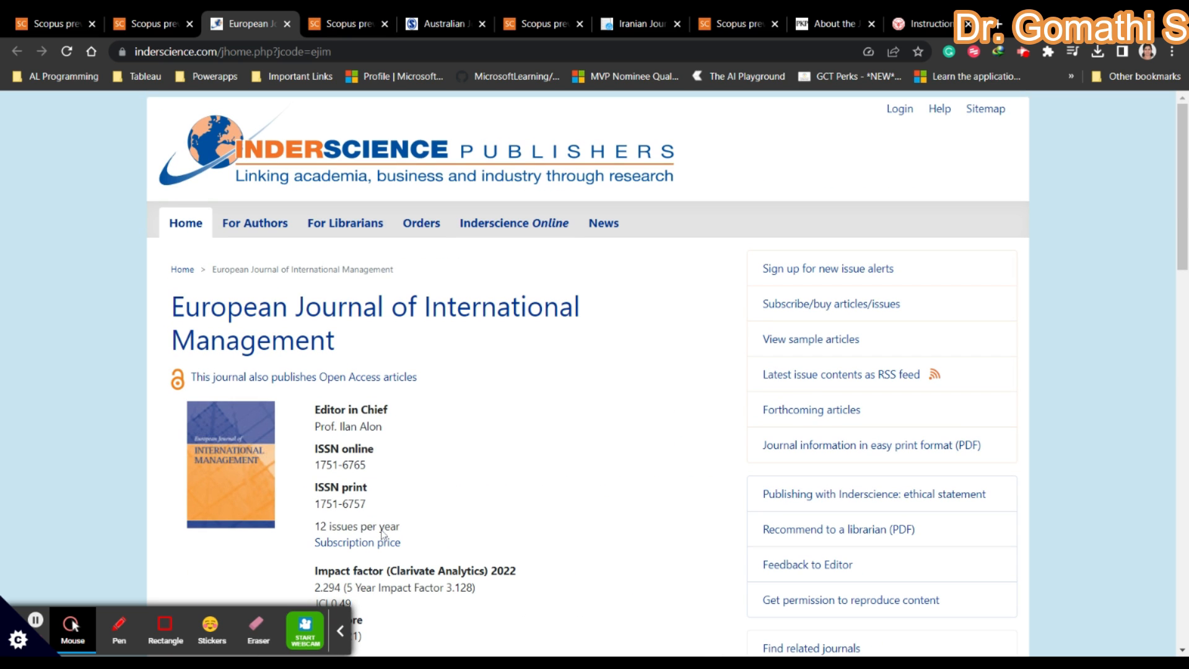
mouse_move(381, 534)
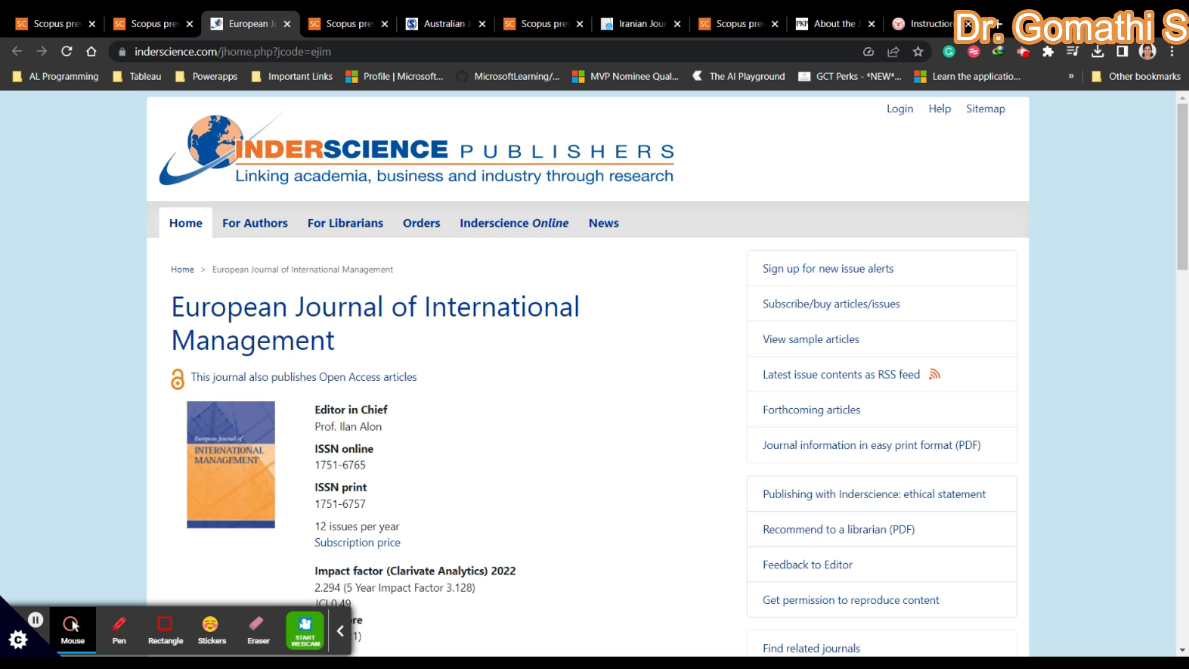
Check the Australian Journal of Management Scopus details (CiteScore 4.0), highlighting its title.
left_click(345, 24)
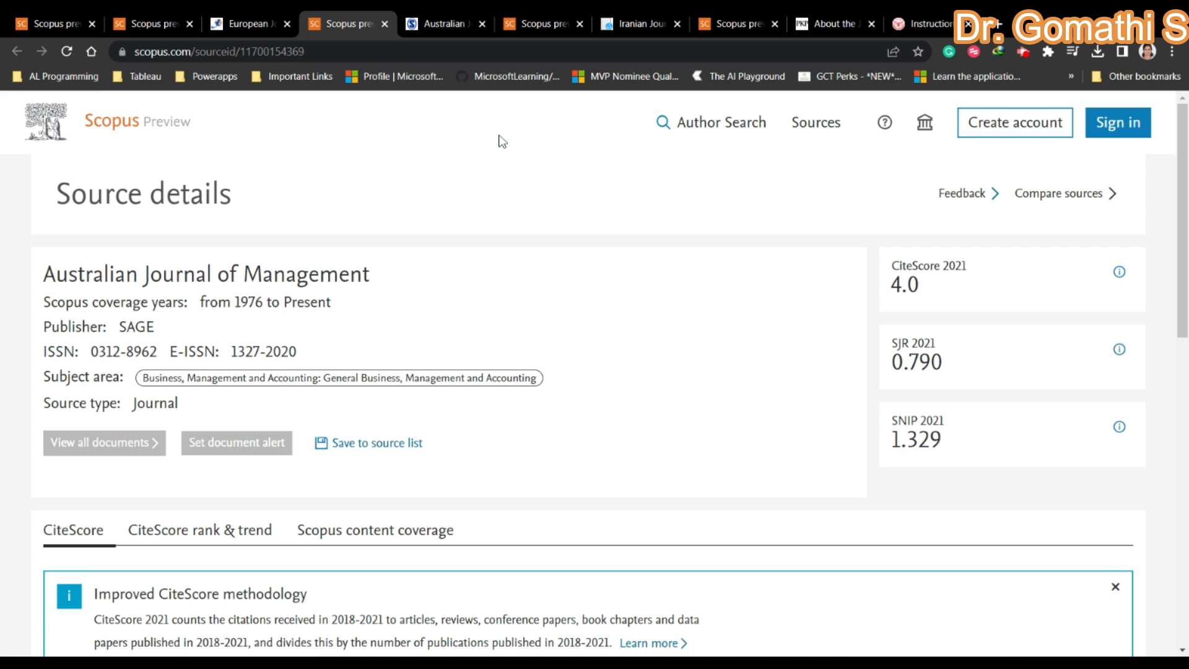
double_click(205, 273)
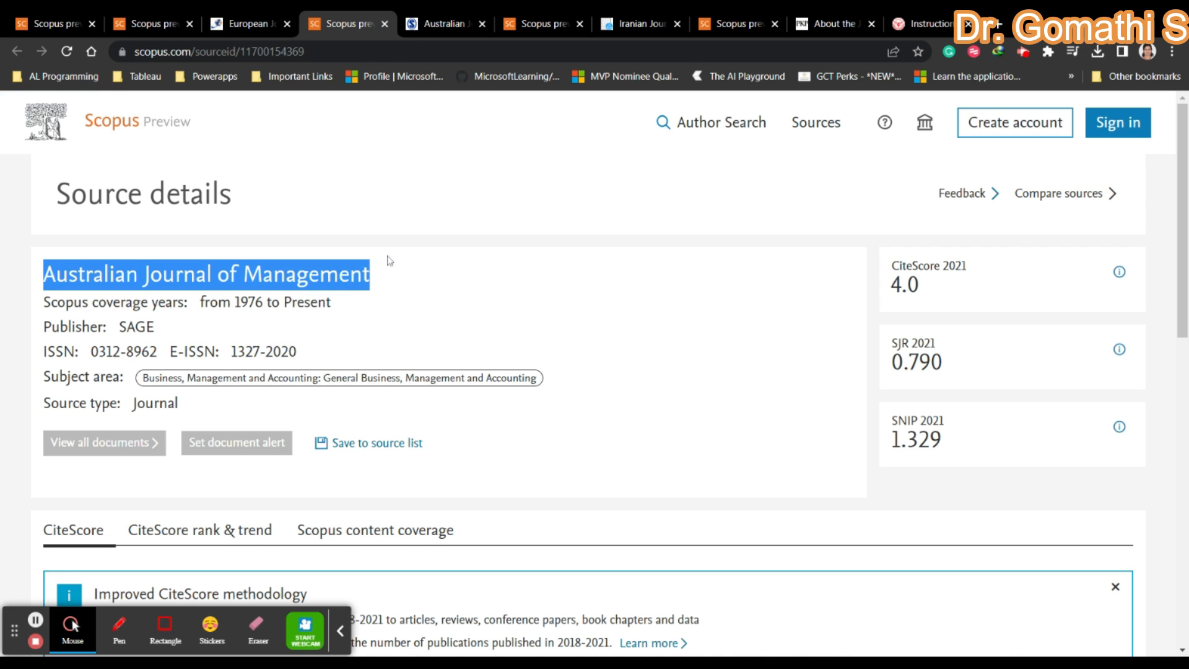
left_click(386, 261)
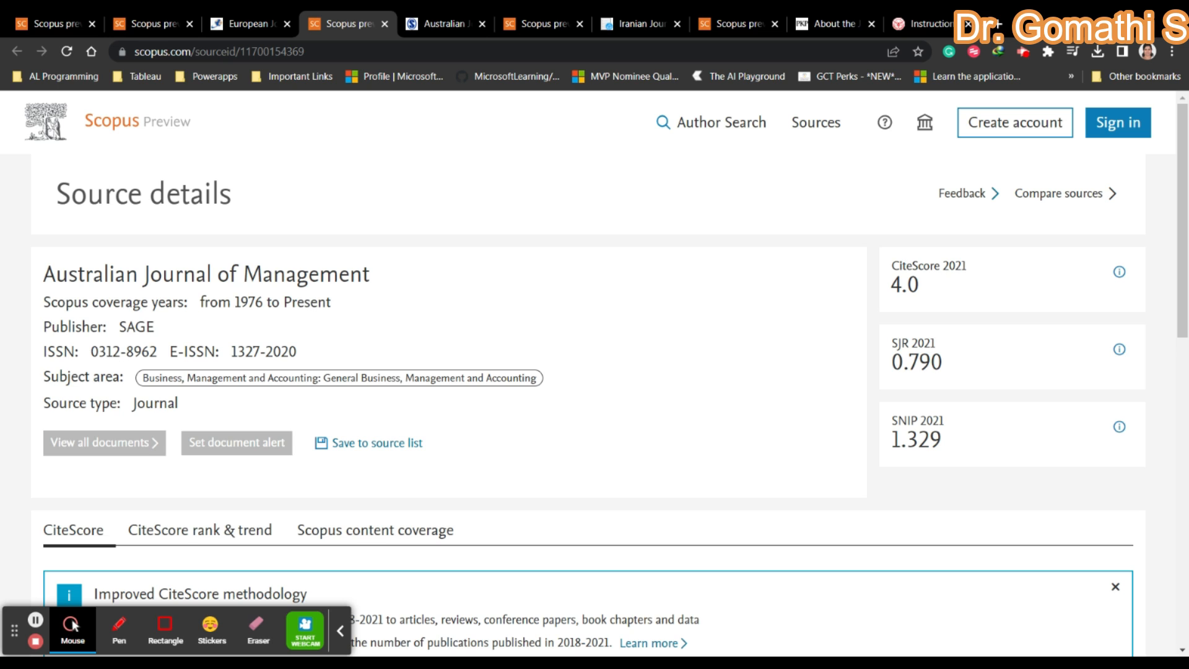
double_click(135, 327)
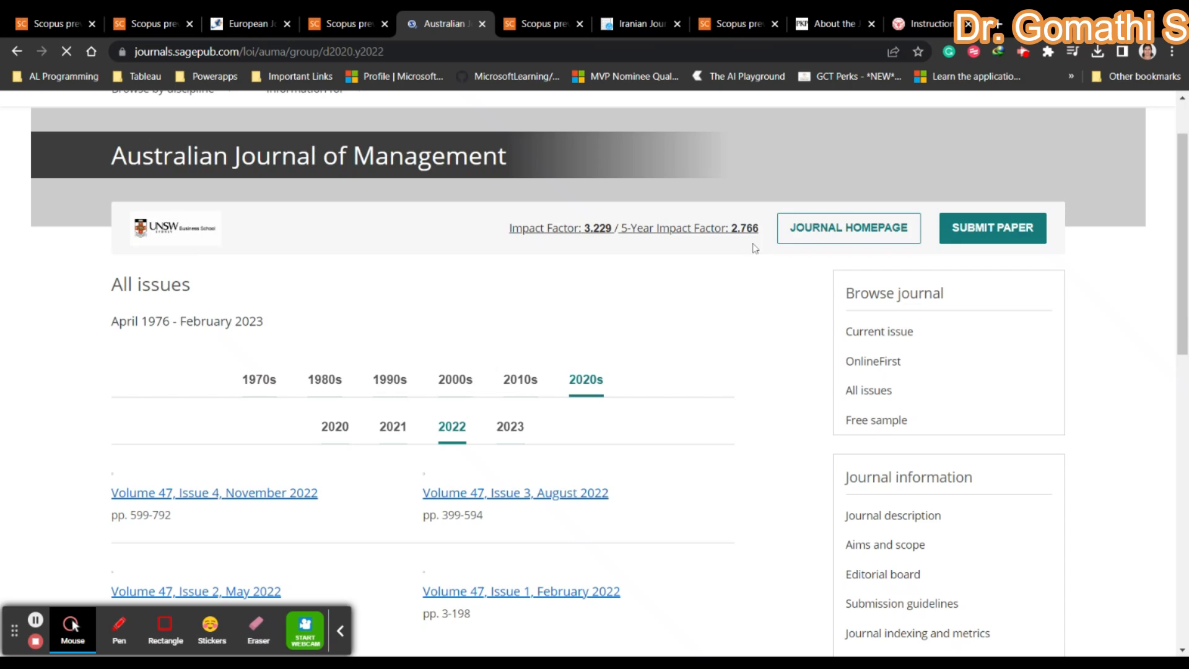
Open the SAGE submission guidelines, note that no fees are payable, and browse its sections.
scroll("down", 3)
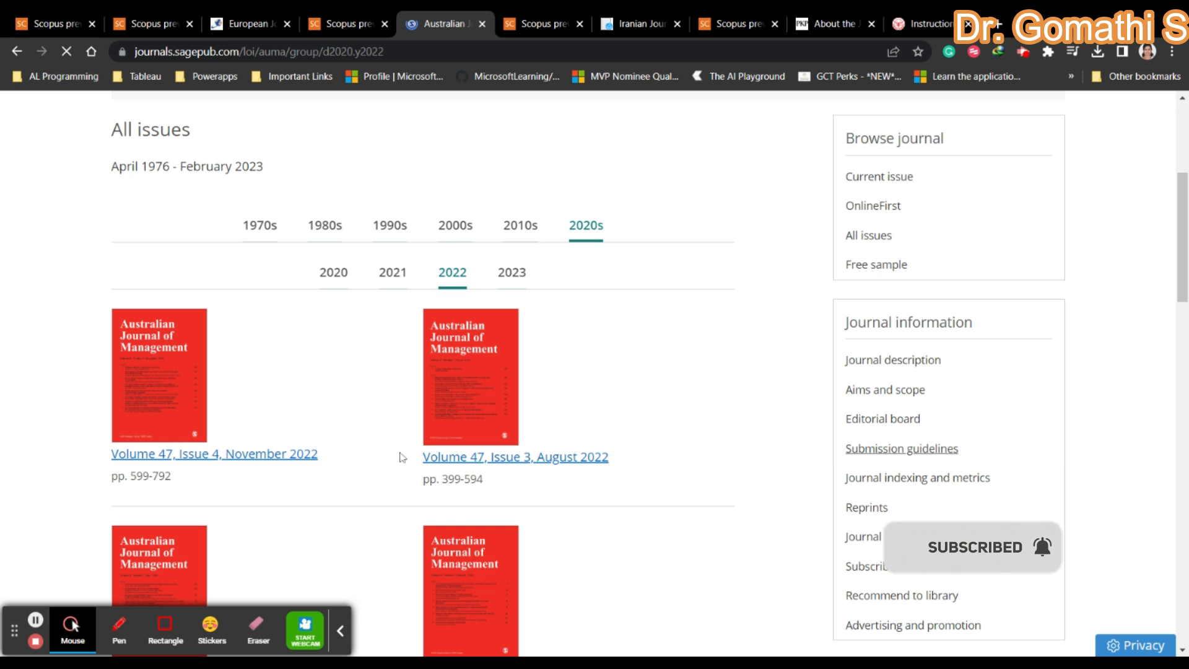
left_click(901, 449)
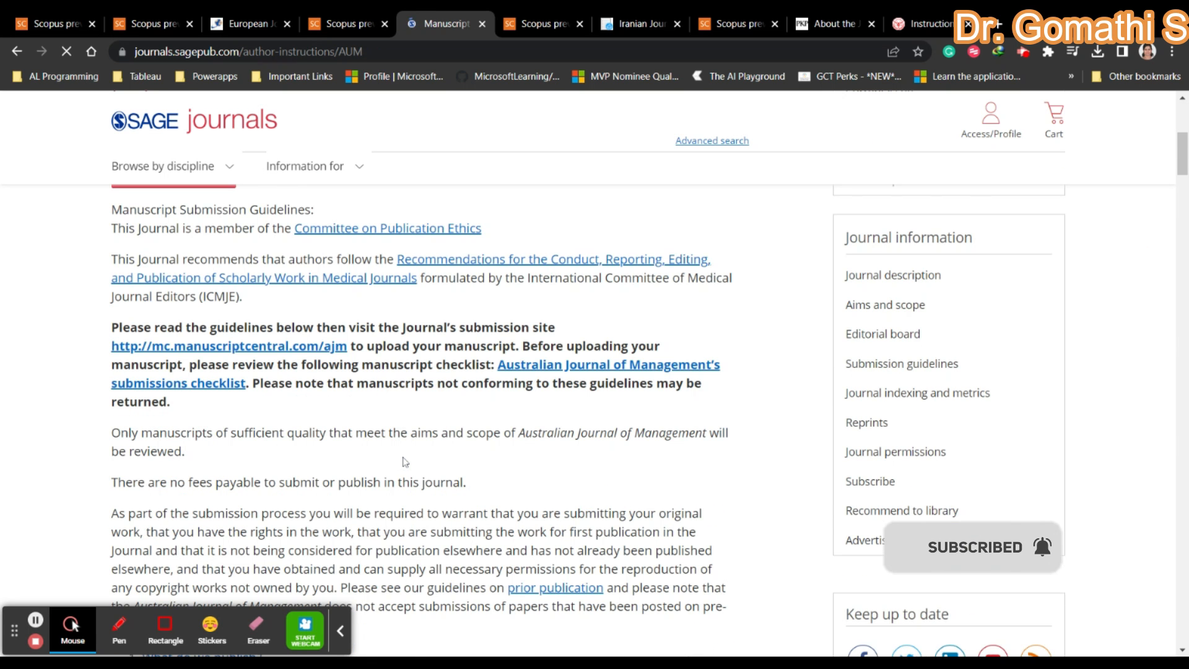
triple_click(288, 482)
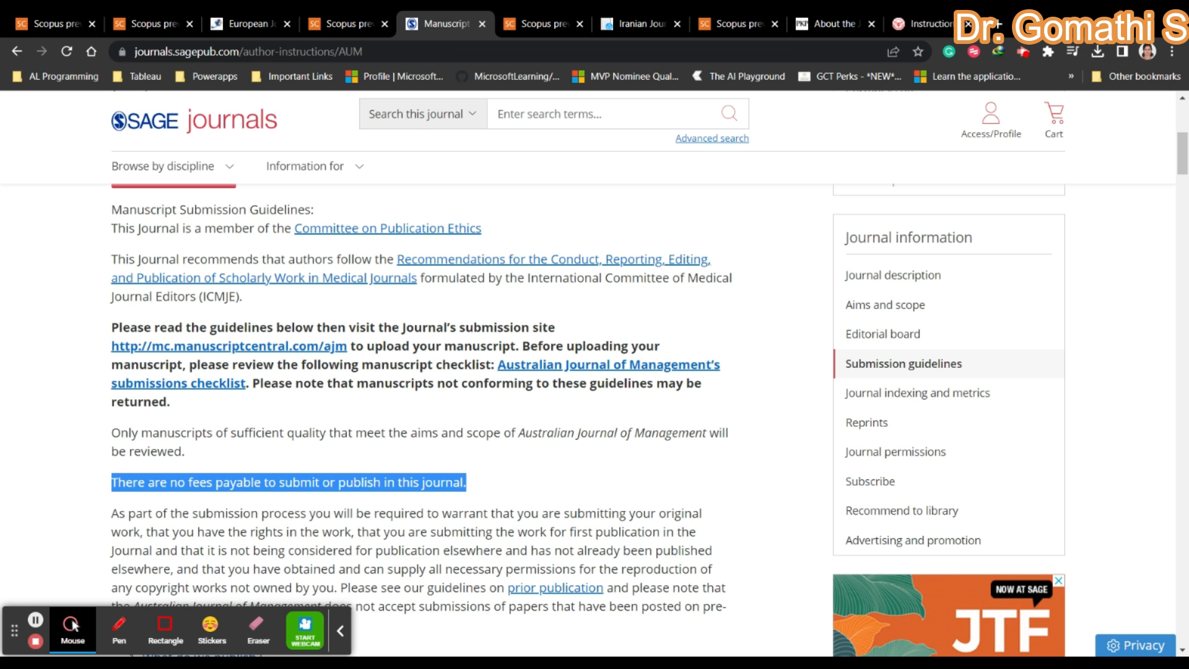
scroll("up", 3)
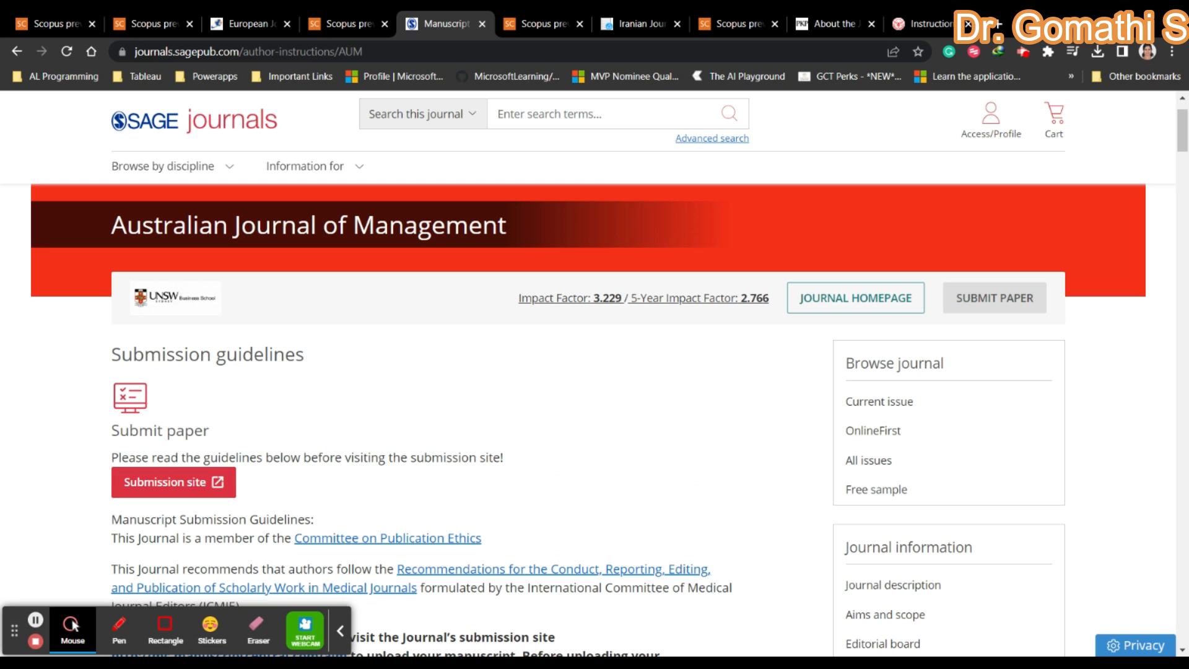
scroll("down", 3)
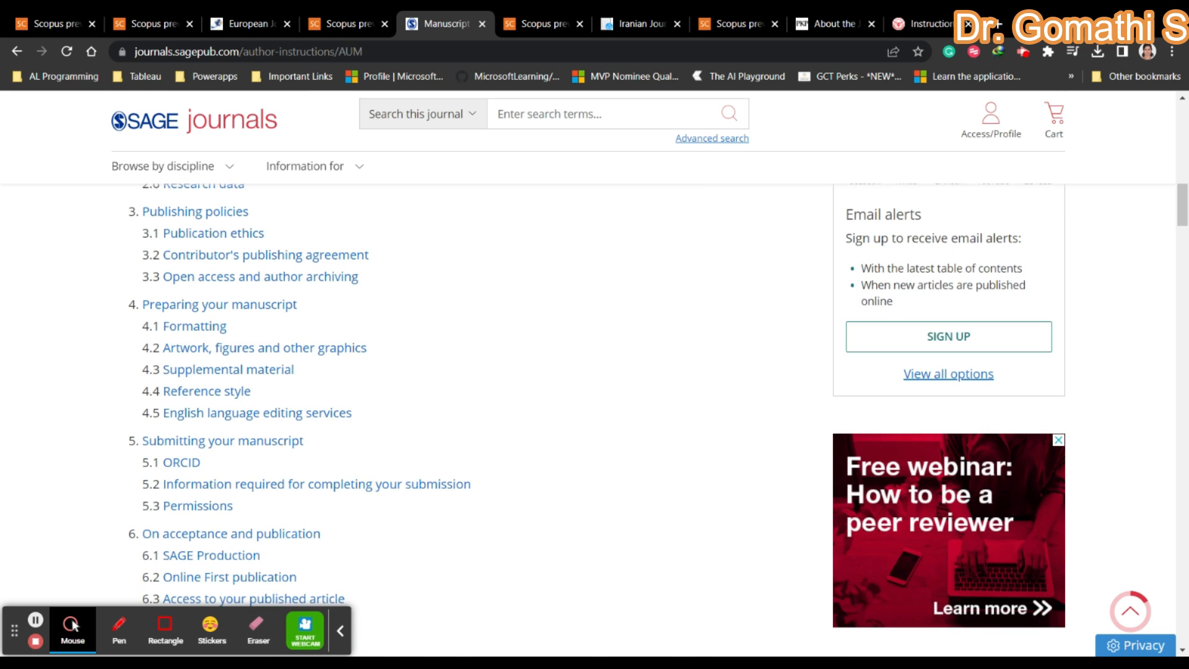
scroll("up", 3)
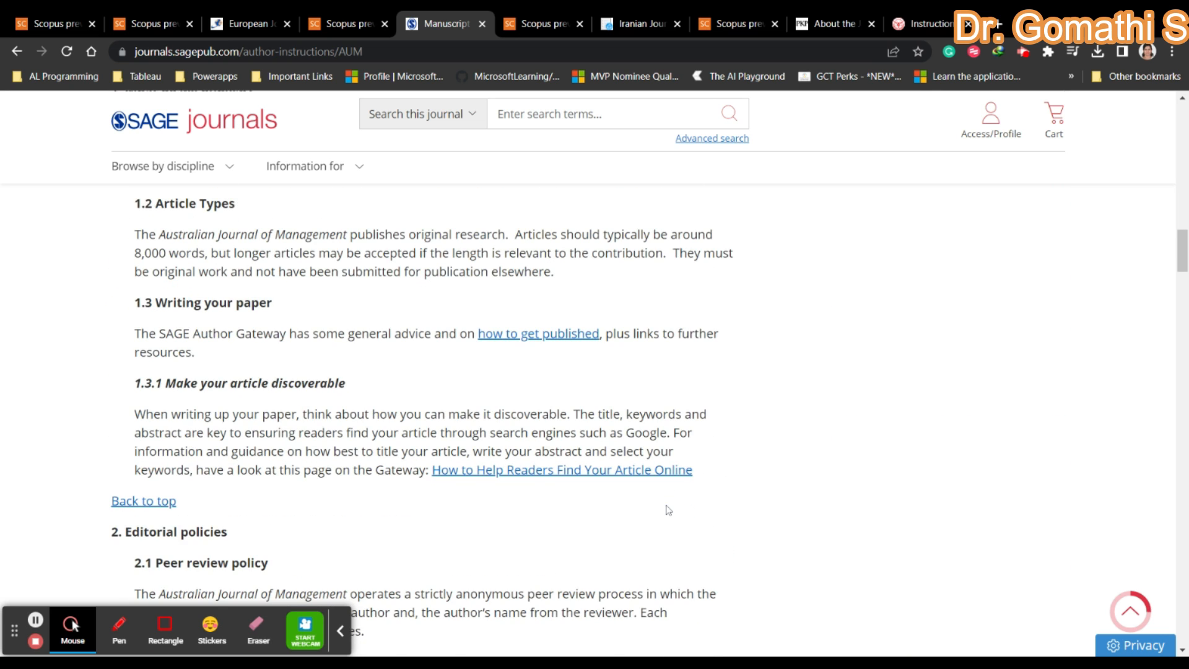
scroll("up", 3)
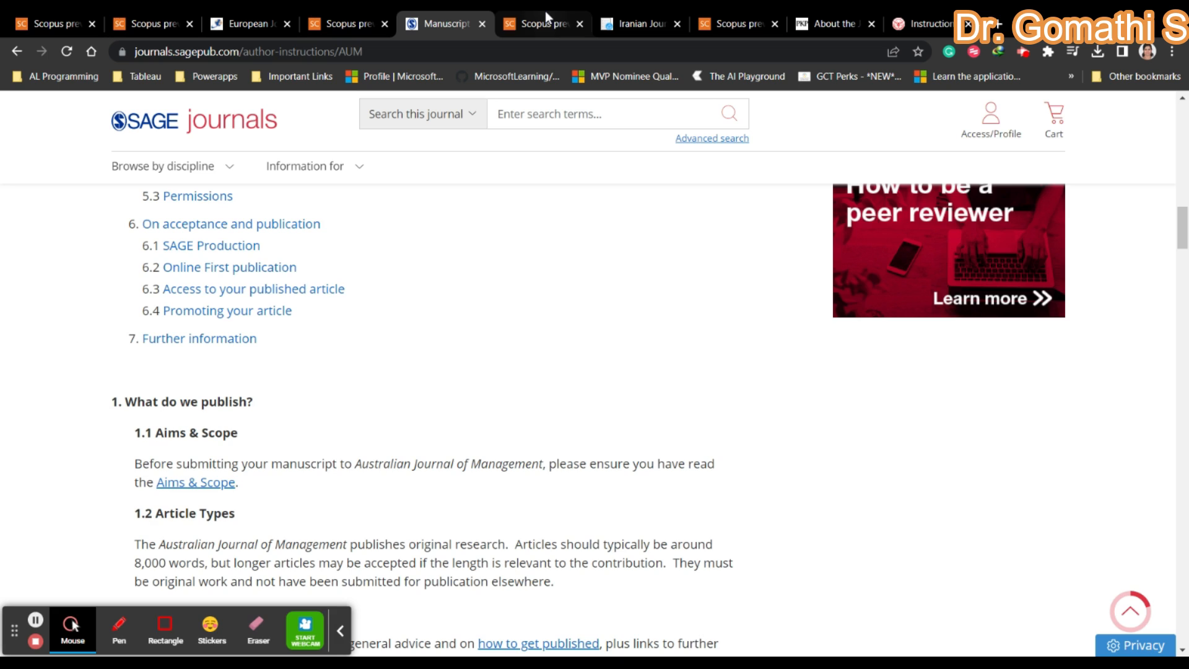
Review the Iranian Journal of Management Studies Scopus details, CiteScore 0.7.
left_click(538, 23)
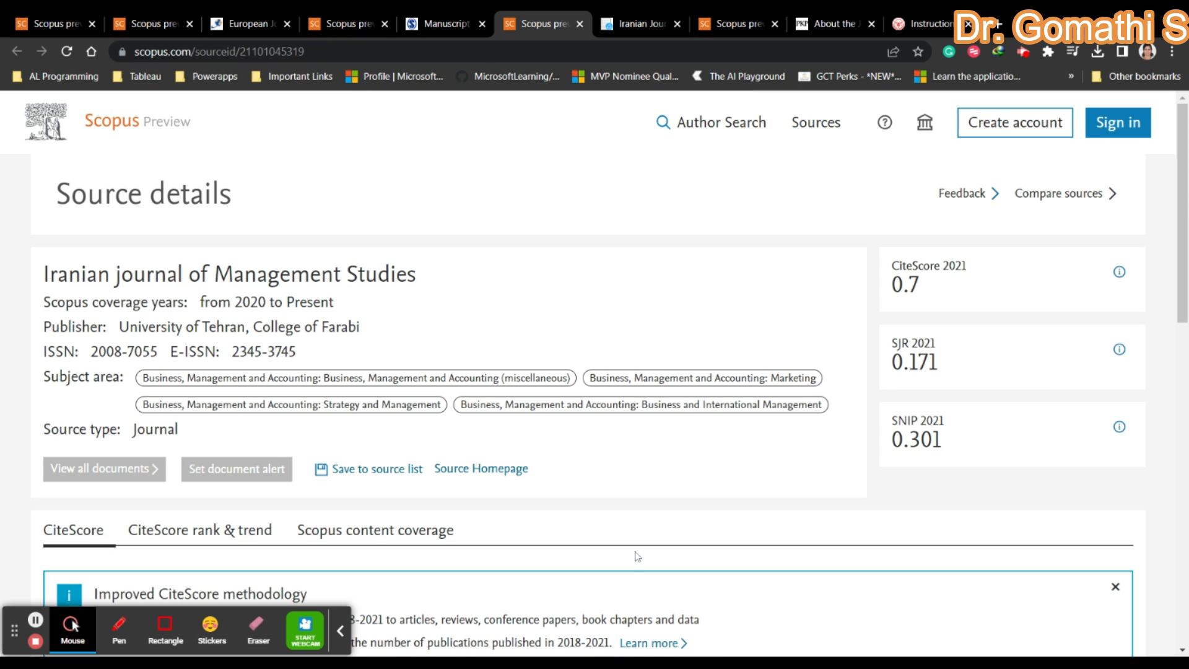
mouse_move(629, 572)
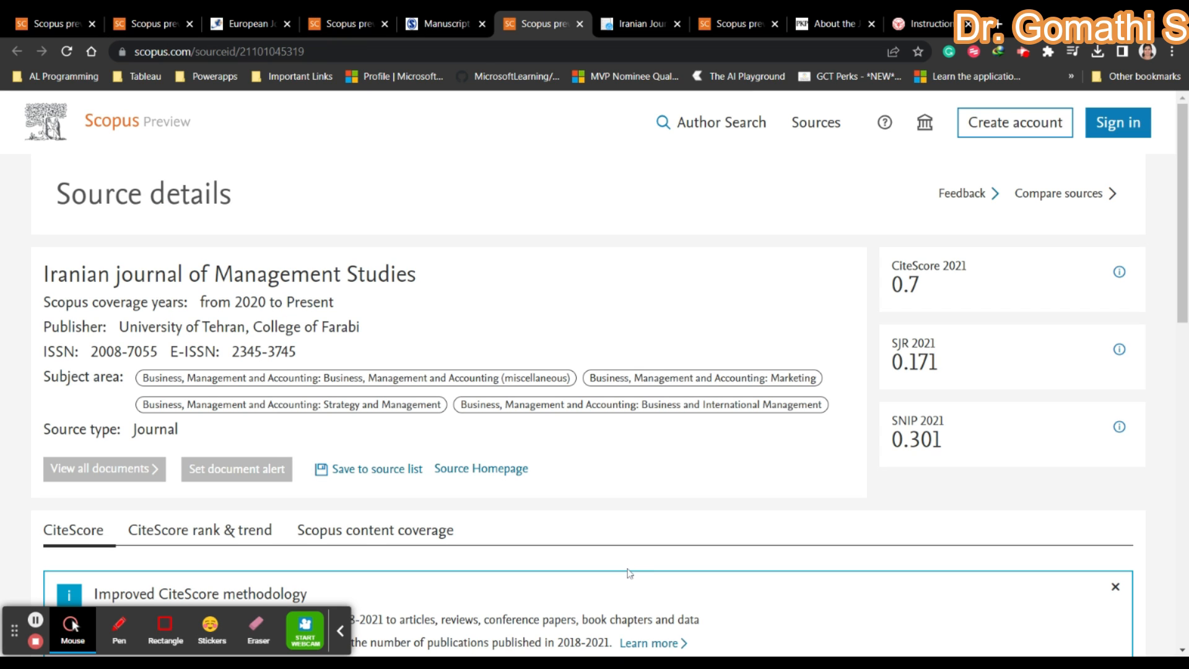
mouse_move(241, 547)
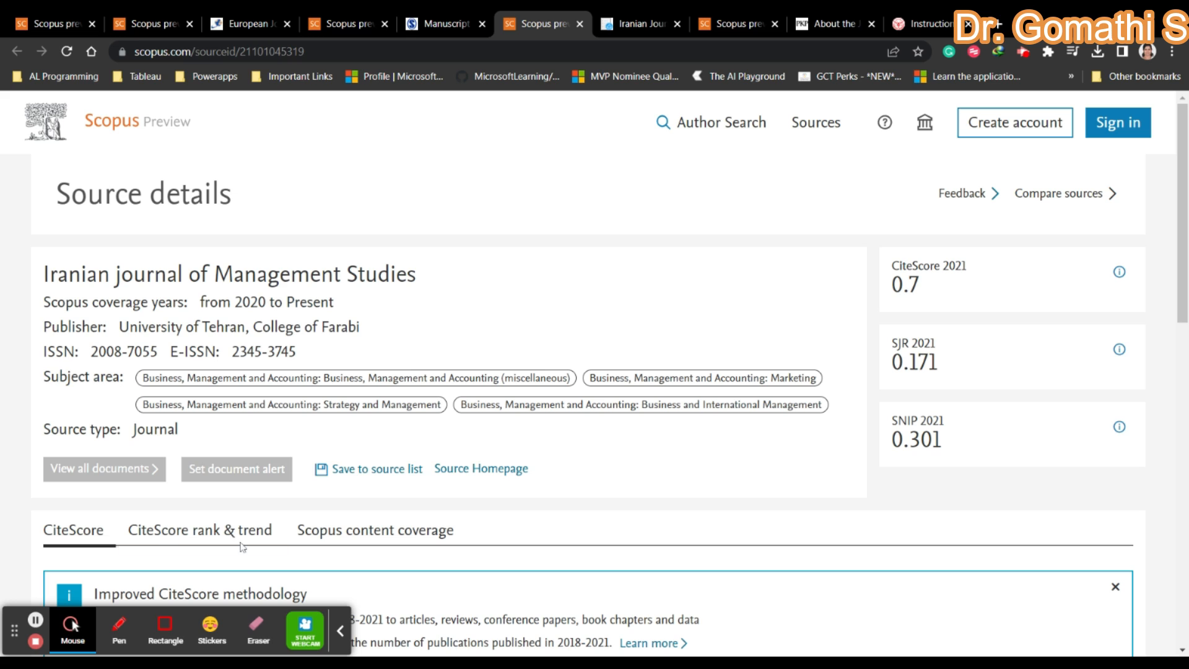
mouse_move(317, 389)
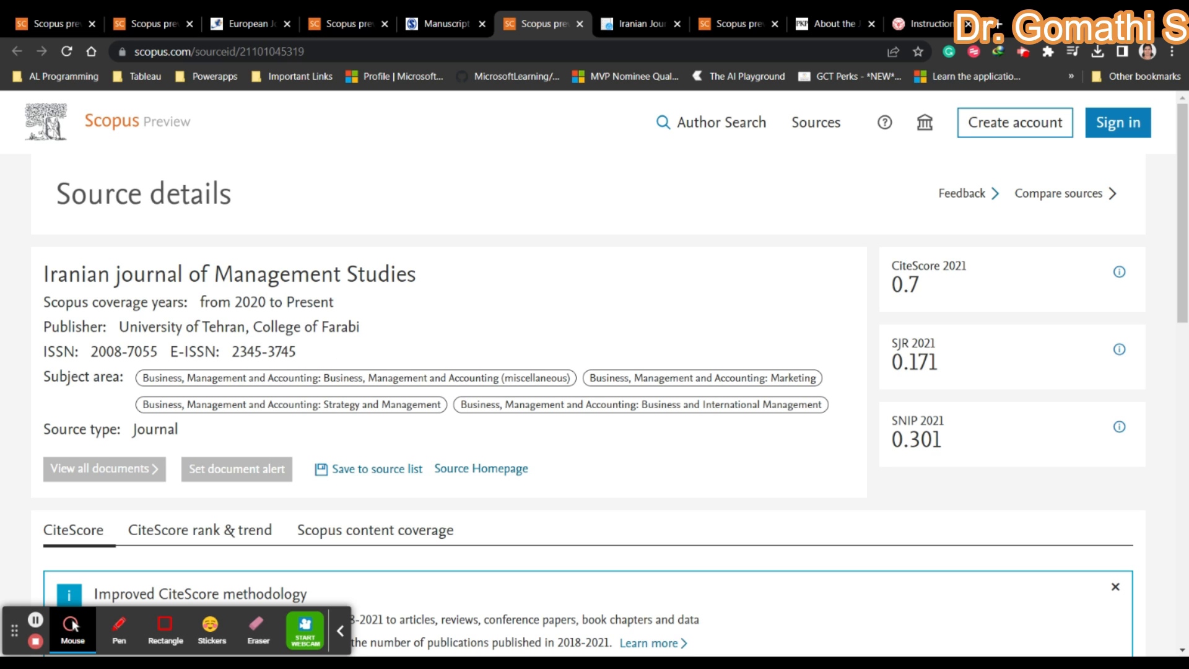
double_click(283, 301)
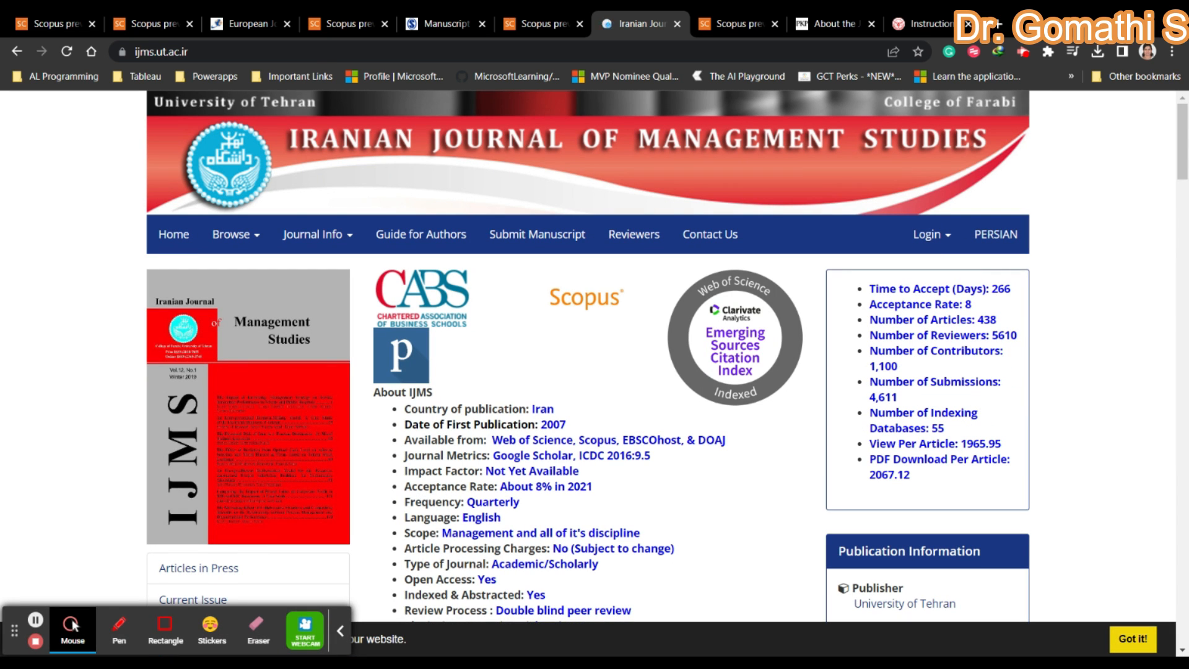
mouse_move(397, 417)
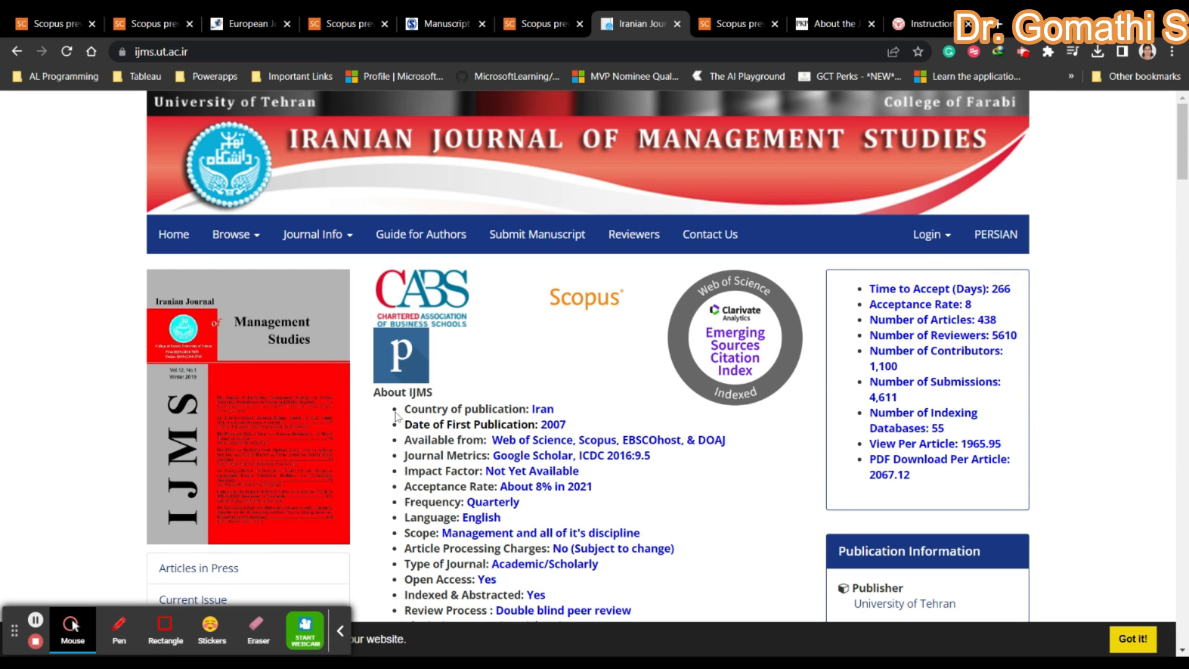
Review the IJMS homepage: Available from field, eight-week review time, Q4 SJR 0.17, and 2022 issues.
double_click(467, 409)
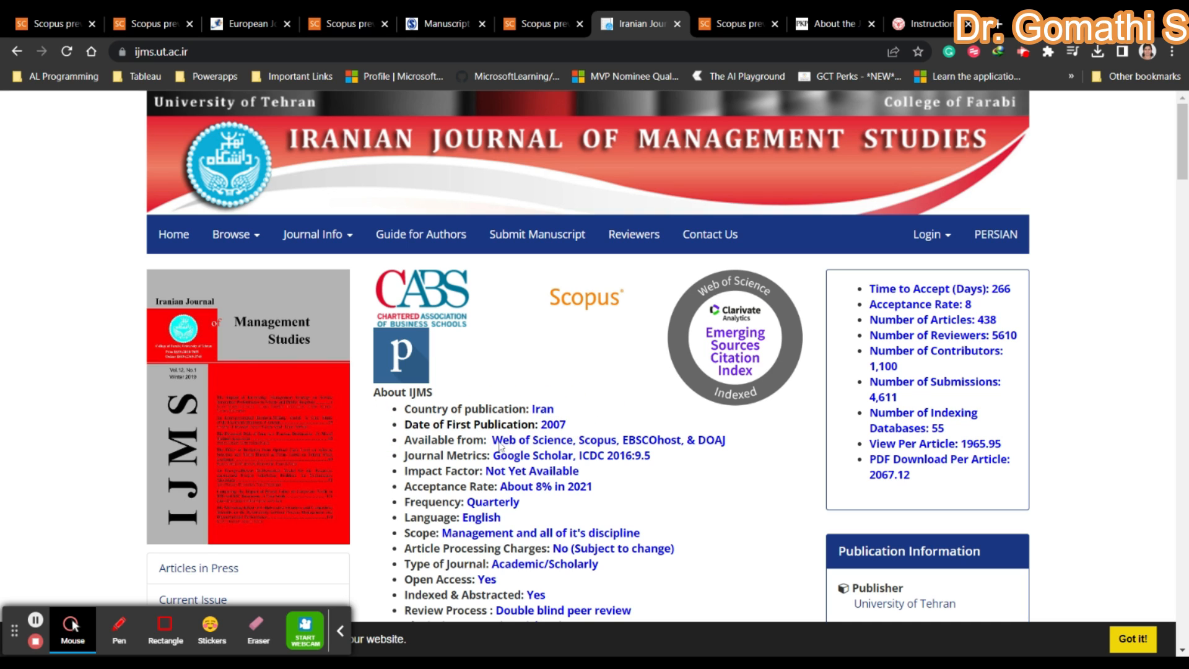
scroll("down", 3)
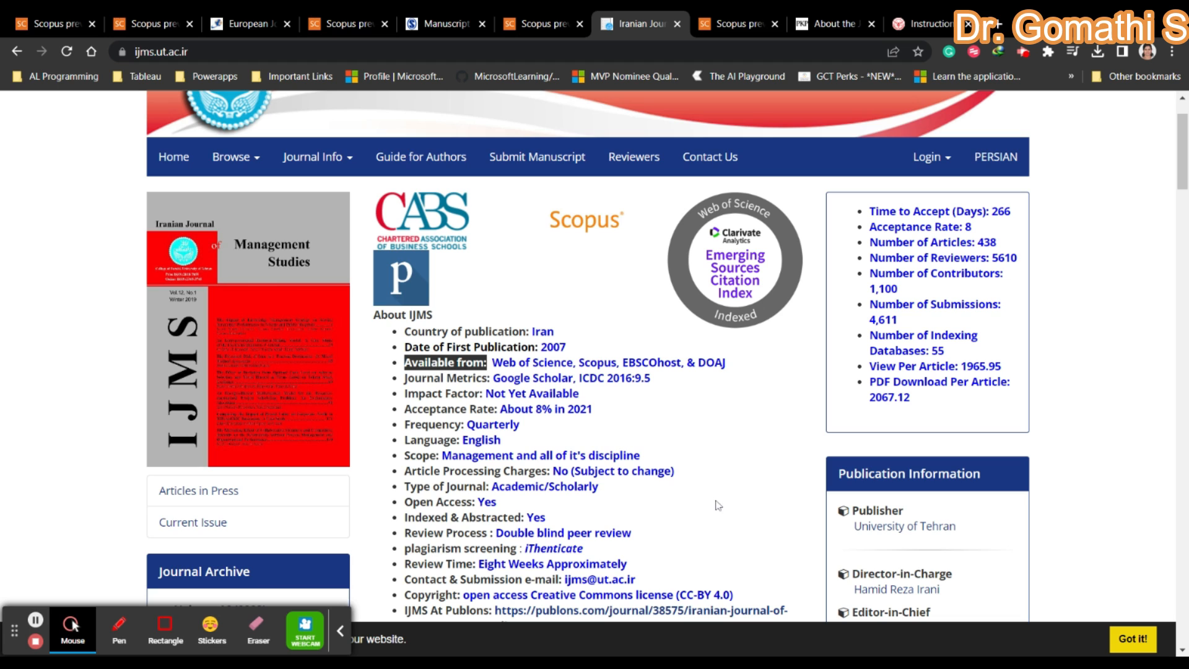
scroll("down", 3)
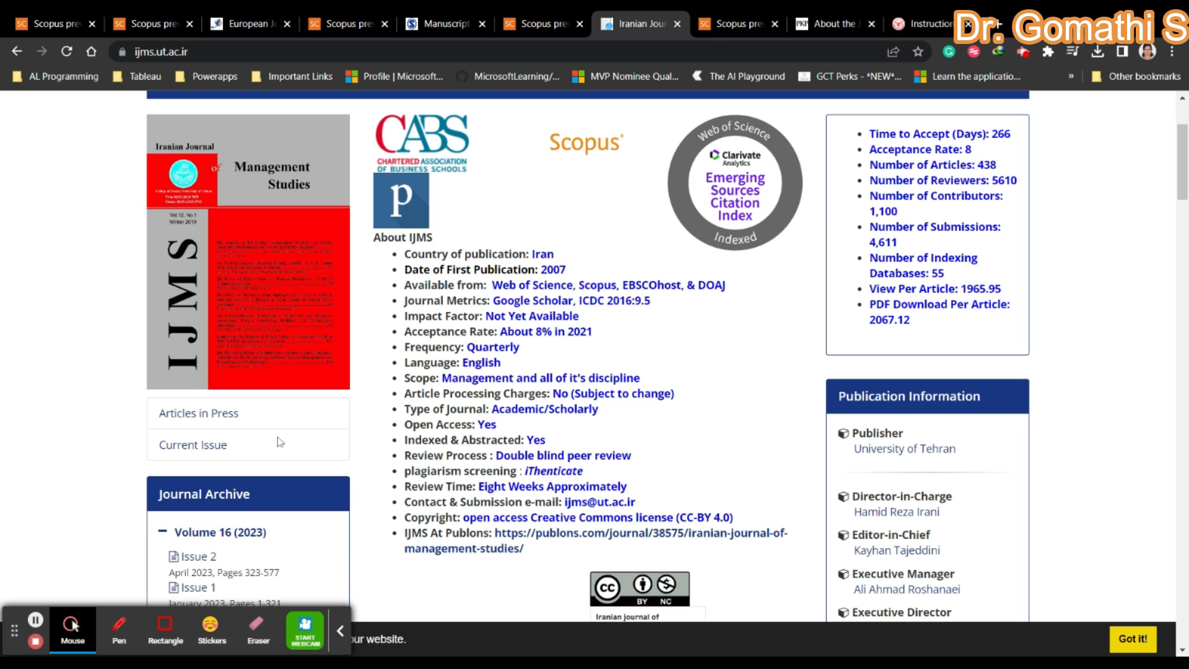
mouse_move(729, 464)
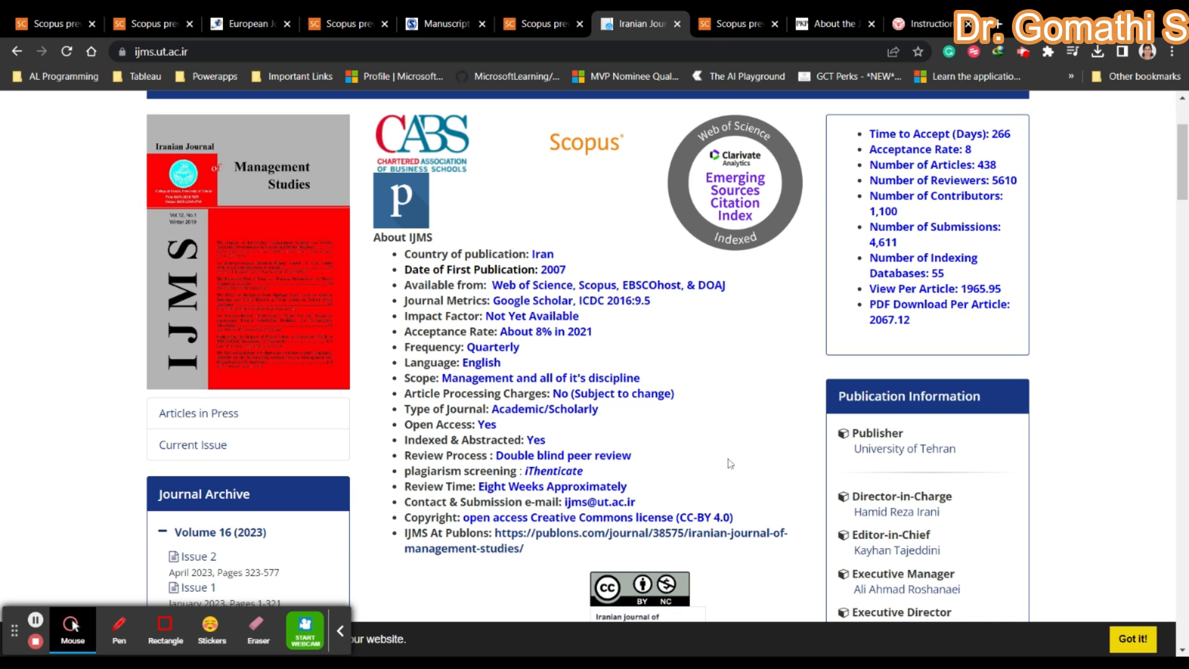
mouse_move(685, 445)
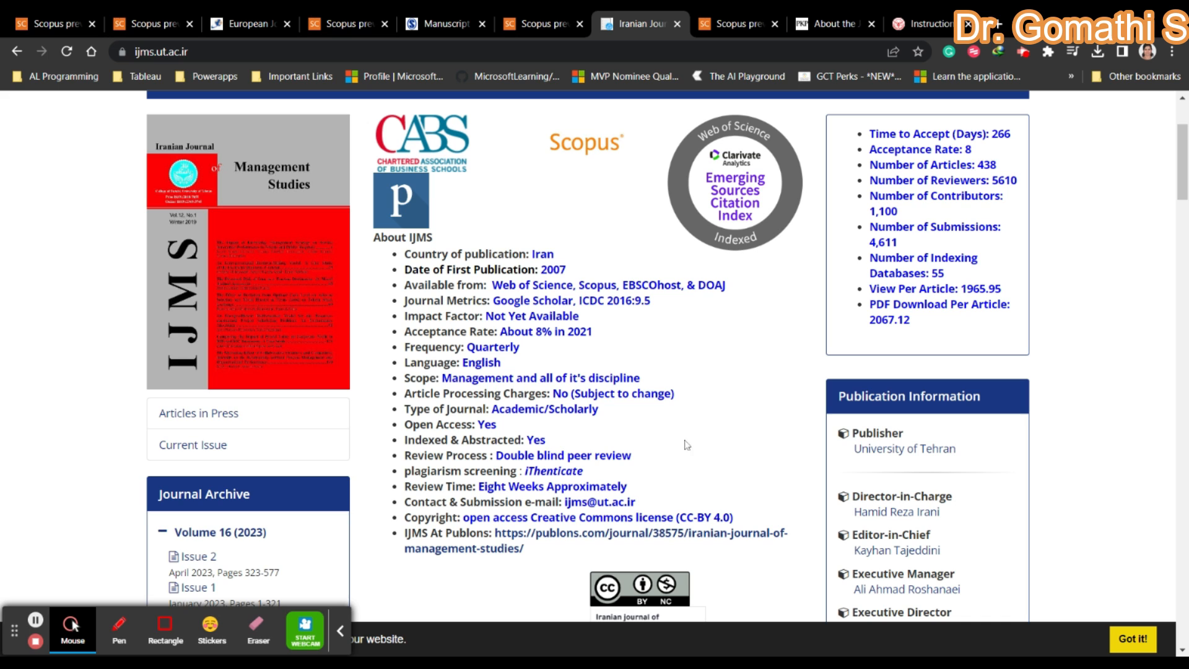
mouse_move(555, 351)
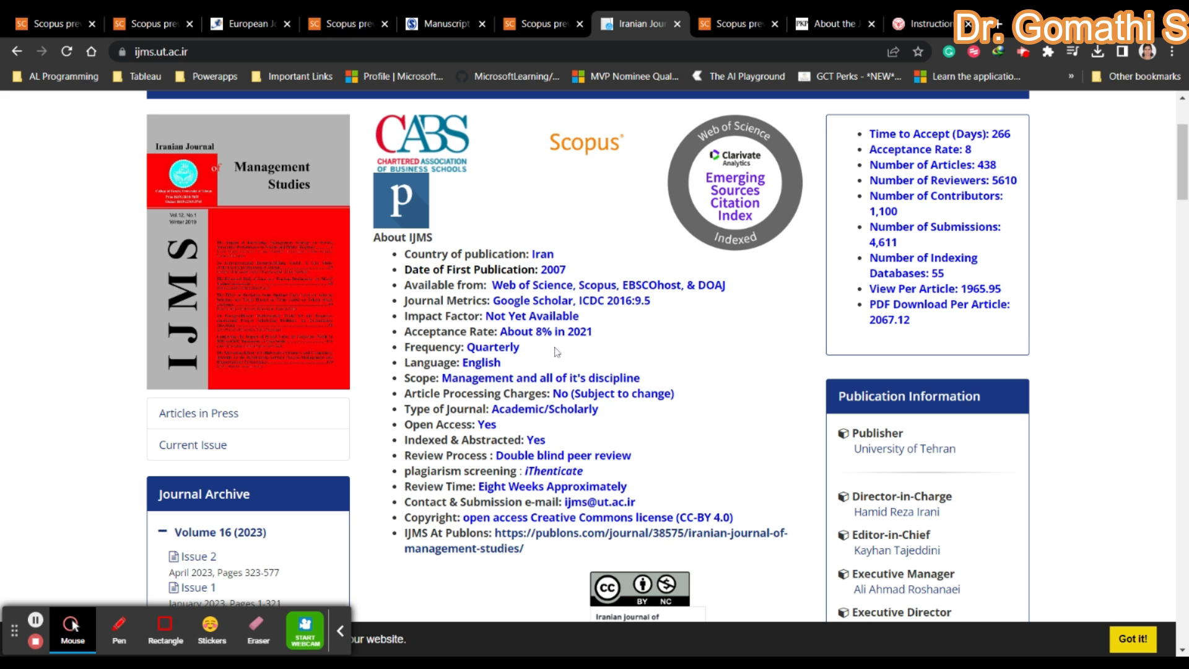
scroll("down", 3)
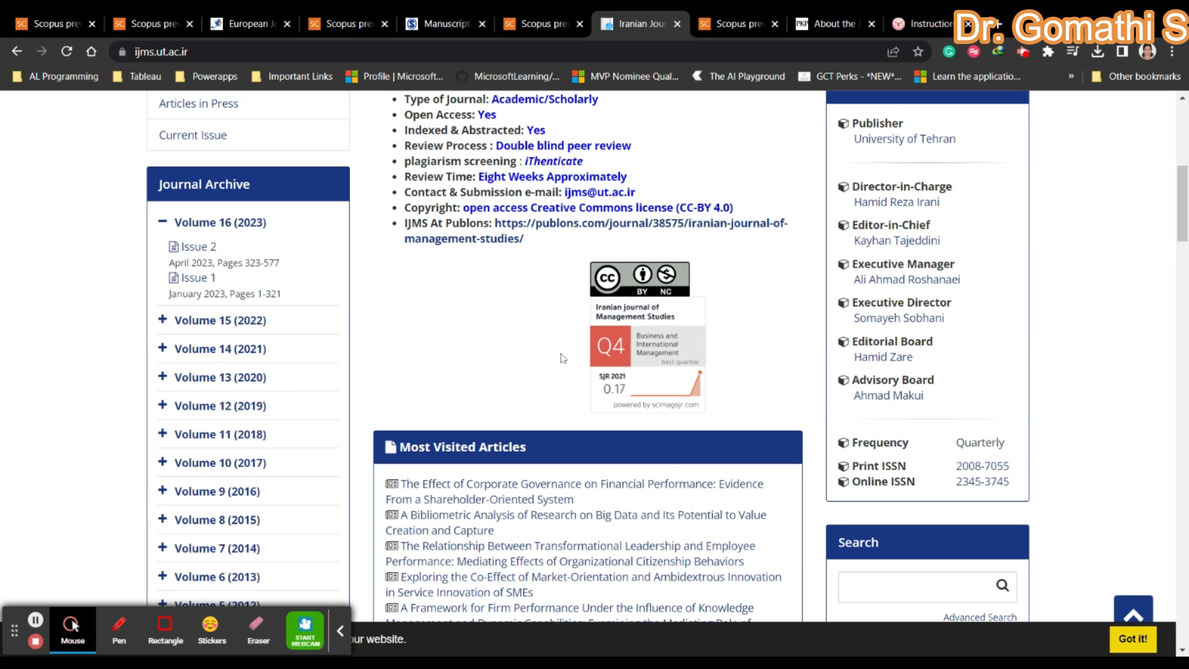
mouse_move(162, 320)
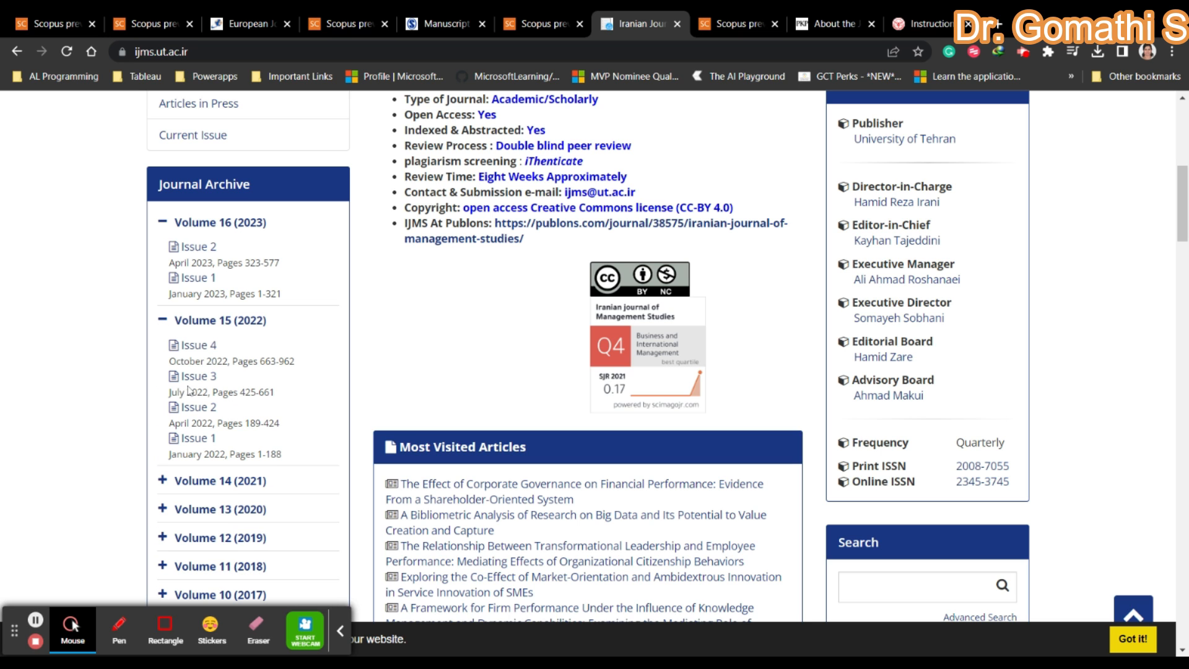
mouse_move(442, 394)
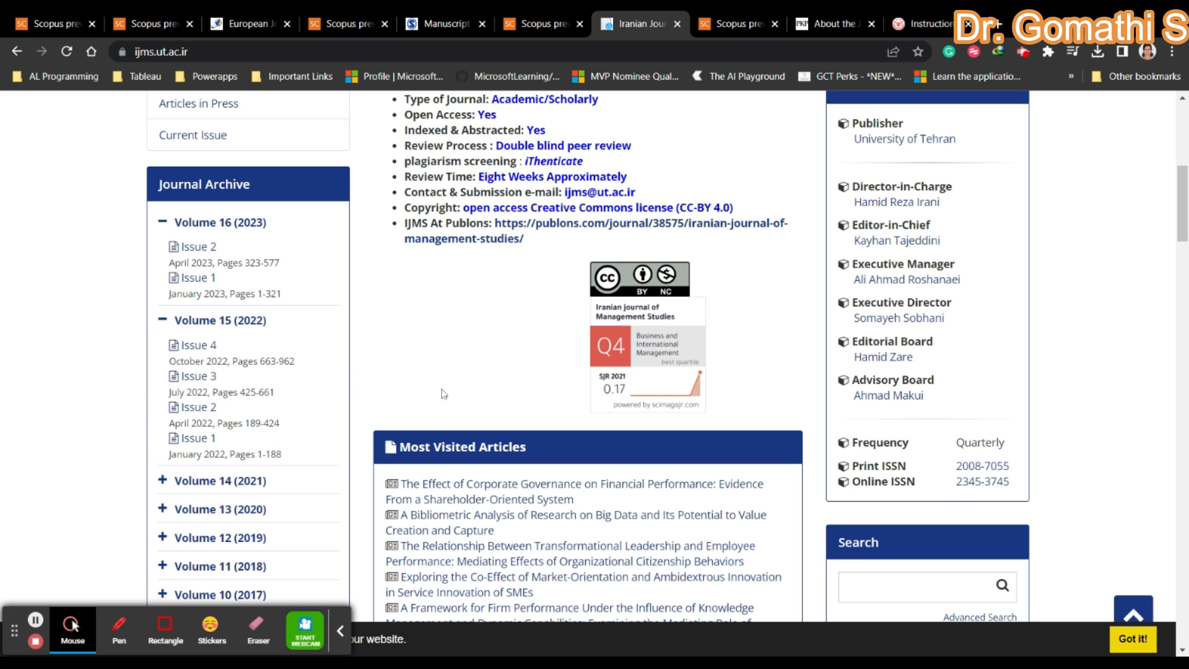
scroll("up", 3)
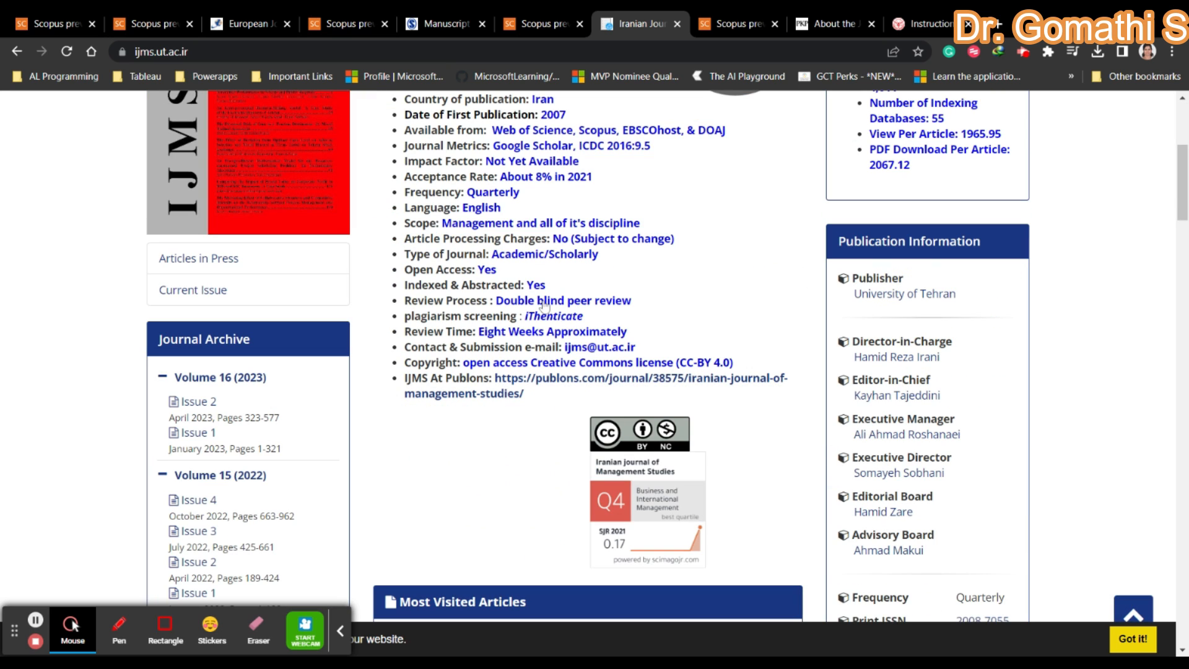
mouse_move(596, 290)
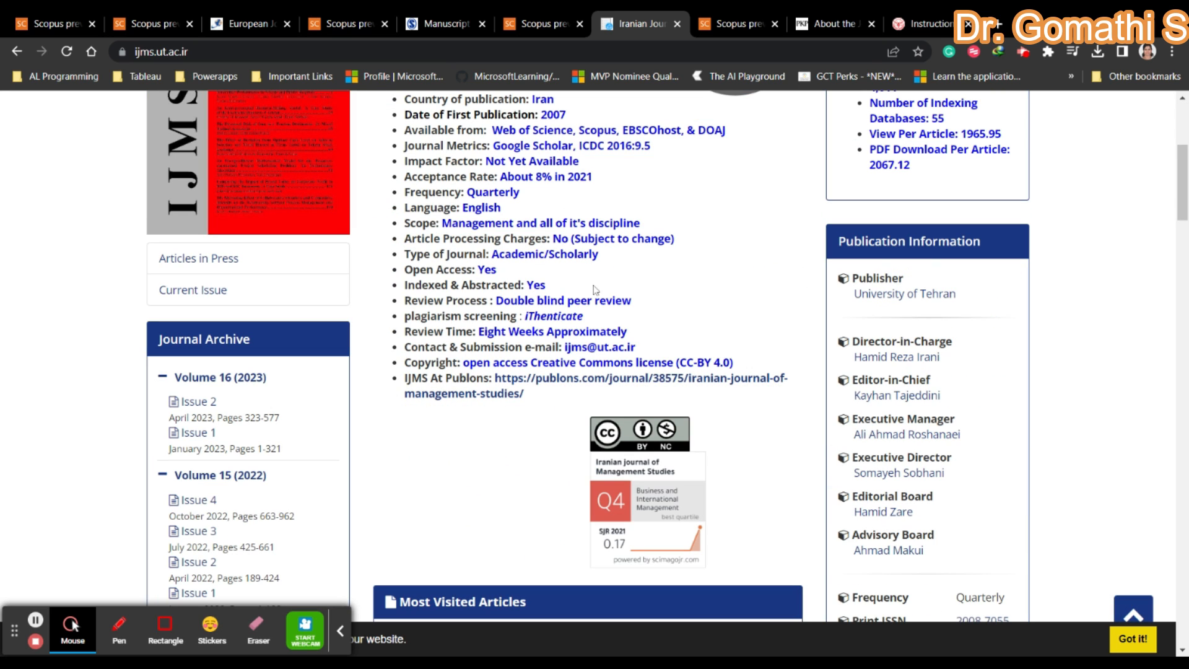
mouse_move(595, 290)
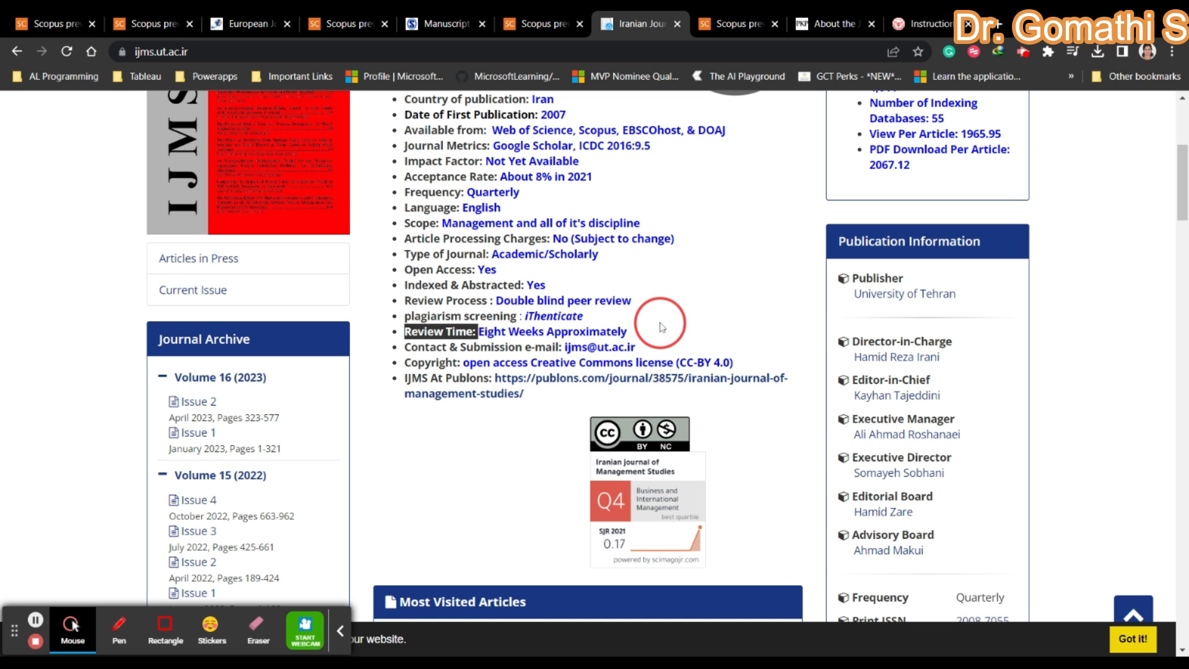
scroll("down", 3)
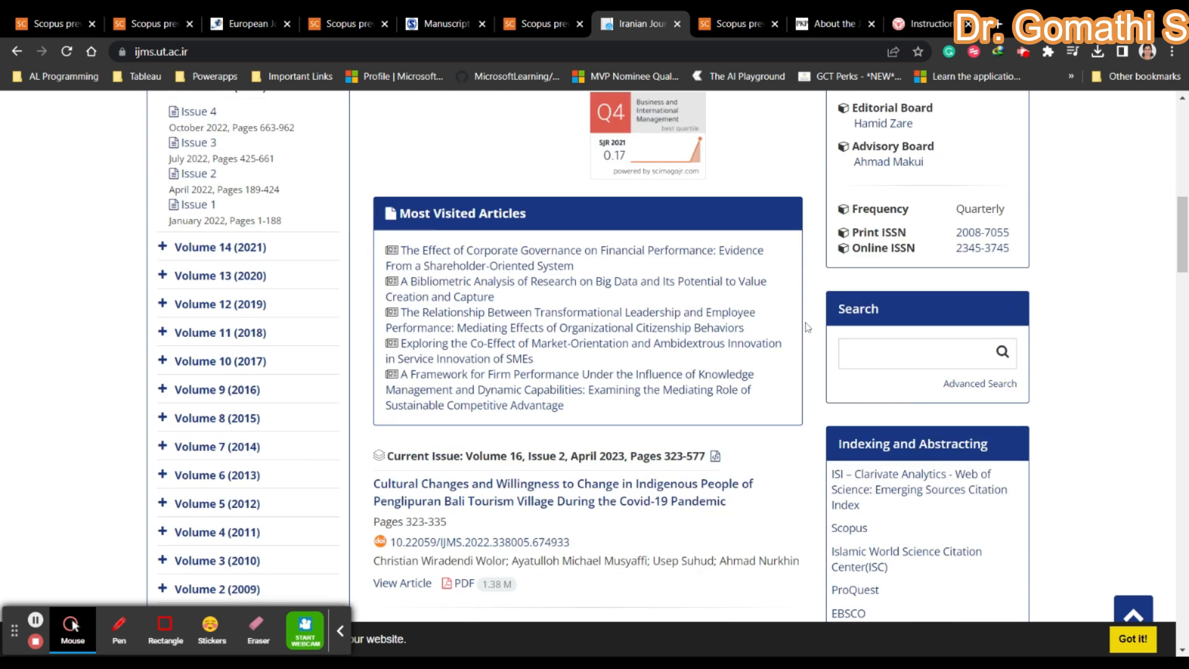
scroll("up", 3)
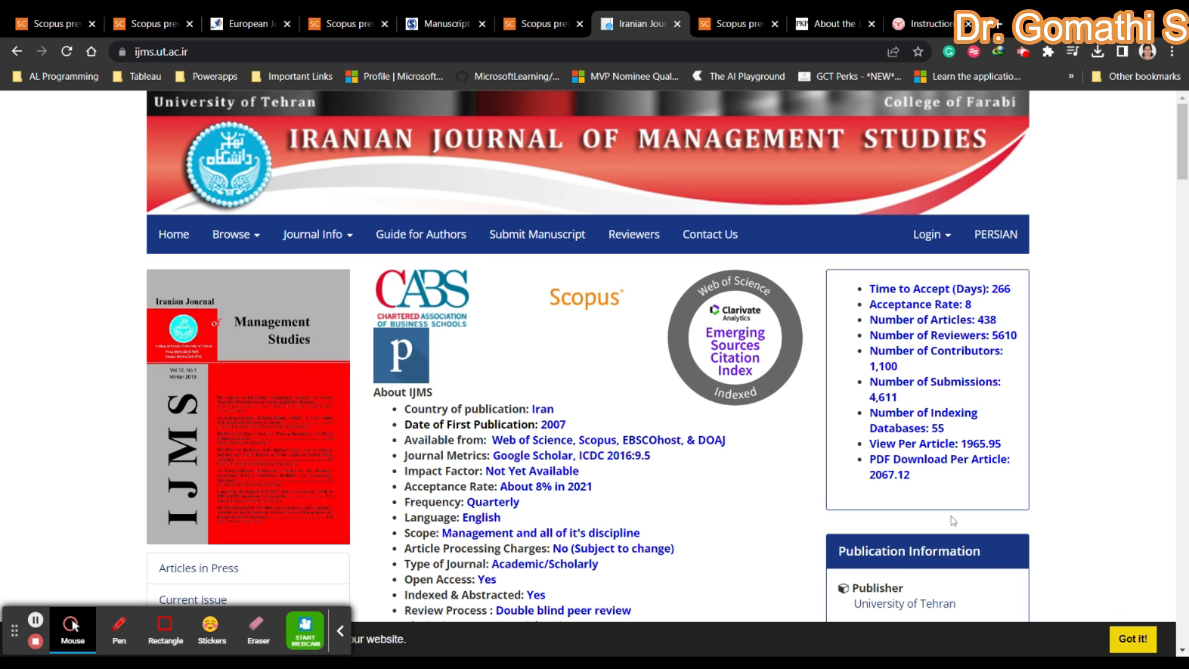
mouse_move(421, 240)
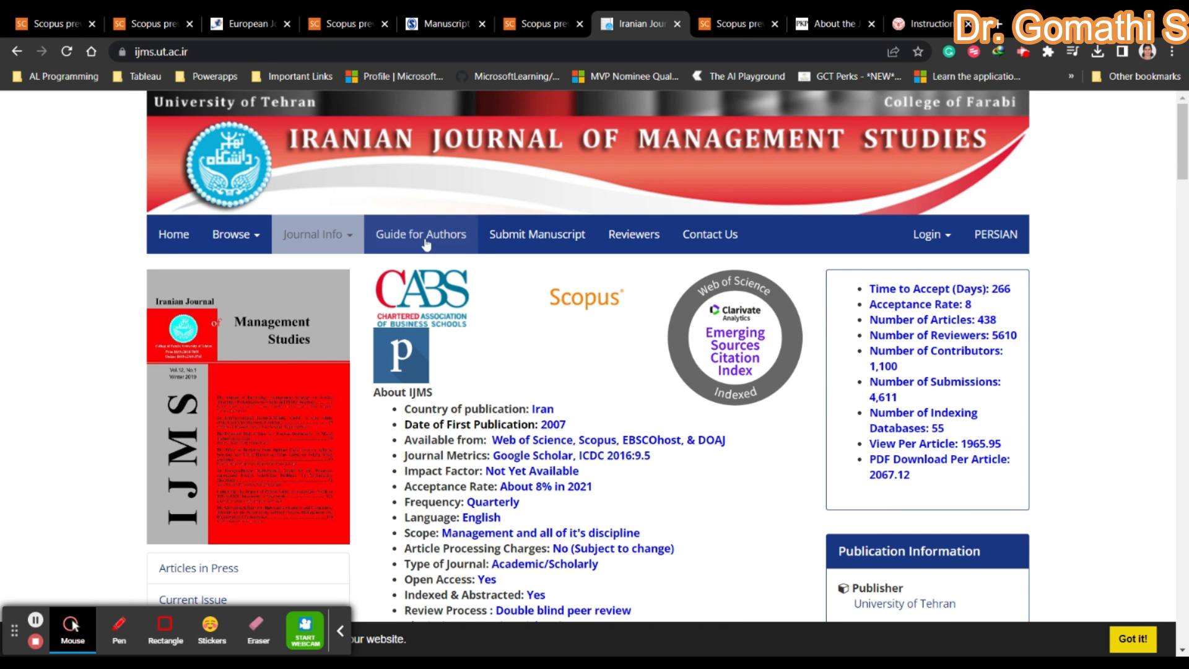
left_click(420, 234)
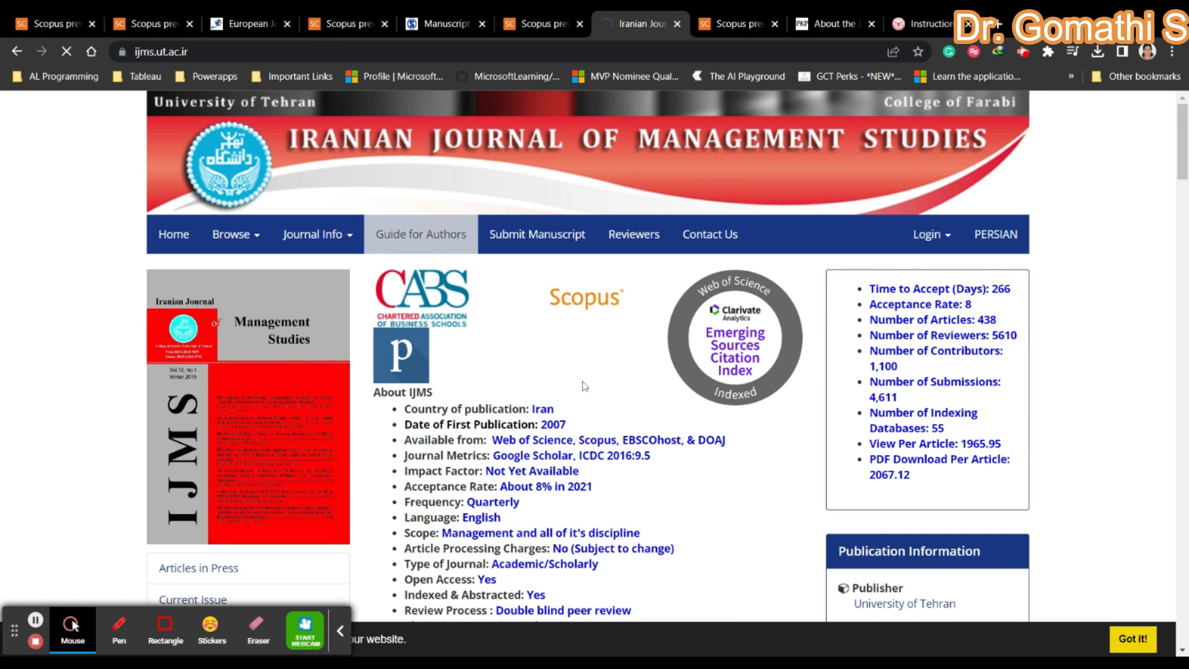
left_click(420, 234)
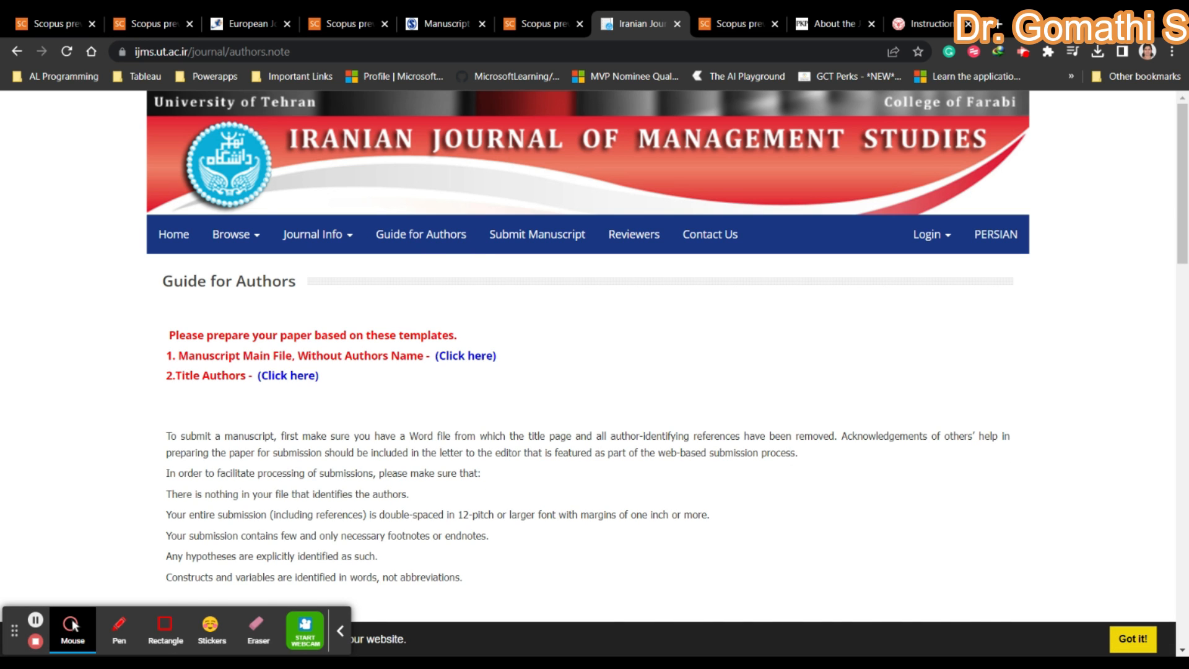
scroll("down", 3)
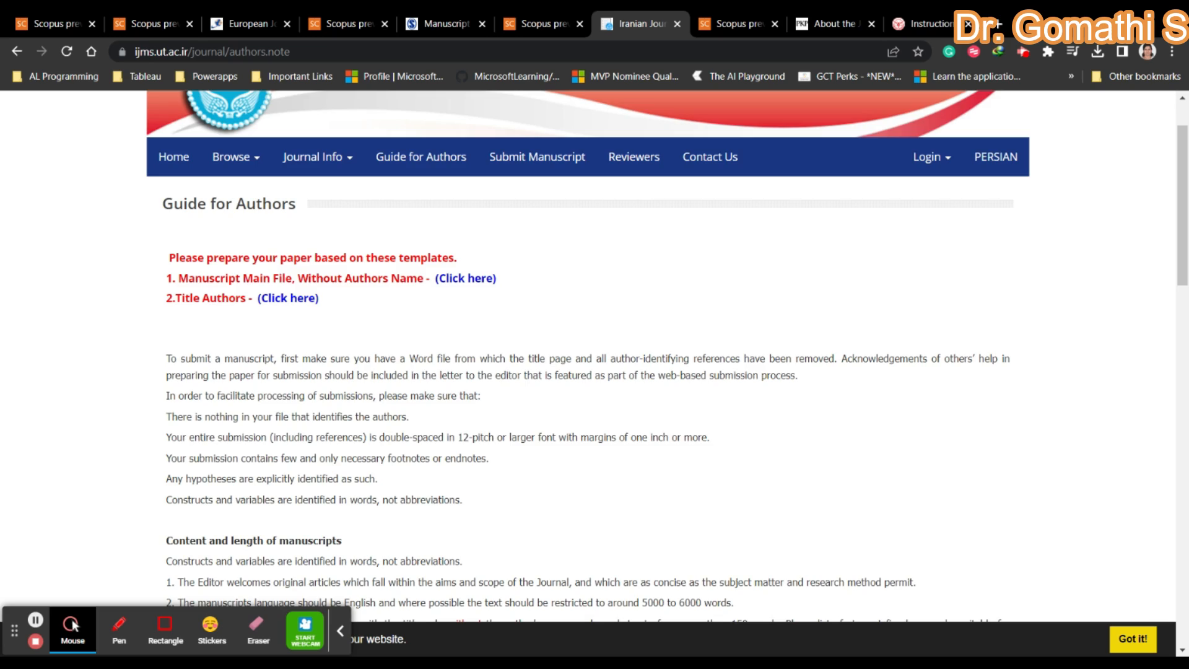
scroll("down", 3)
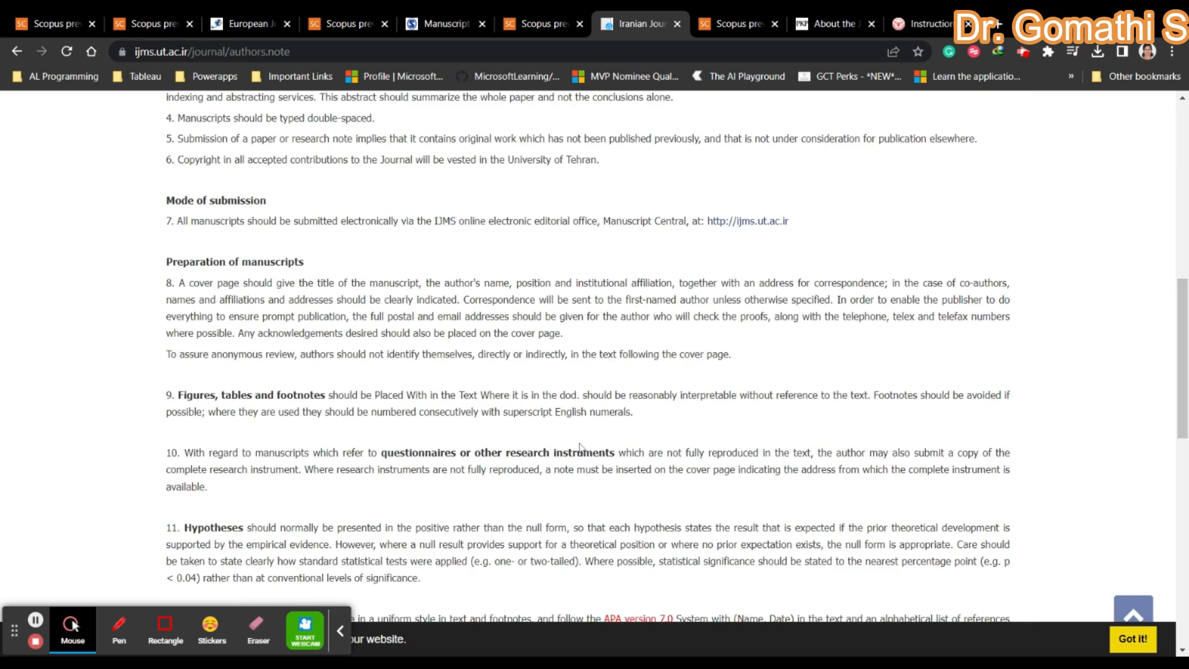
scroll("down", 3)
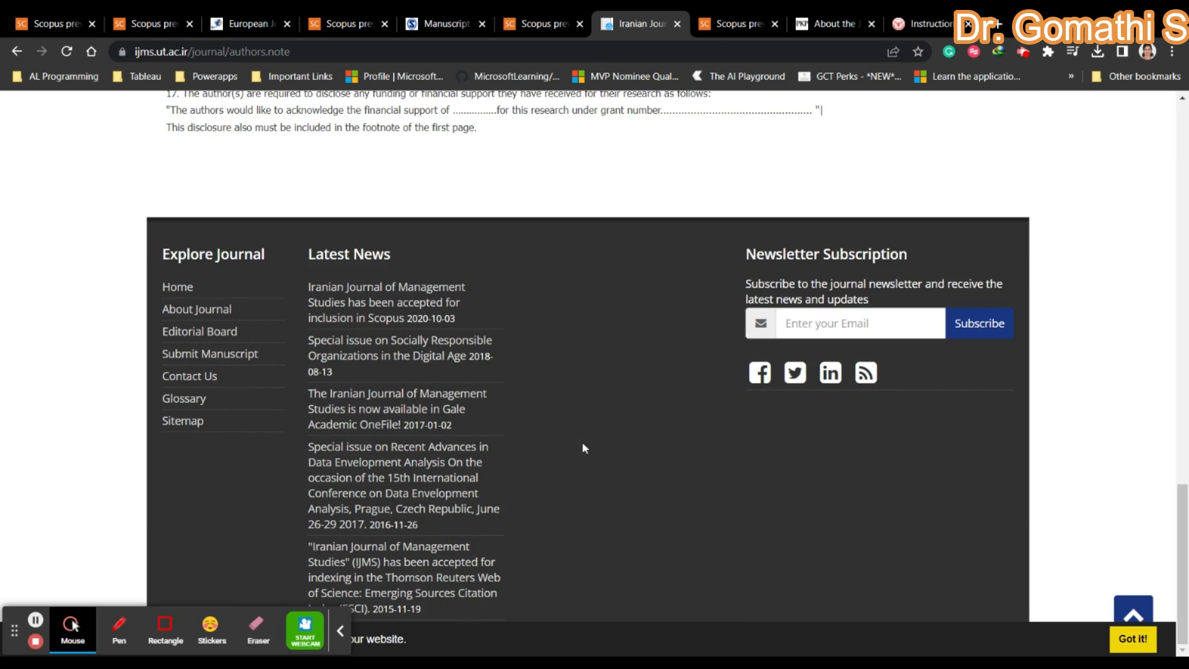
scroll("up", 3)
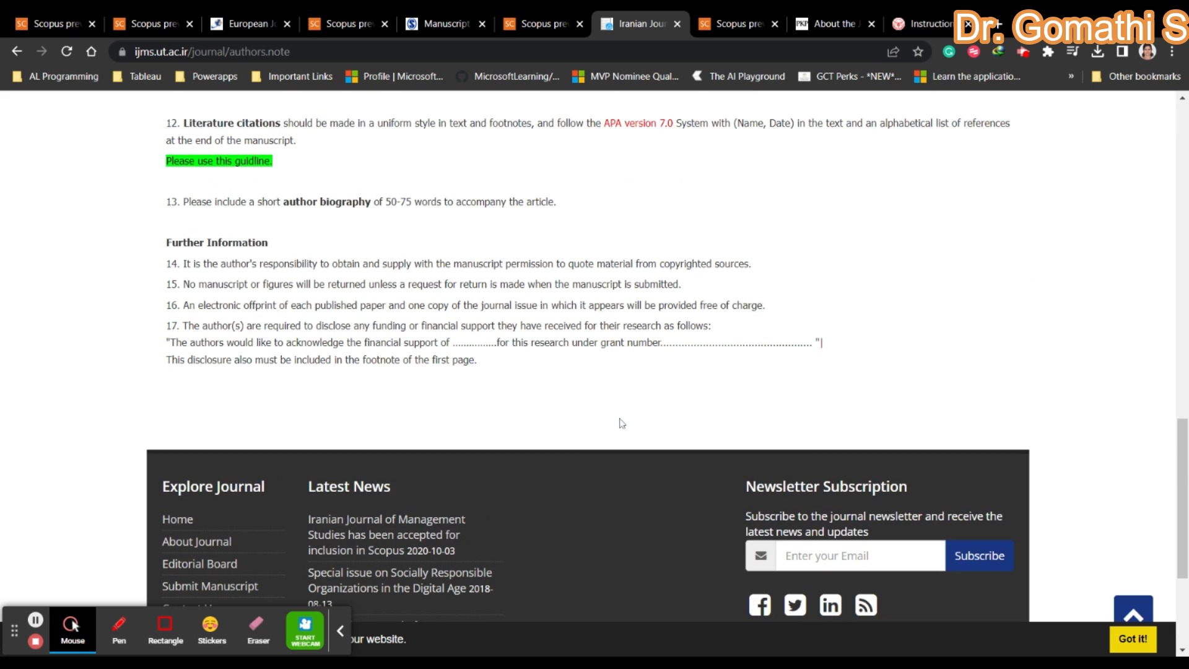
scroll("down", 3)
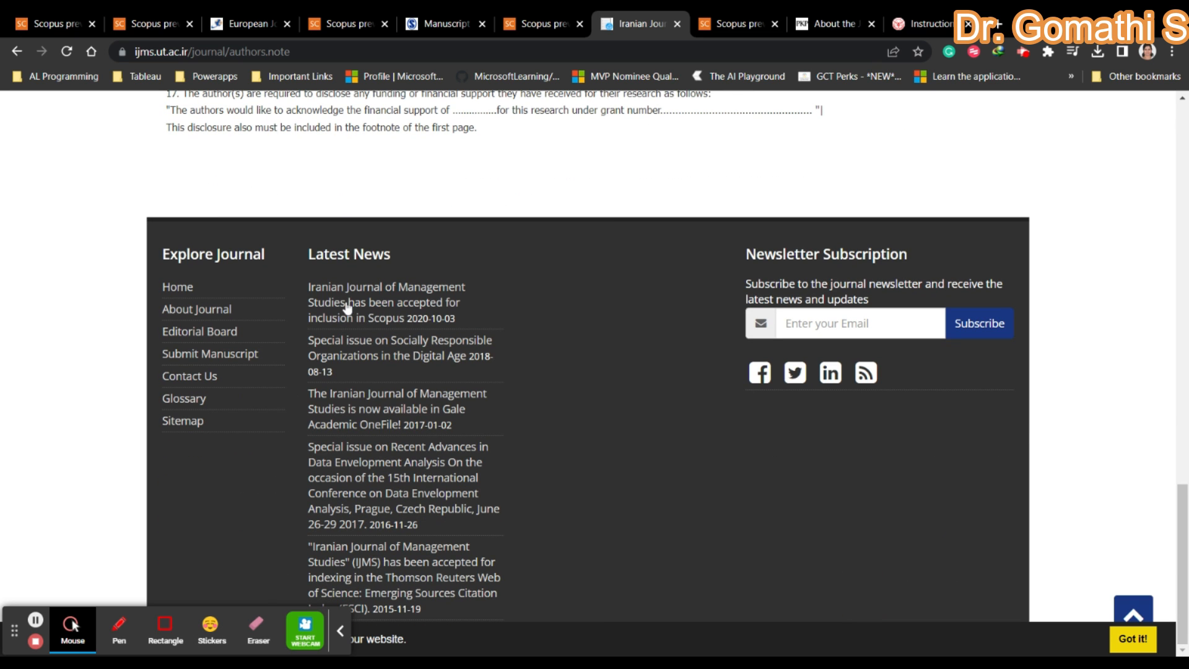
mouse_move(144, 383)
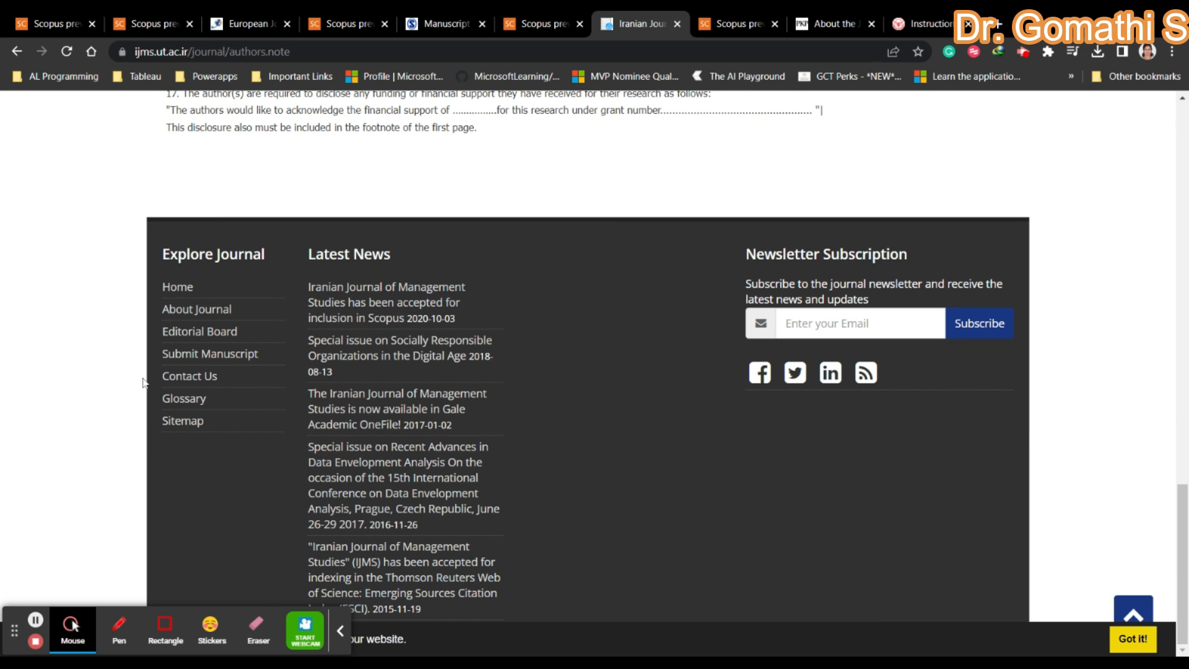
Open the IJMS Contact Us page with its College of Farabi address, phone and email.
left_click(188, 375)
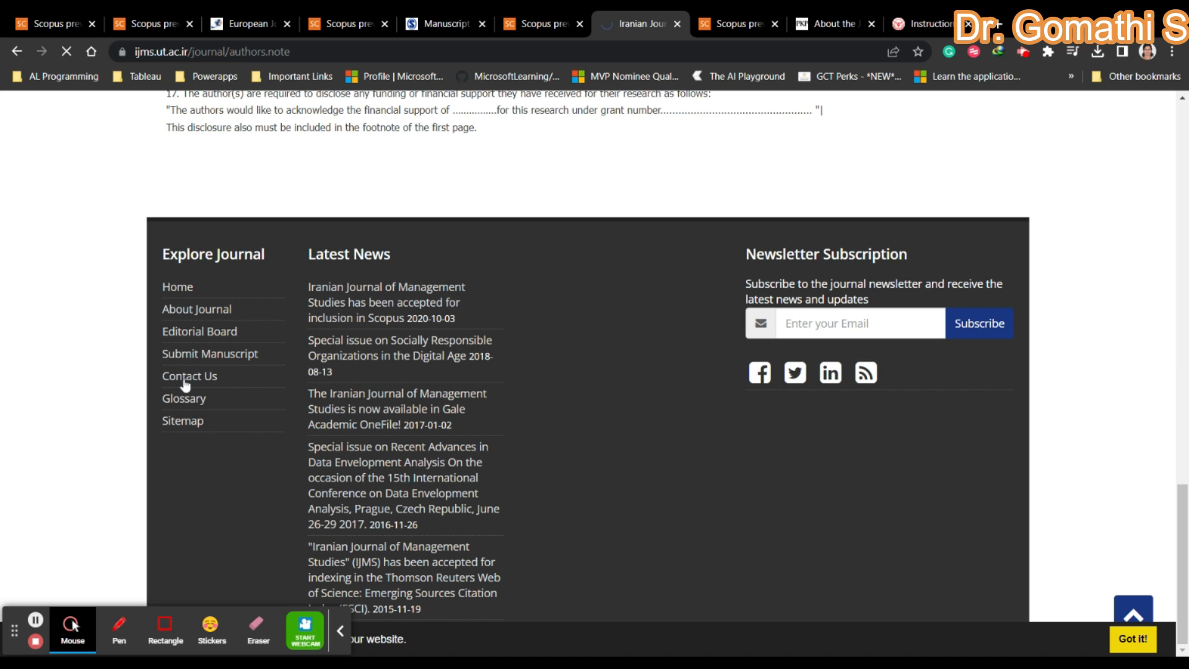
left_click(189, 375)
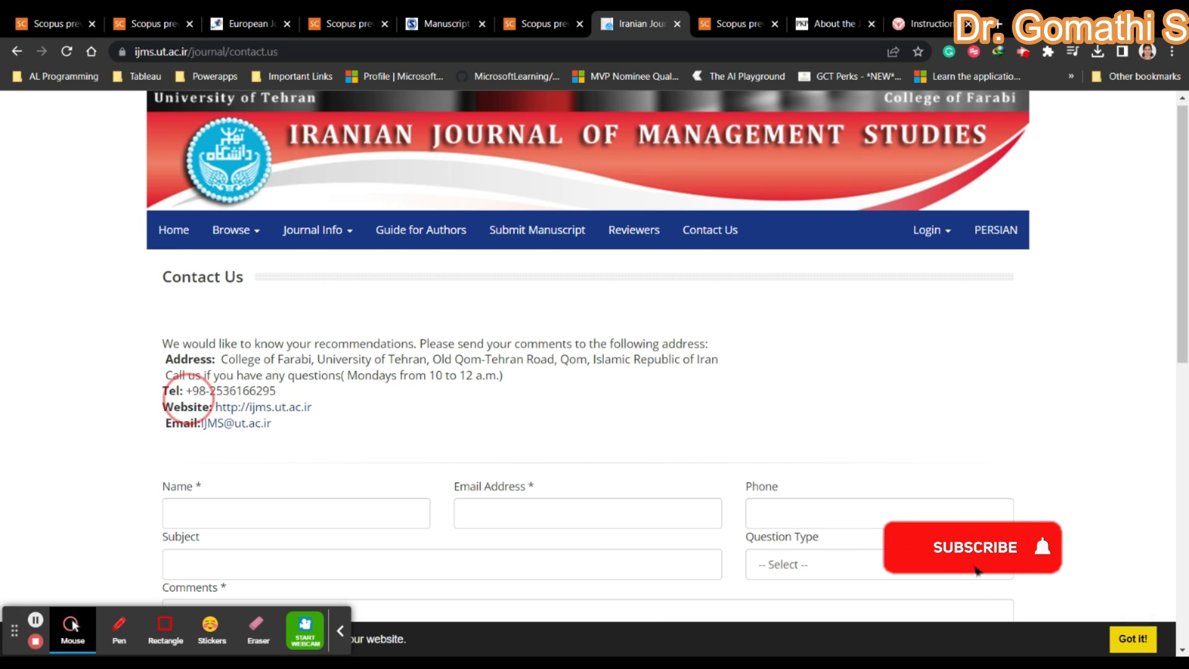
left_click(972, 547)
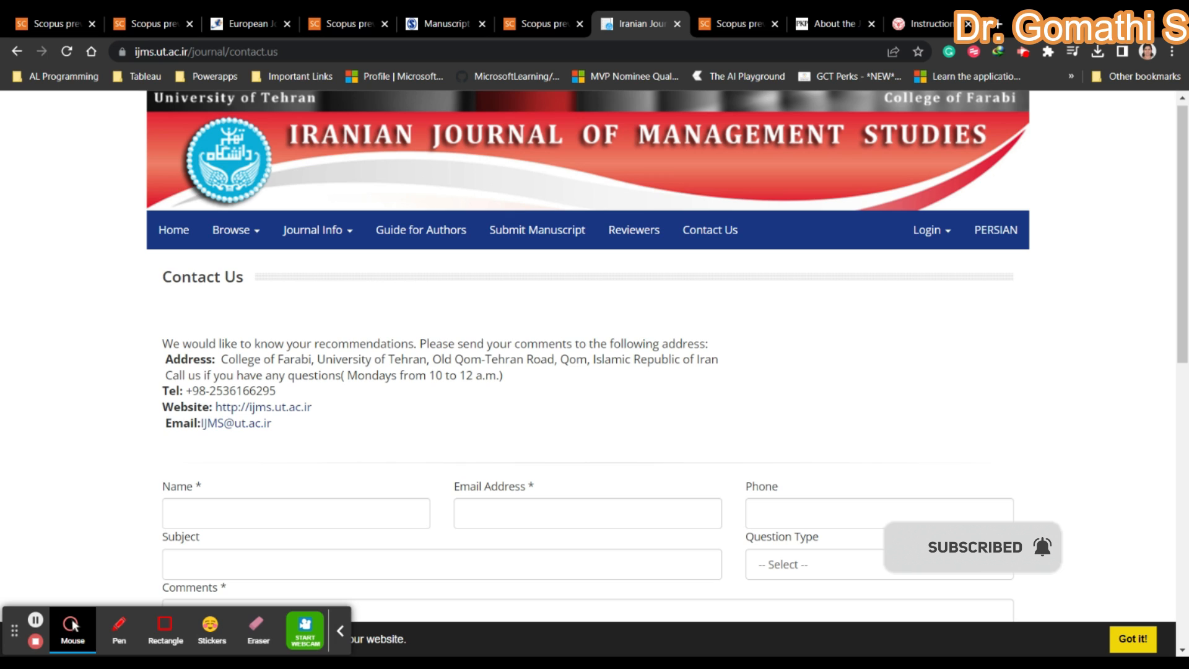
mouse_move(902, 343)
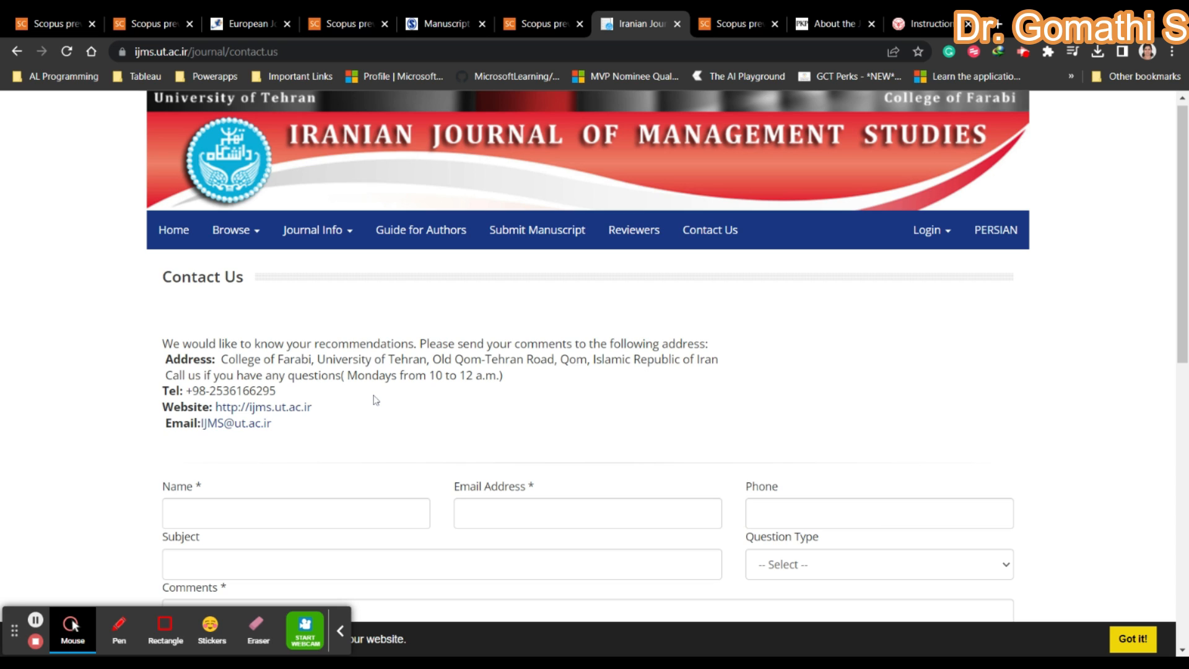
mouse_move(375, 400)
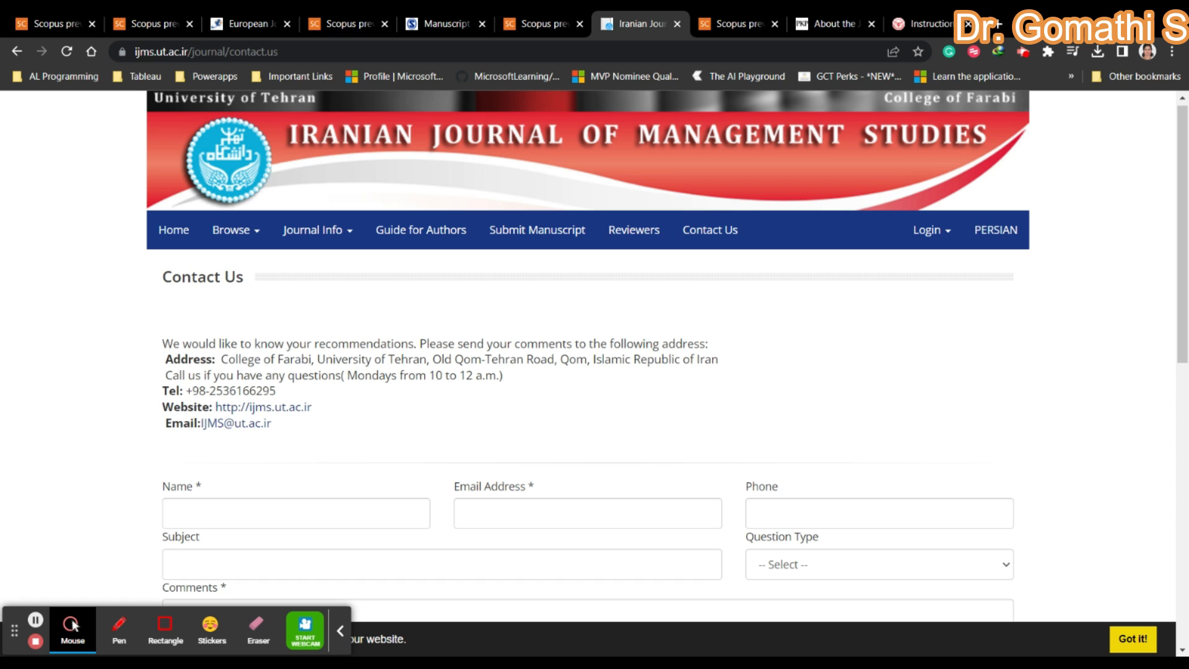
mouse_move(223, 206)
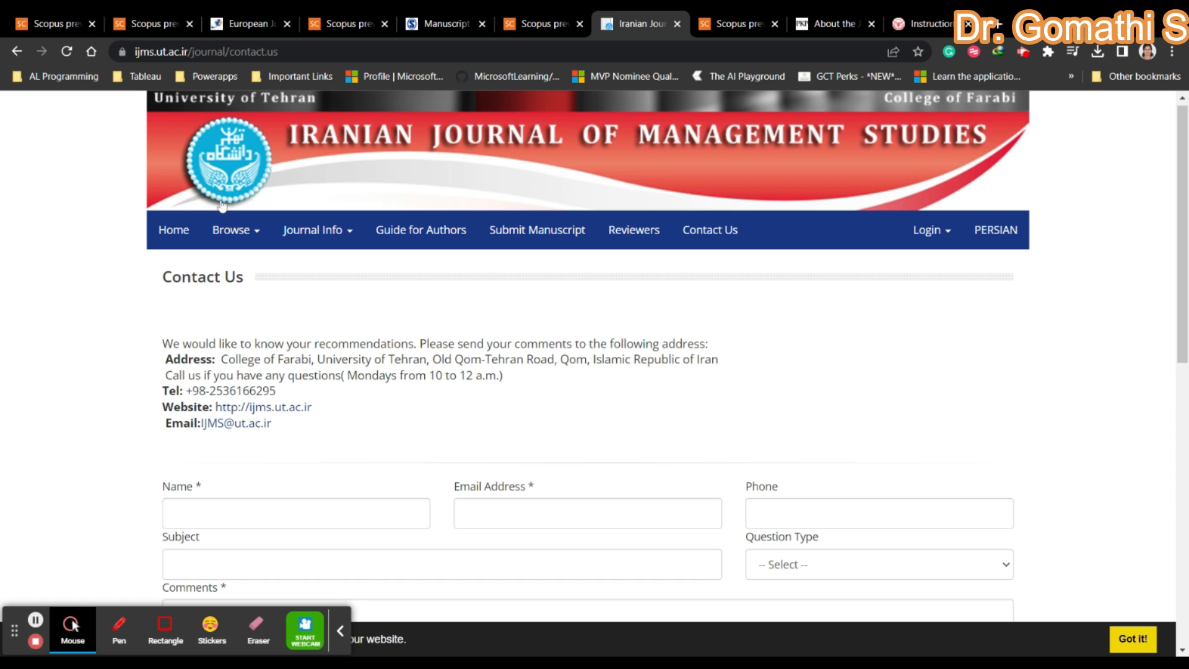
Highlight Journal of Current Science and Technology's Multidisciplinary subject area and 2018-present coverage on Scopus.
left_click(735, 24)
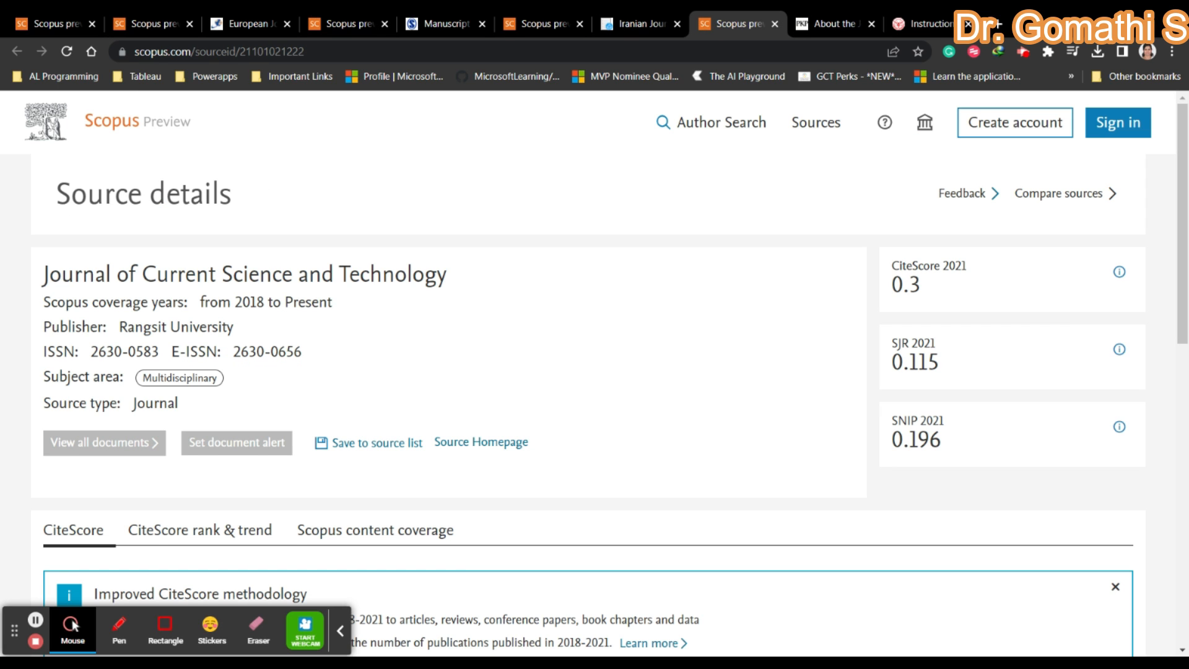
triple_click(244, 274)
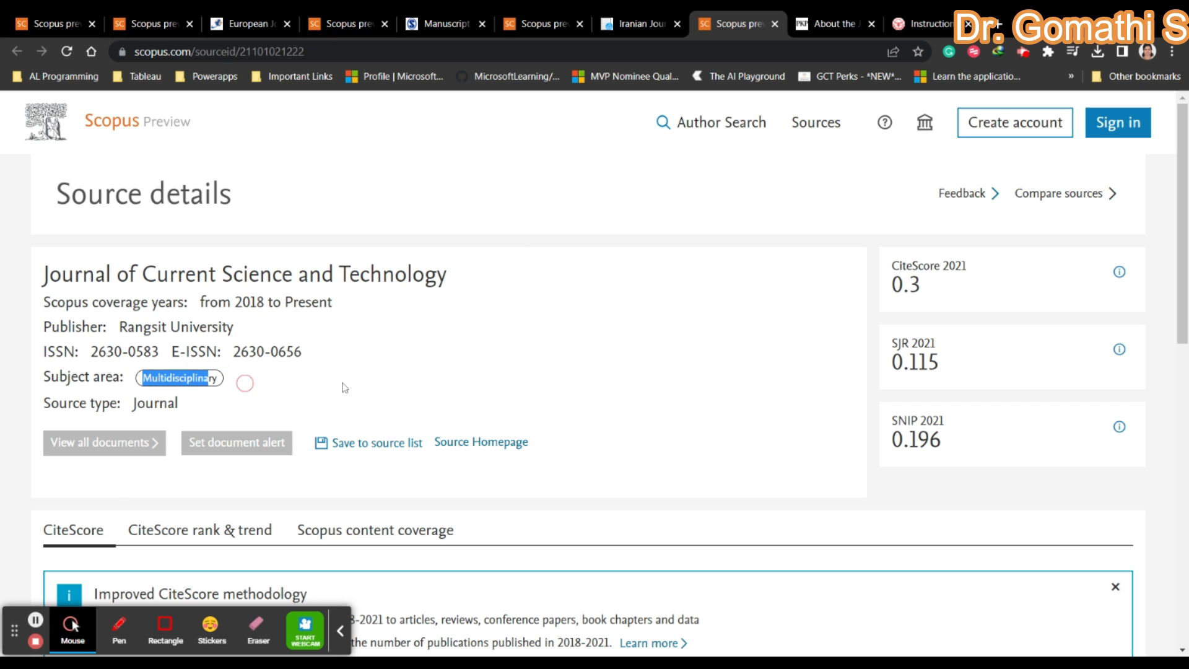
double_click(266, 301)
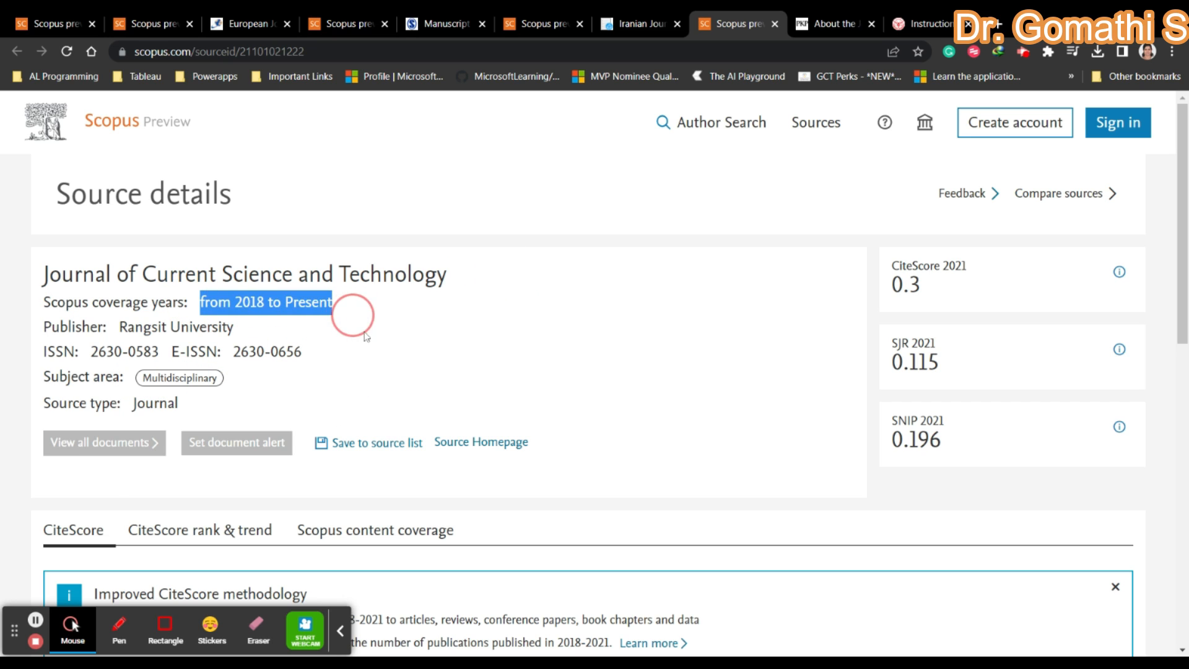
mouse_move(1045, 223)
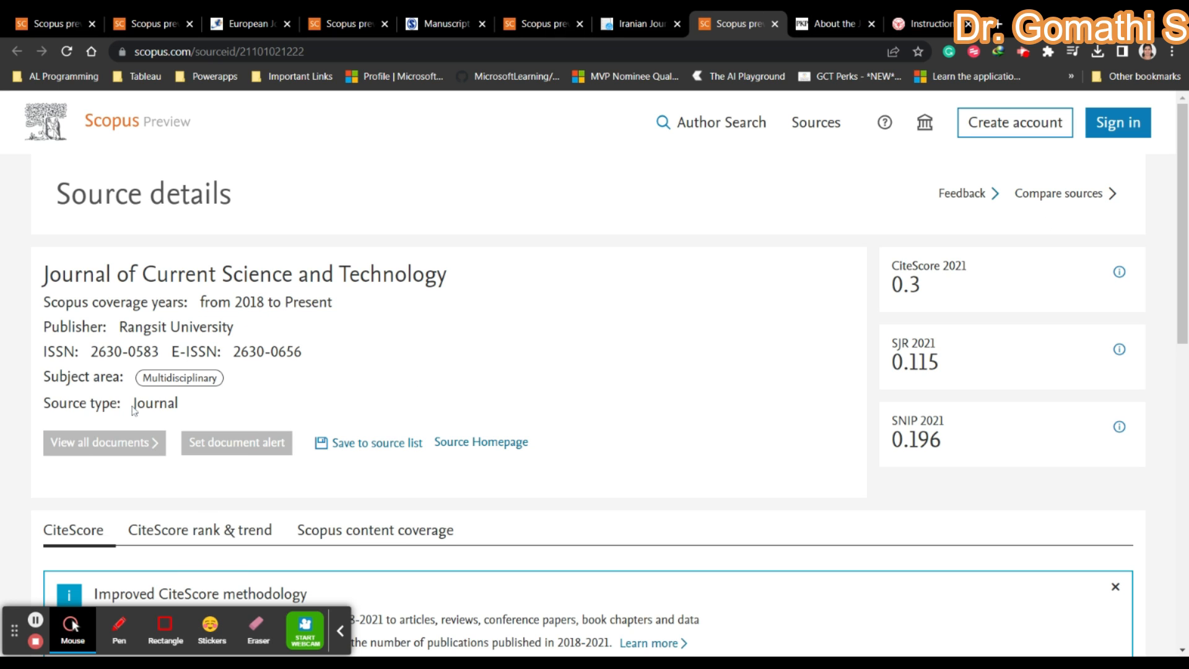
mouse_move(484, 306)
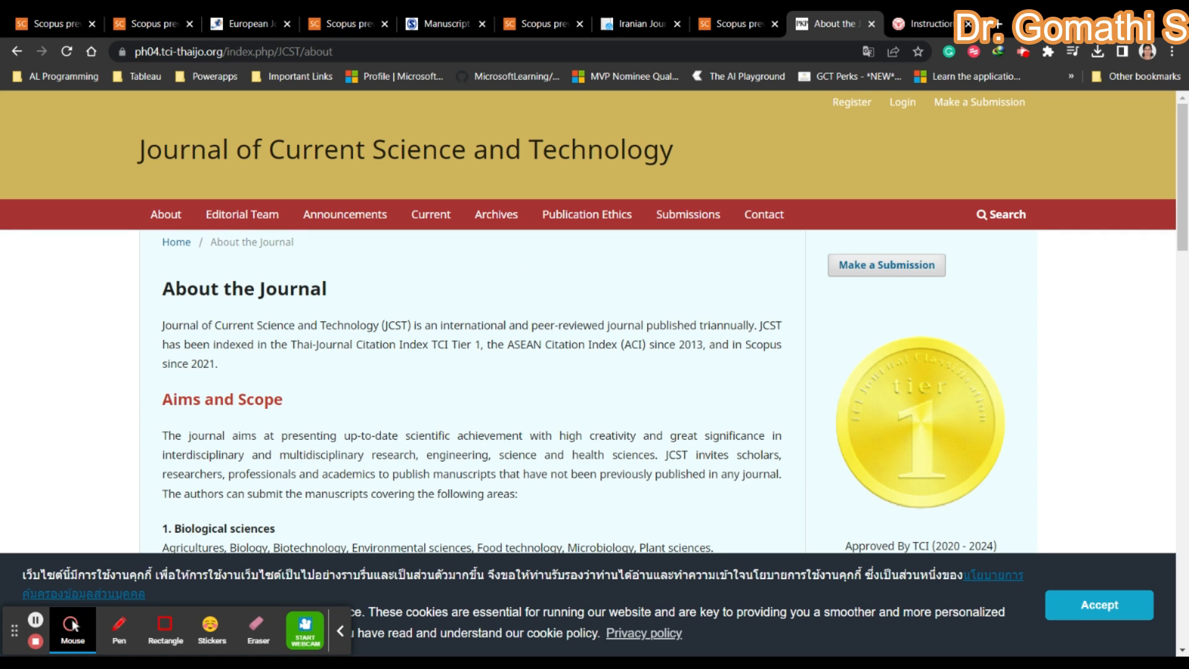
Read the JCST aims and scope, article types and three-issues-per-year frequency, highlighting Biological sciences.
scroll("down", 3)
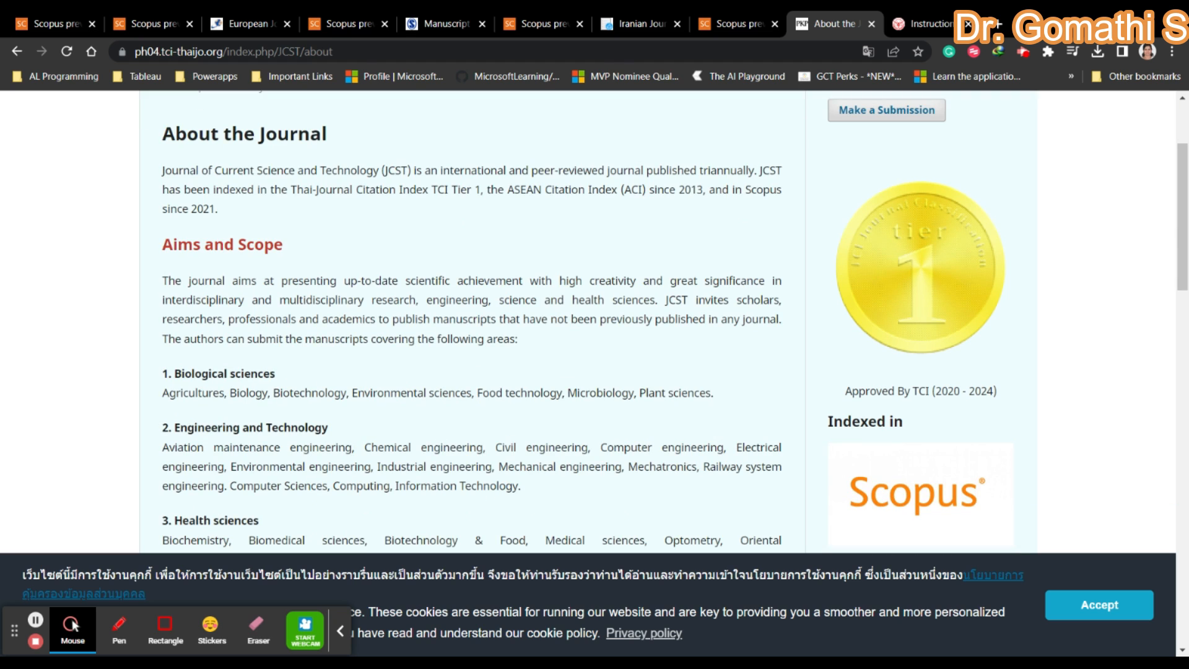
double_click(220, 372)
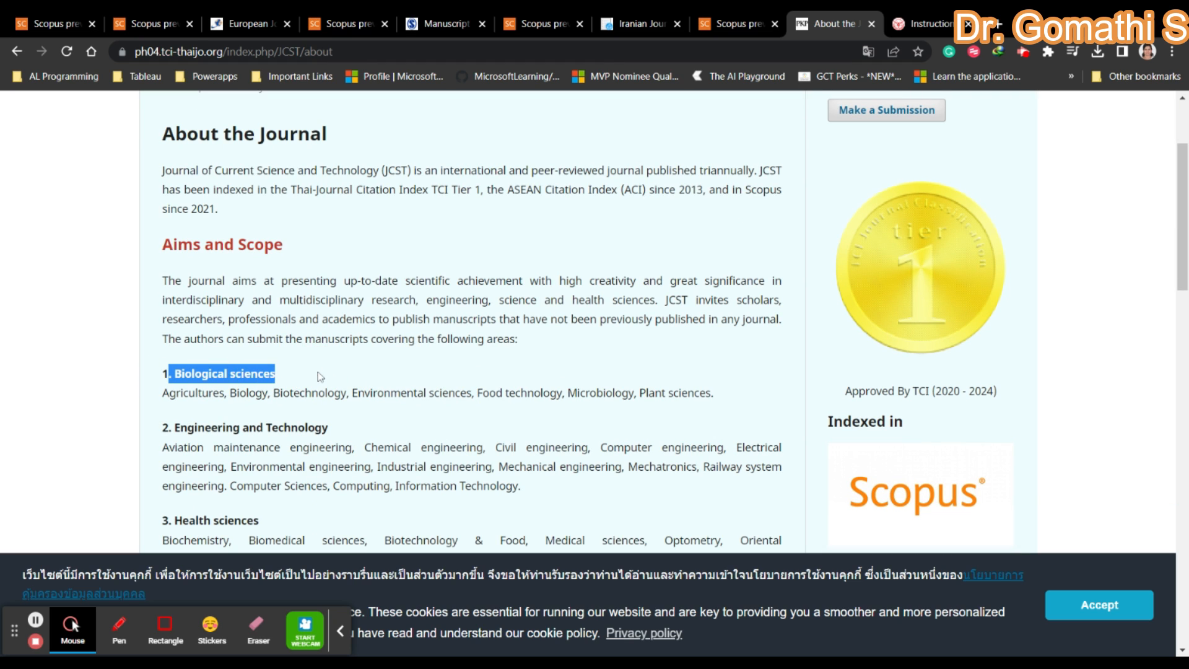
scroll("down", 3)
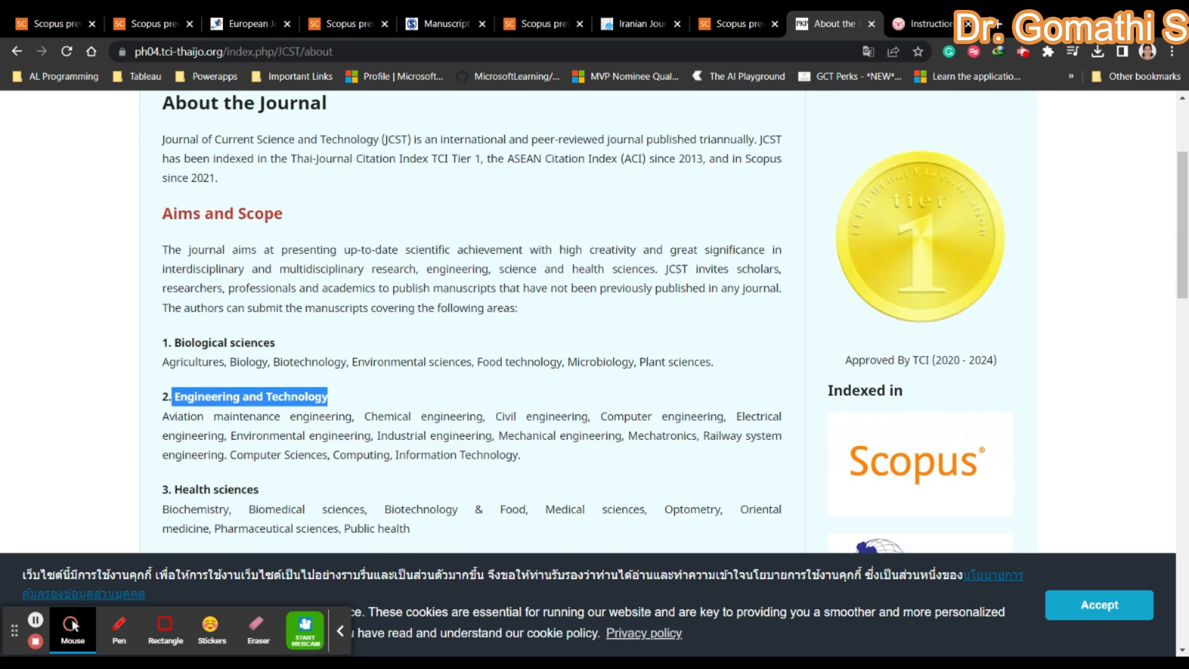
scroll("down", 3)
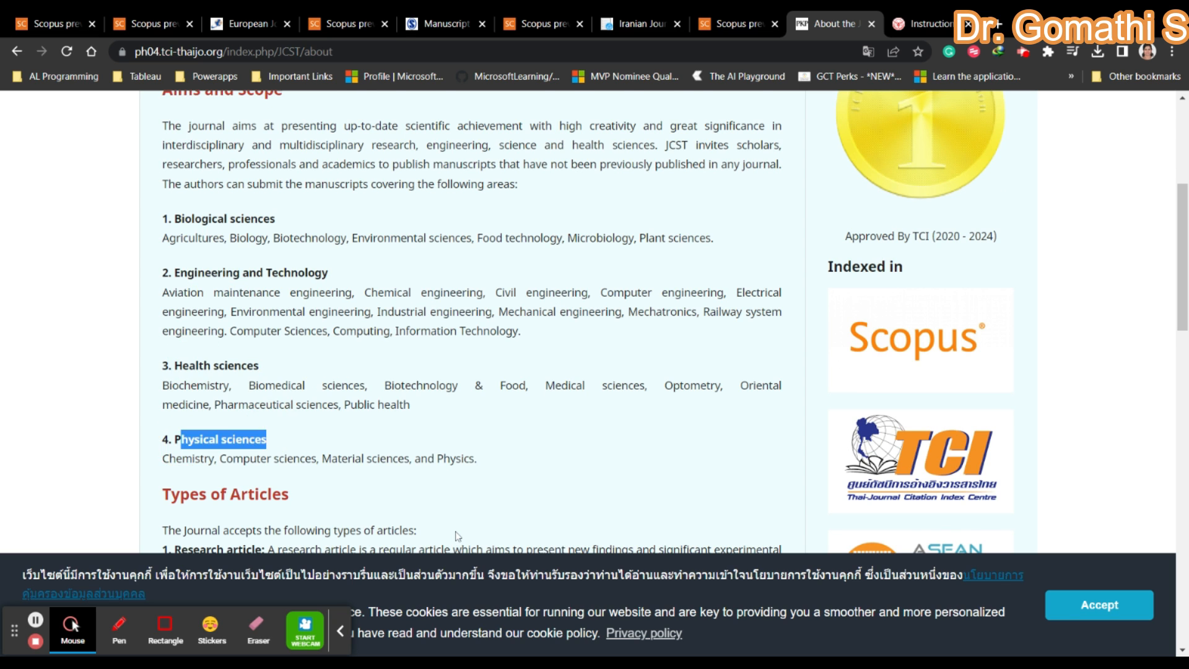
scroll("down", 3)
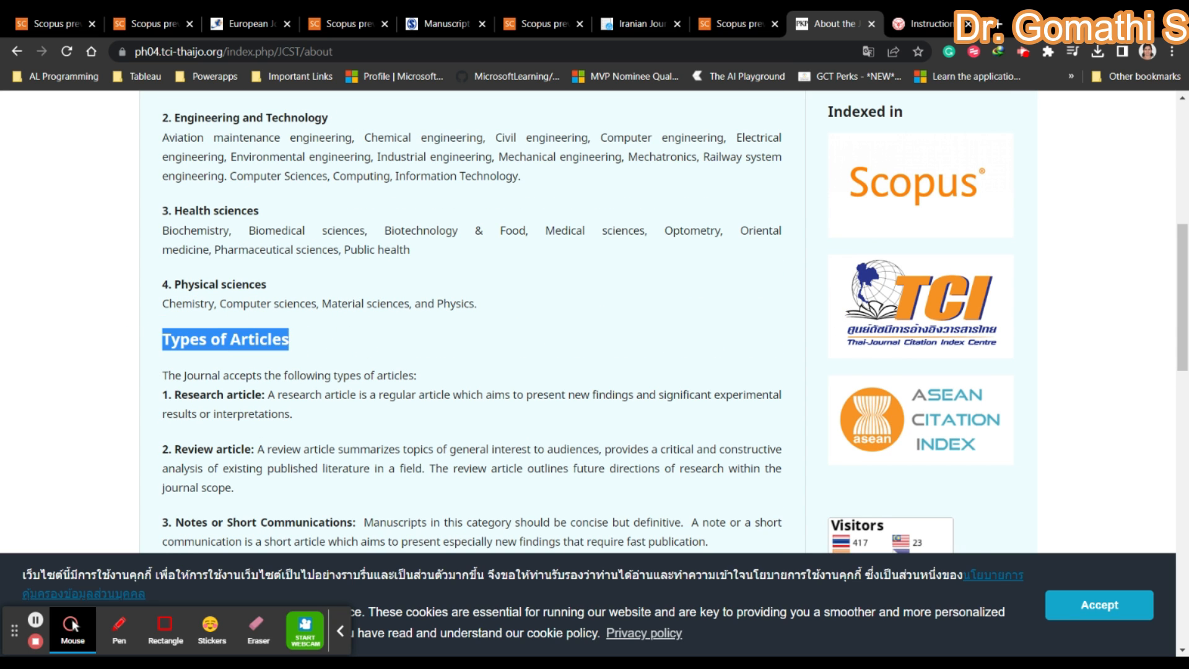
scroll("down", 3)
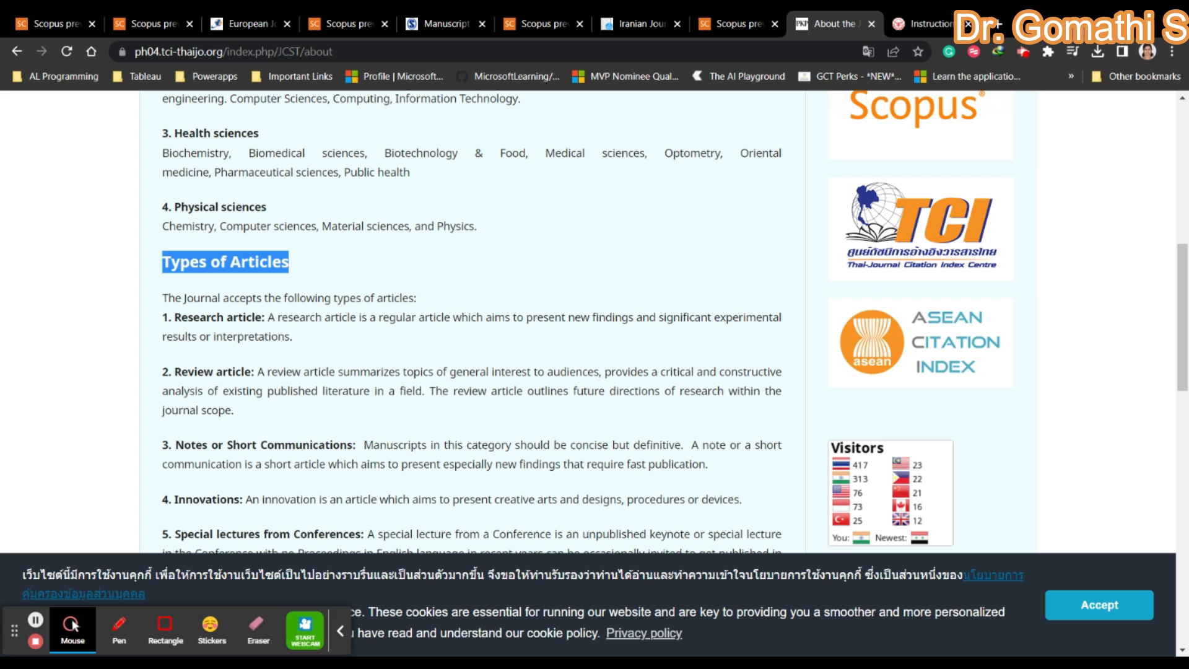
scroll("down", 3)
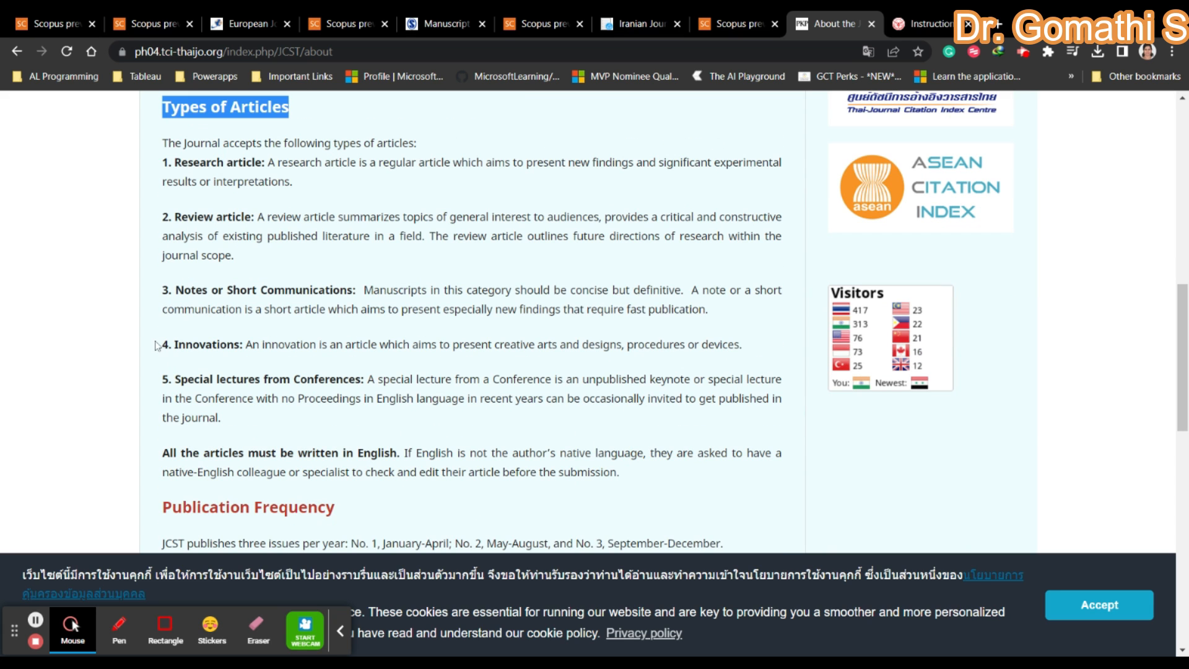
scroll("down", 3)
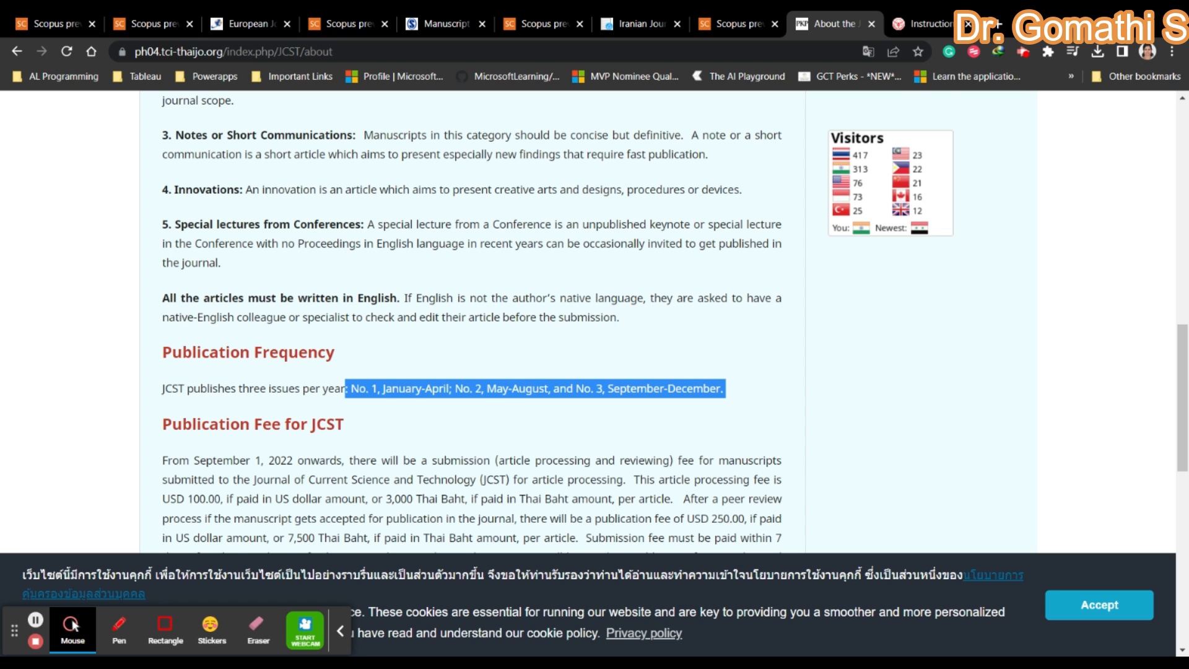
Highlight the JCST processing fee statement and the USD 100.00 submission fee.
scroll("down", 3)
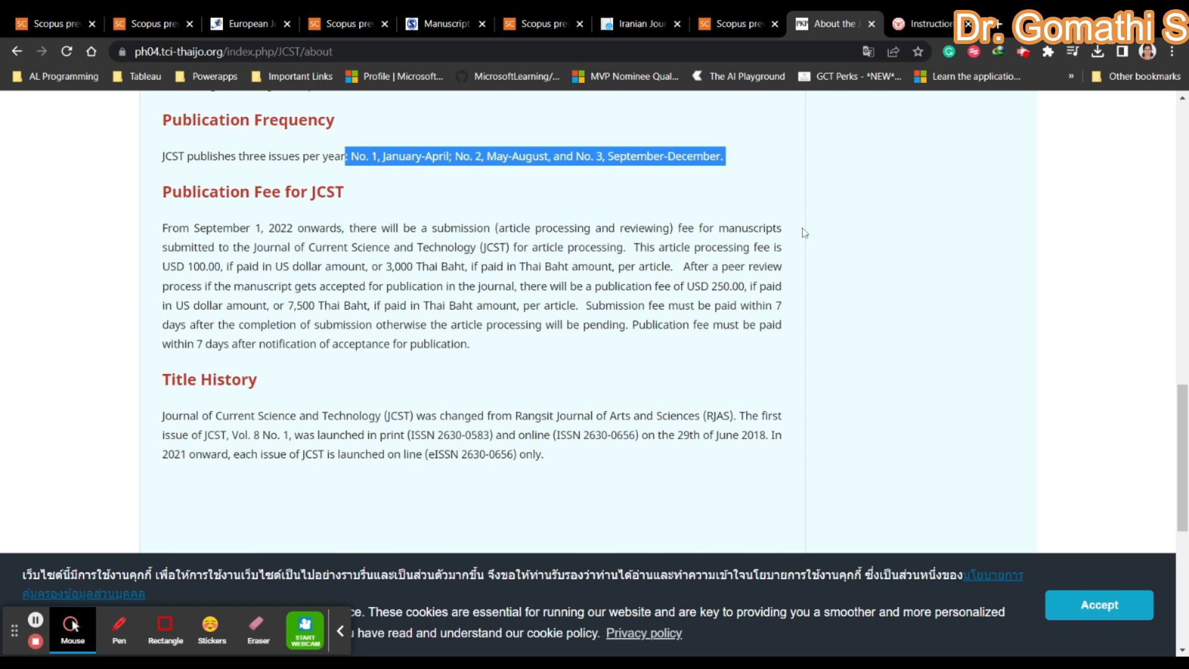
double_click(183, 266)
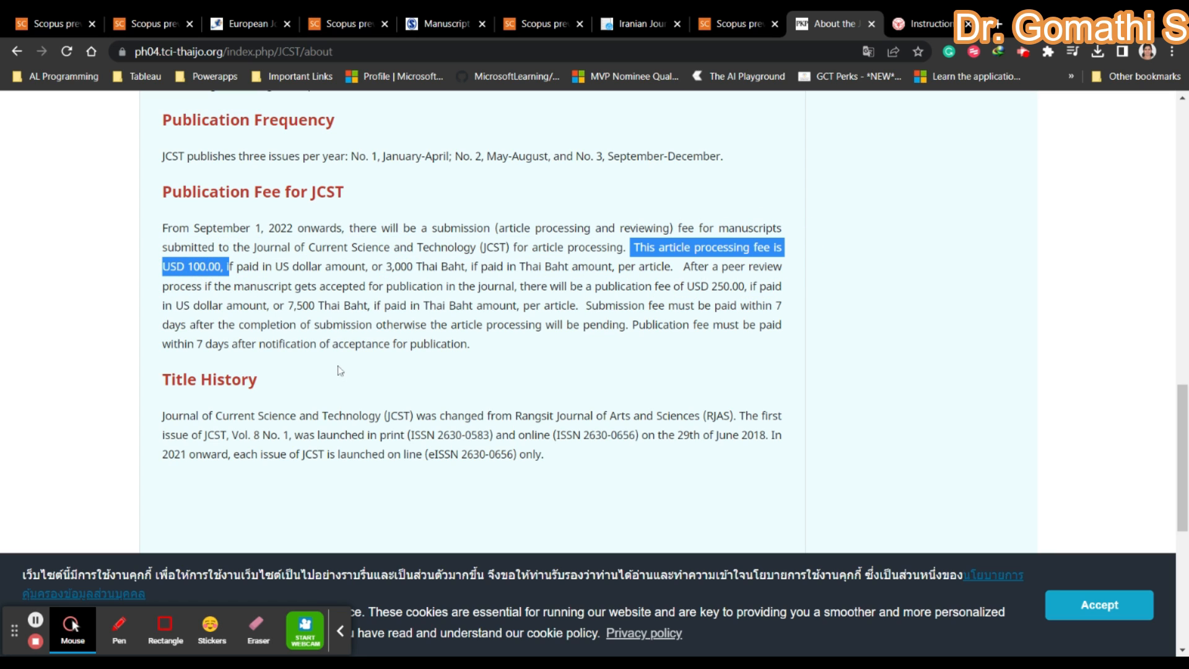
mouse_move(264, 368)
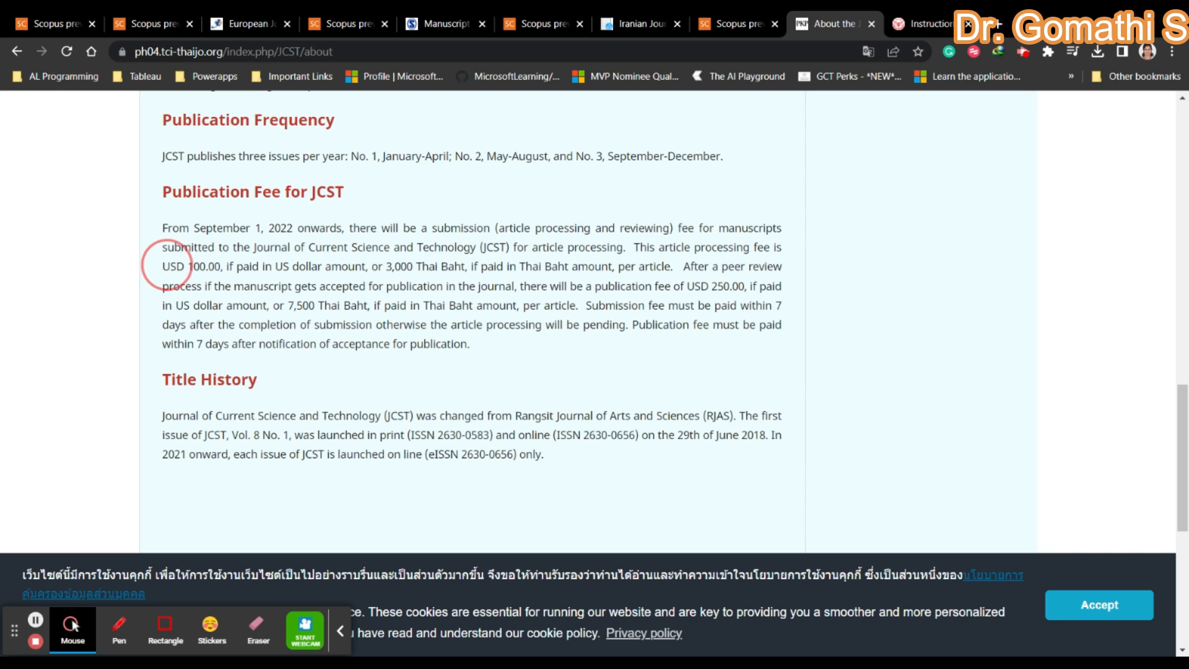
double_click(192, 266)
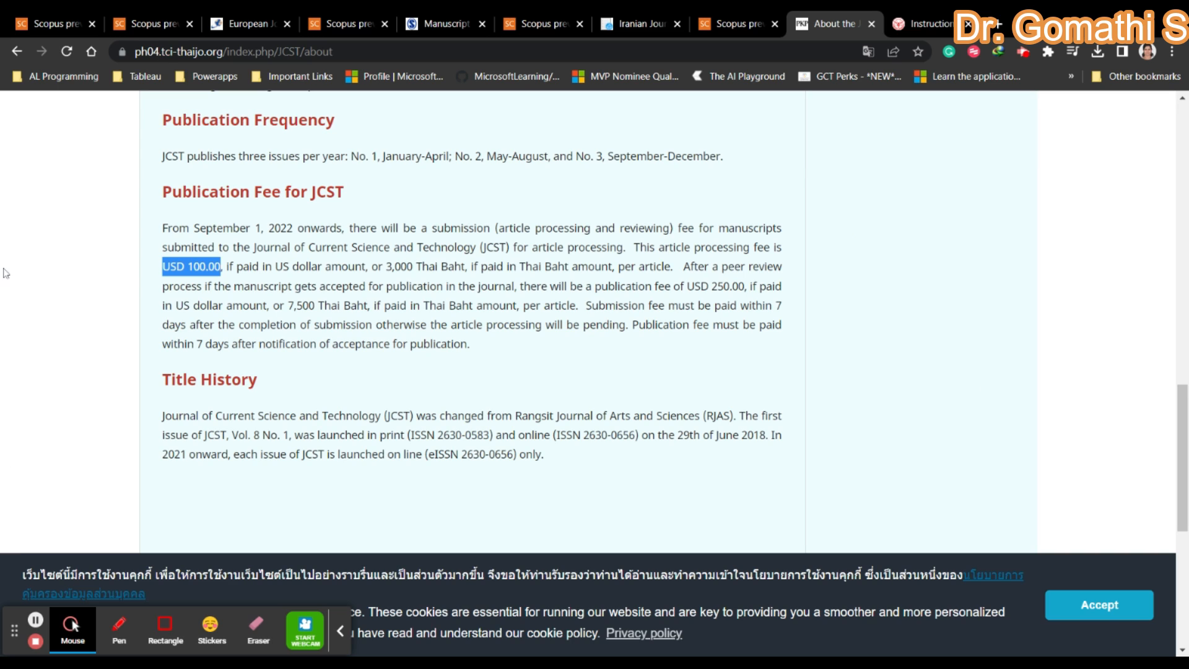
mouse_move(1076, 364)
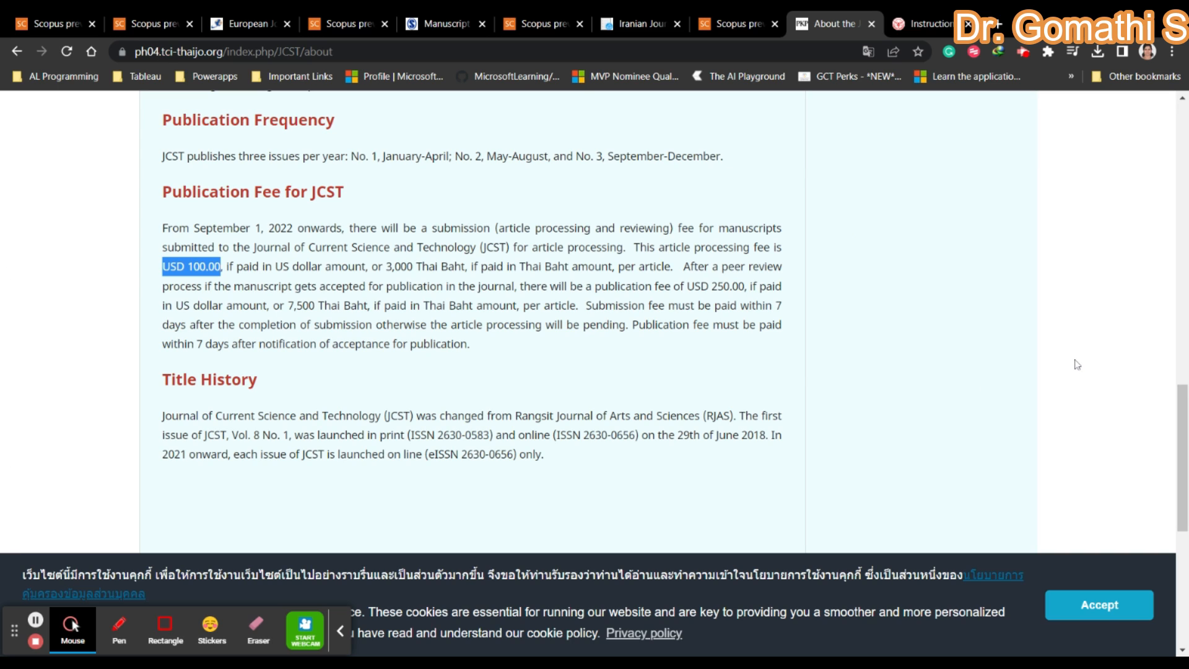
double_click(723, 287)
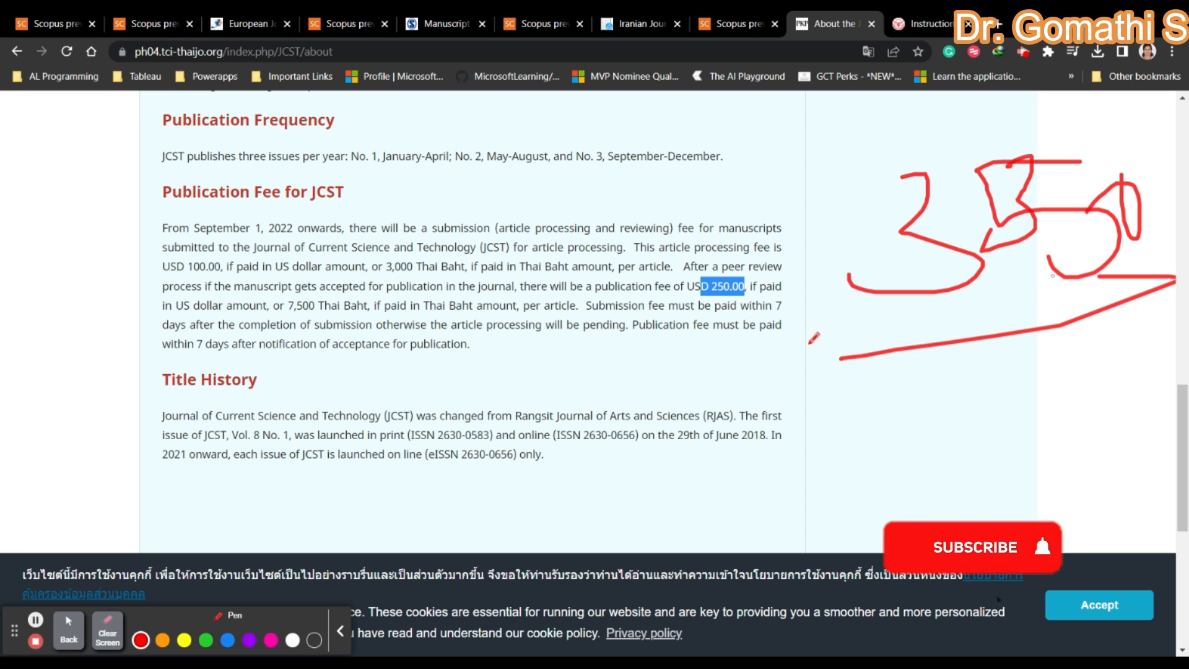
left_click(972, 547)
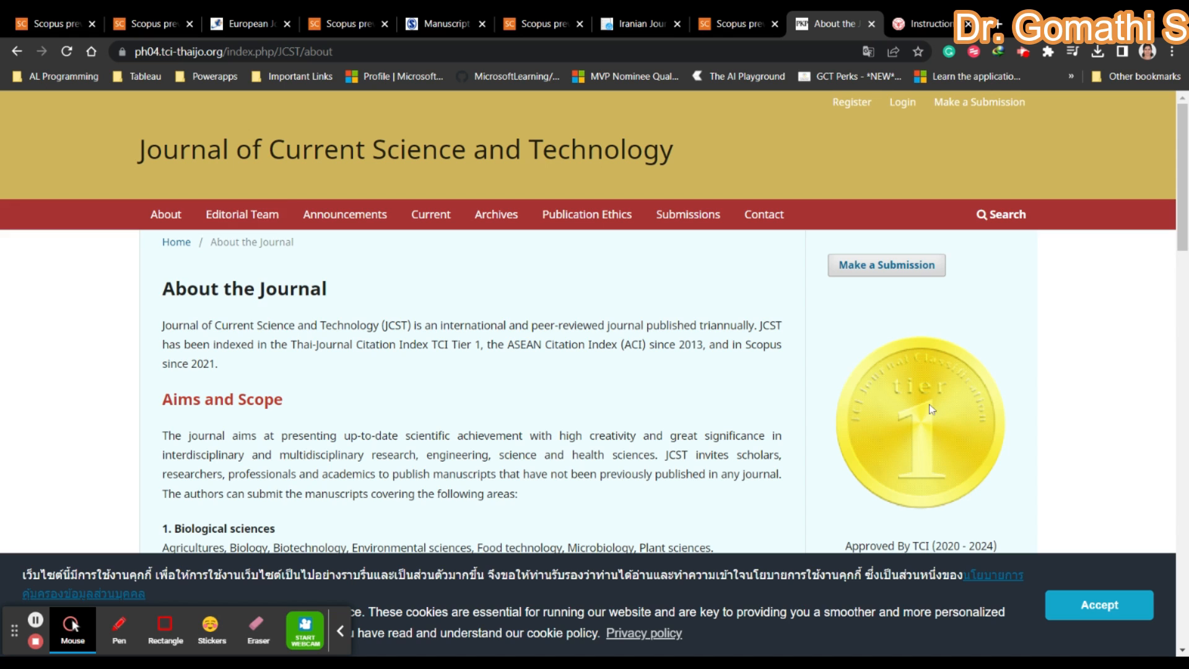
Open JCST Announcements showing the 2023-01-18 notice on submission and publication fees.
left_click(345, 214)
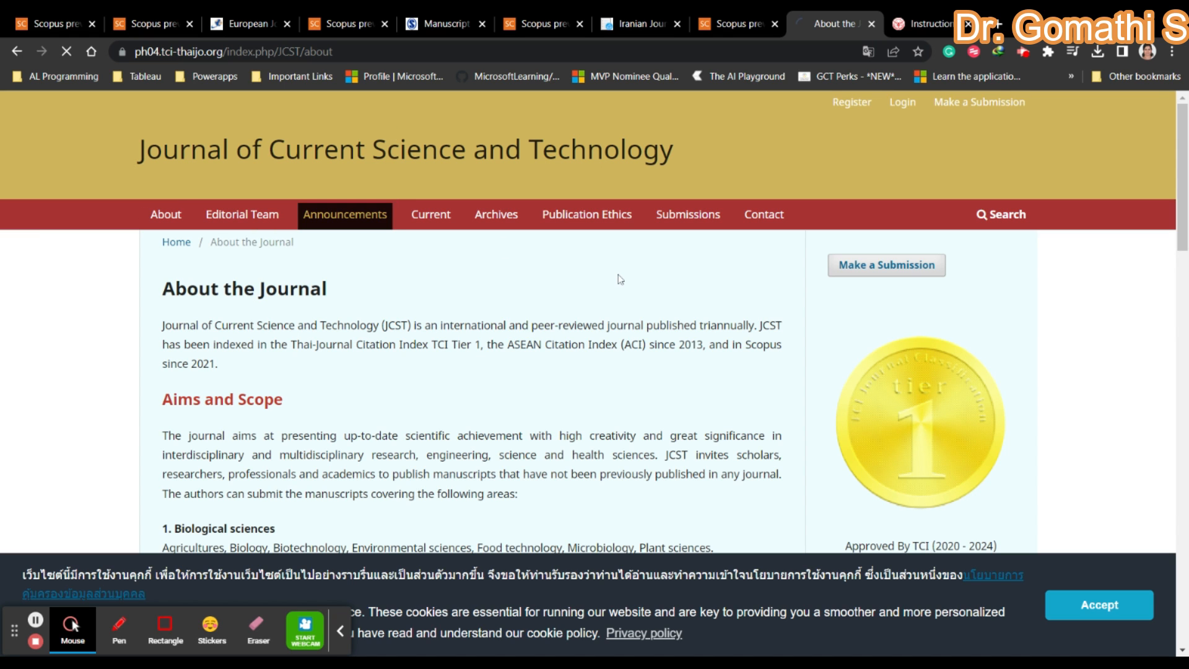
left_click(344, 214)
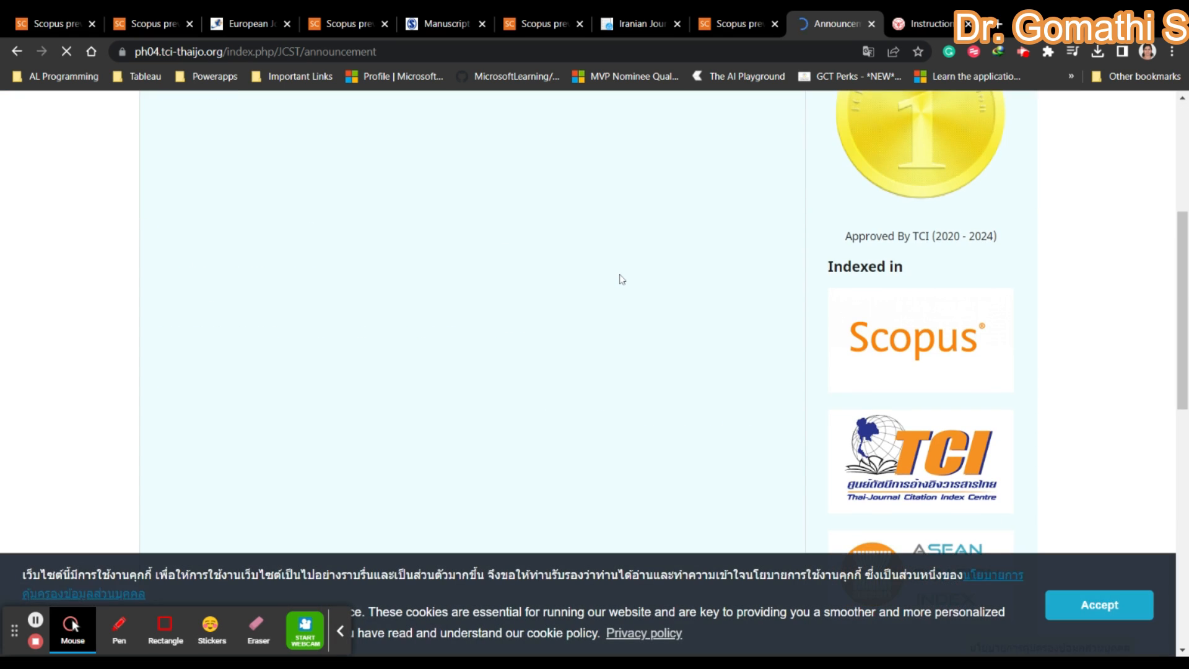
scroll("down", 3)
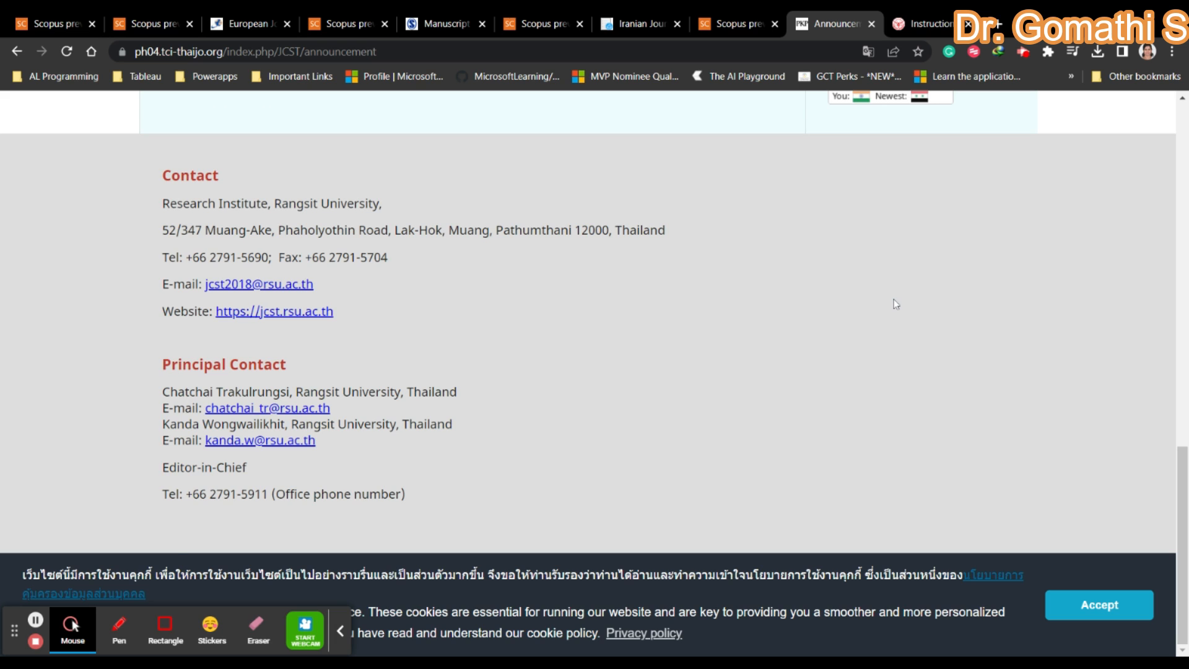
mouse_move(784, 467)
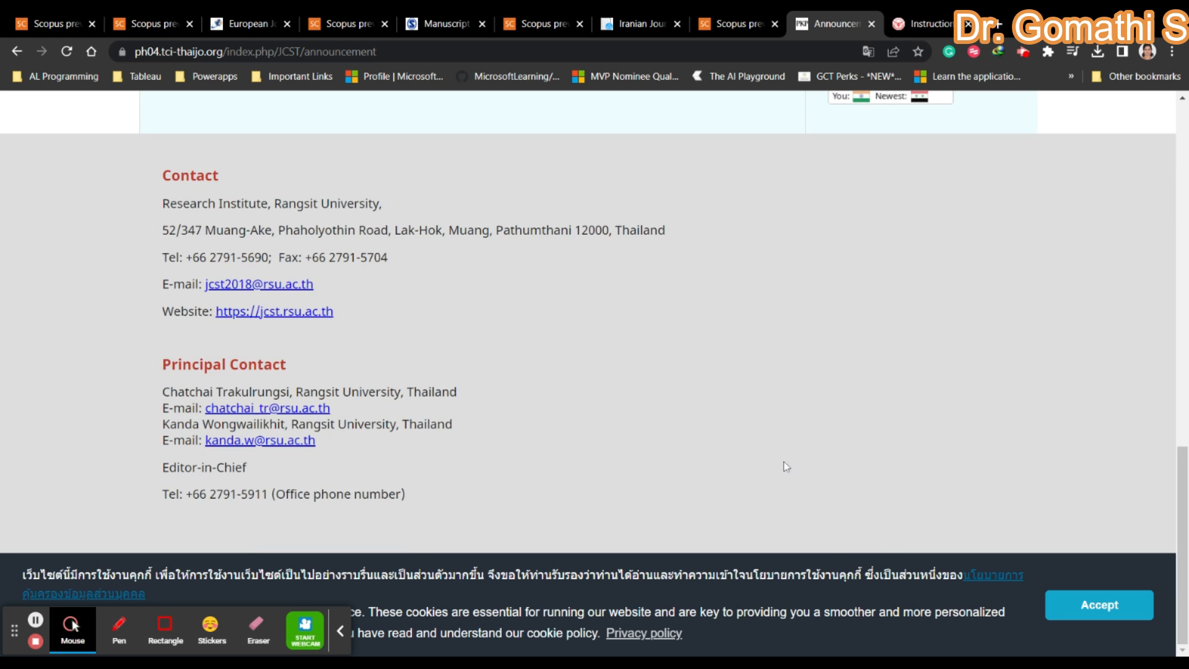
scroll("up", 3)
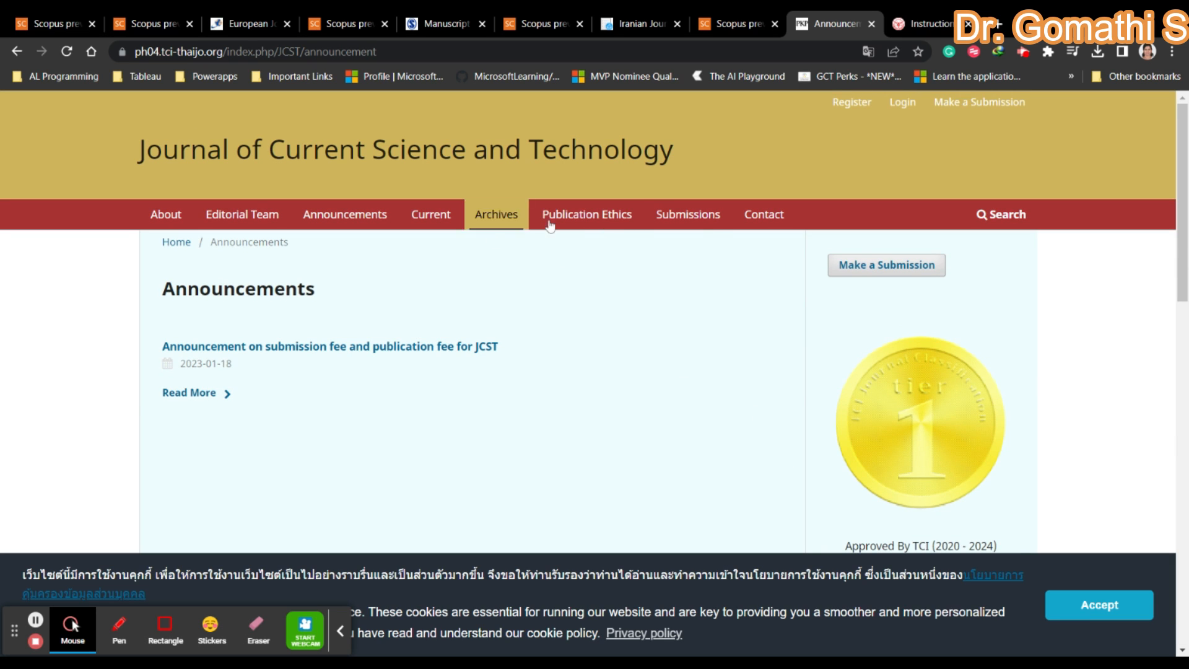
left_click(687, 214)
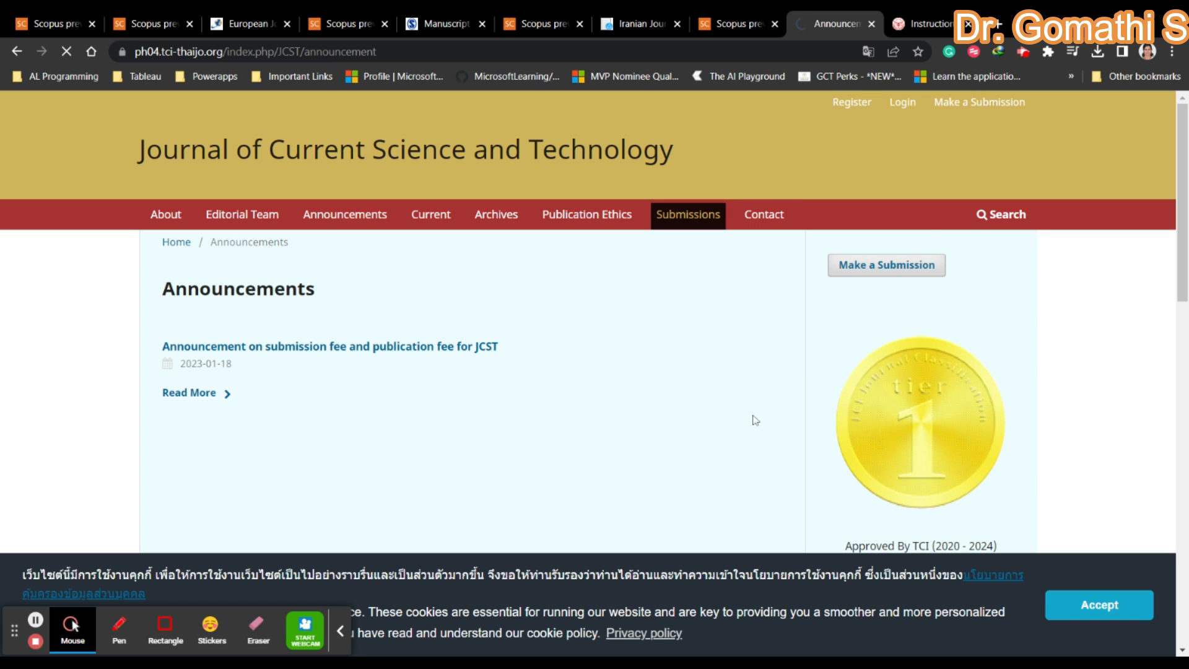
Open JCST's Submissions page and review the checklist through the where-applicable approval and permission letters.
left_click(687, 214)
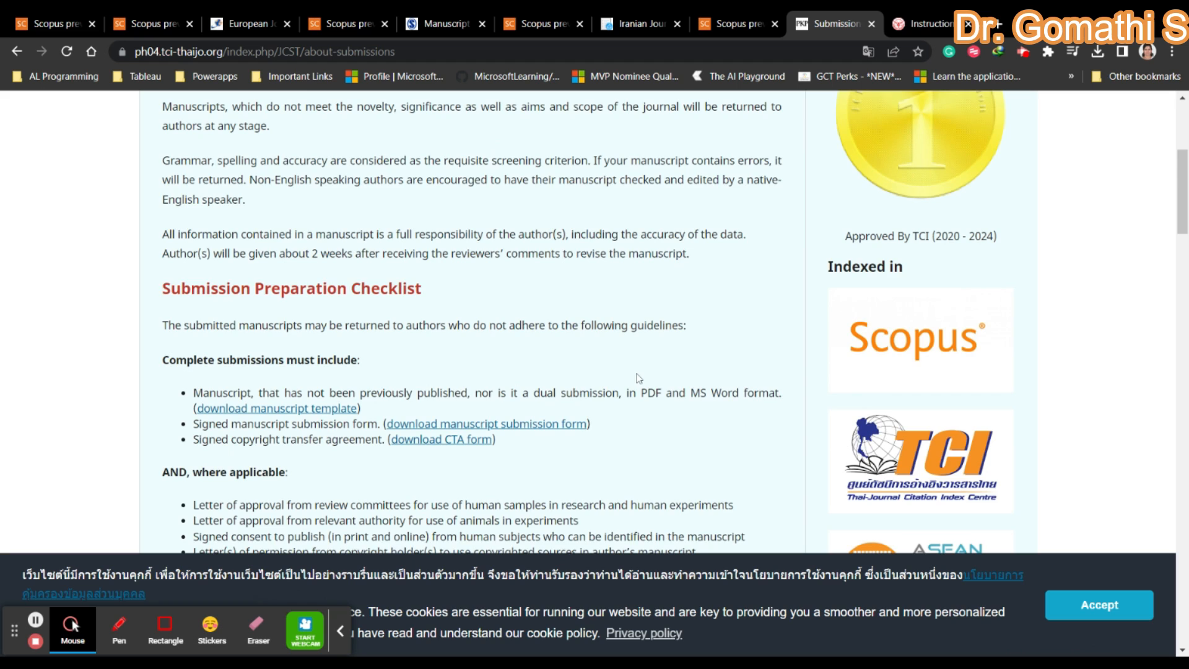
scroll("down", 3)
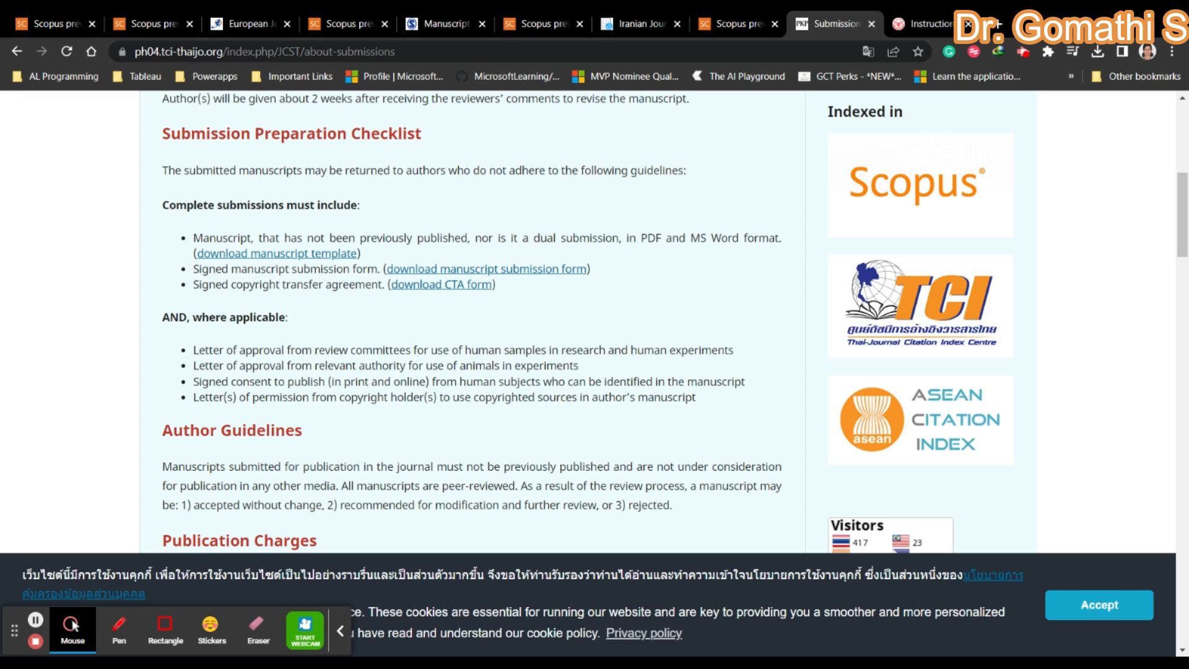
mouse_move(542, 271)
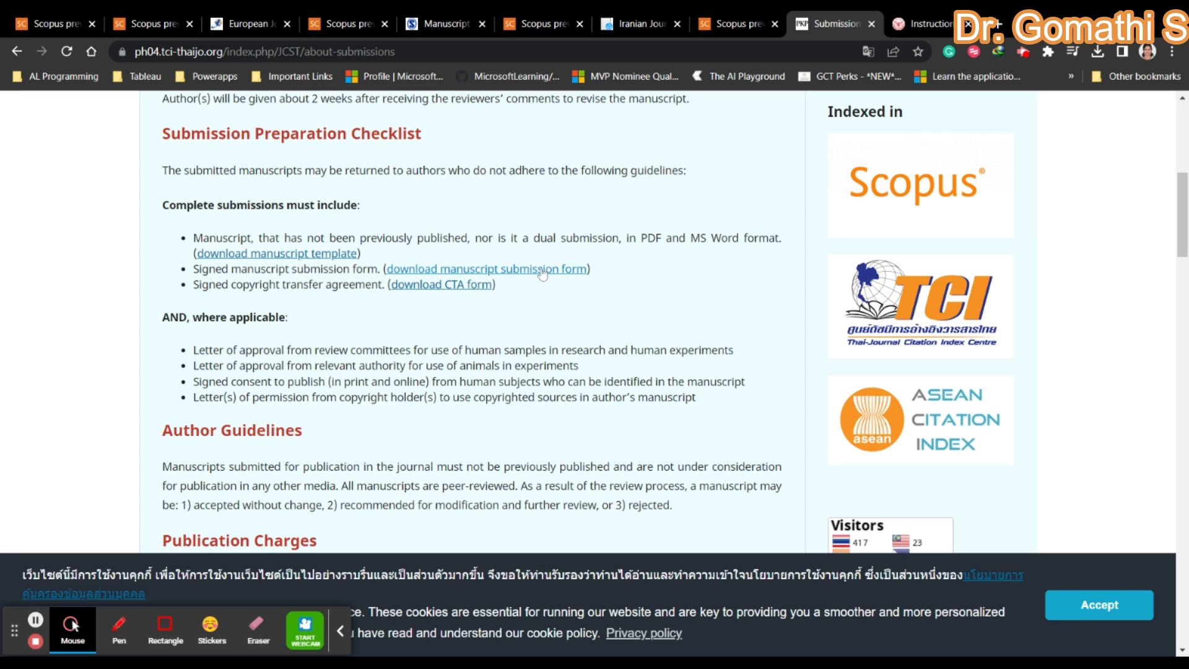
mouse_move(280, 298)
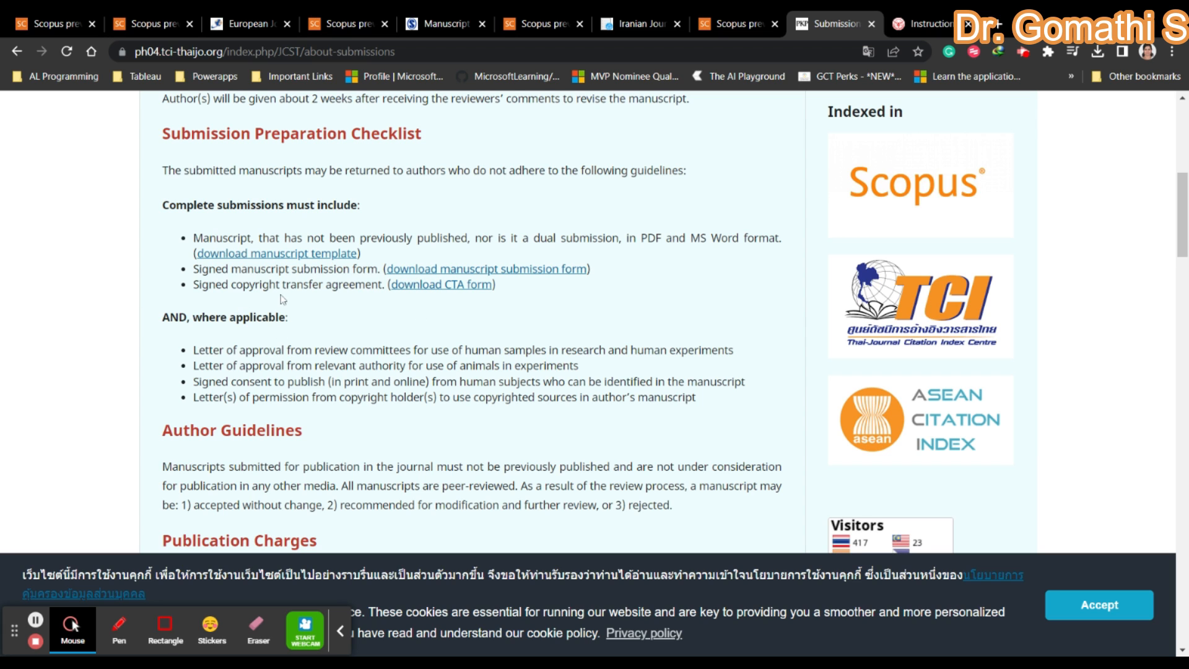
scroll("down", 3)
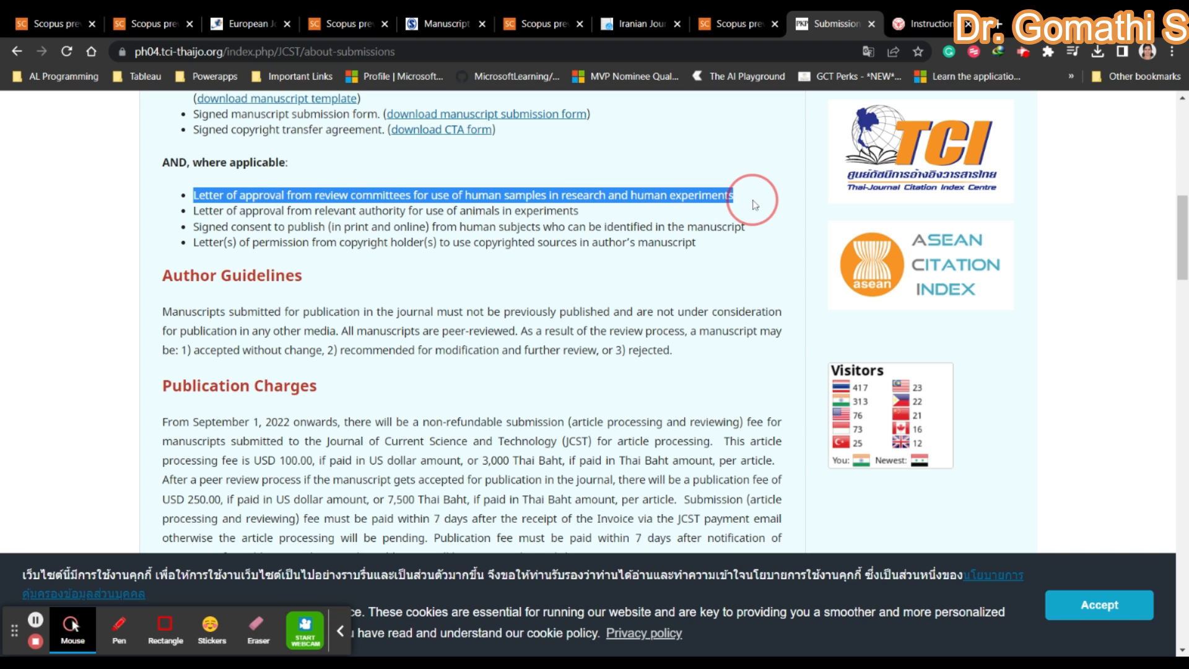
double_click(208, 210)
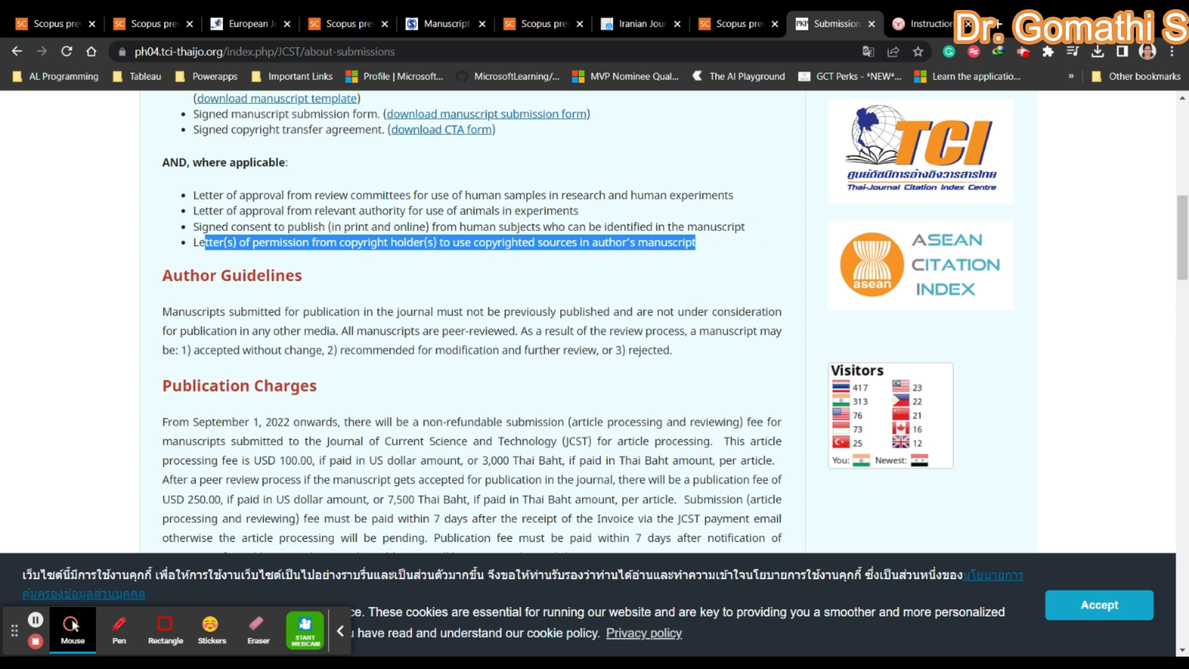
Read JCST's Publication Charges, formatting rules and footer, then view Journal of Applied Science and Engineering's author instructions.
scroll("down", 3)
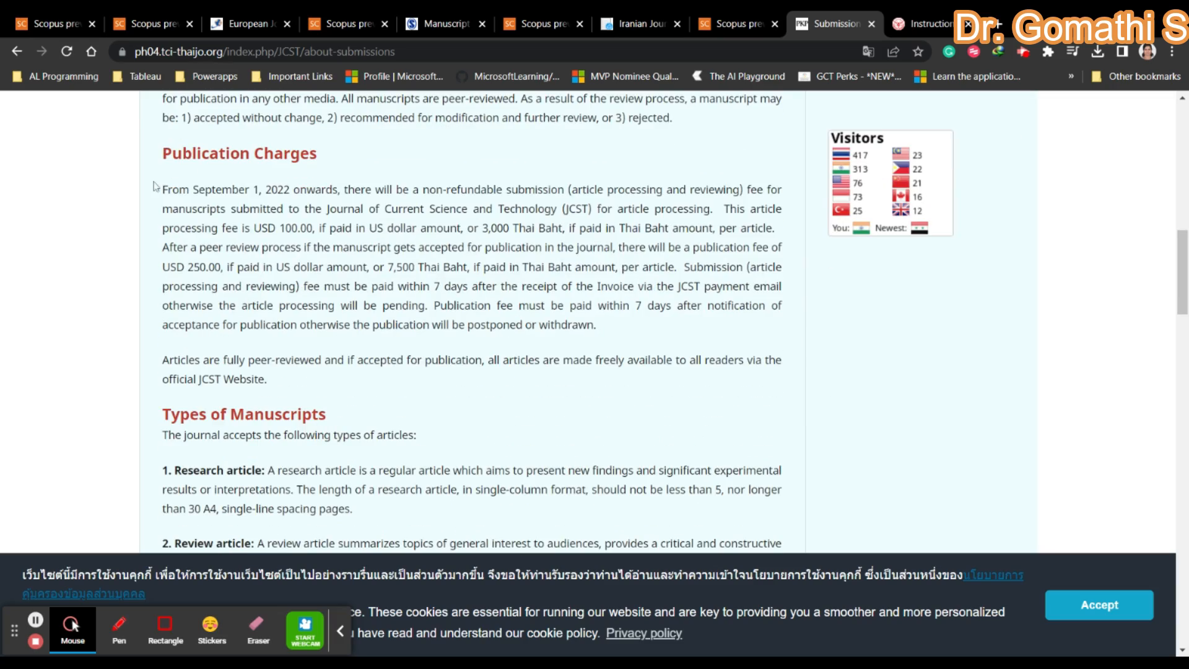
scroll("down", 3)
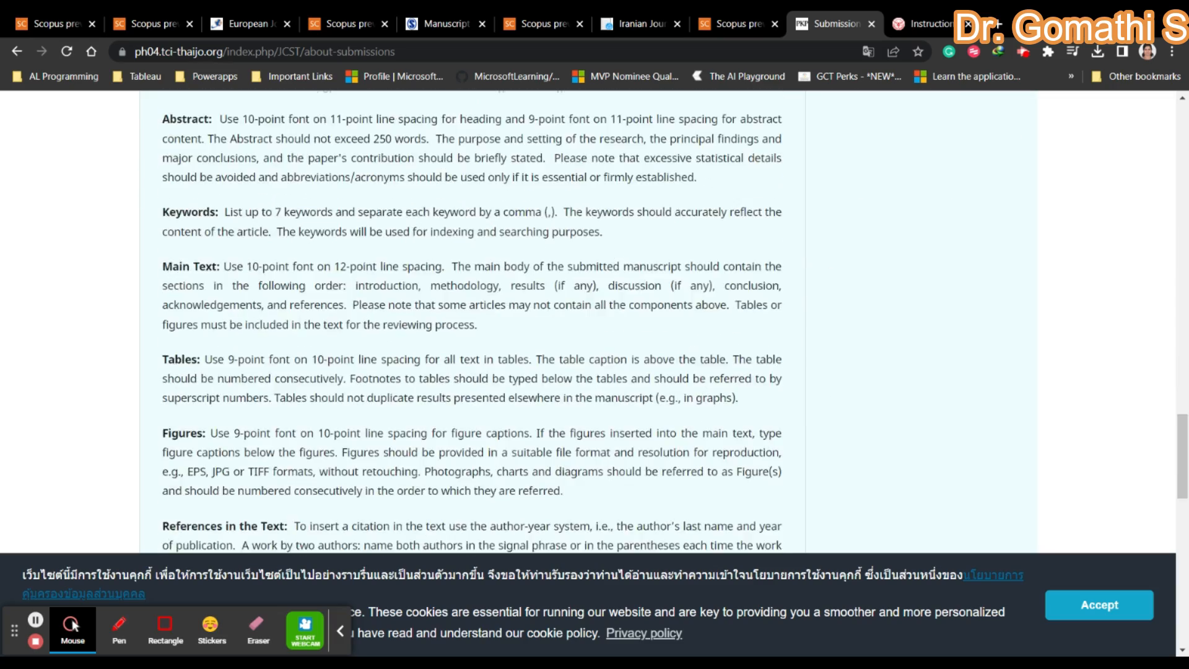
scroll("down", 3)
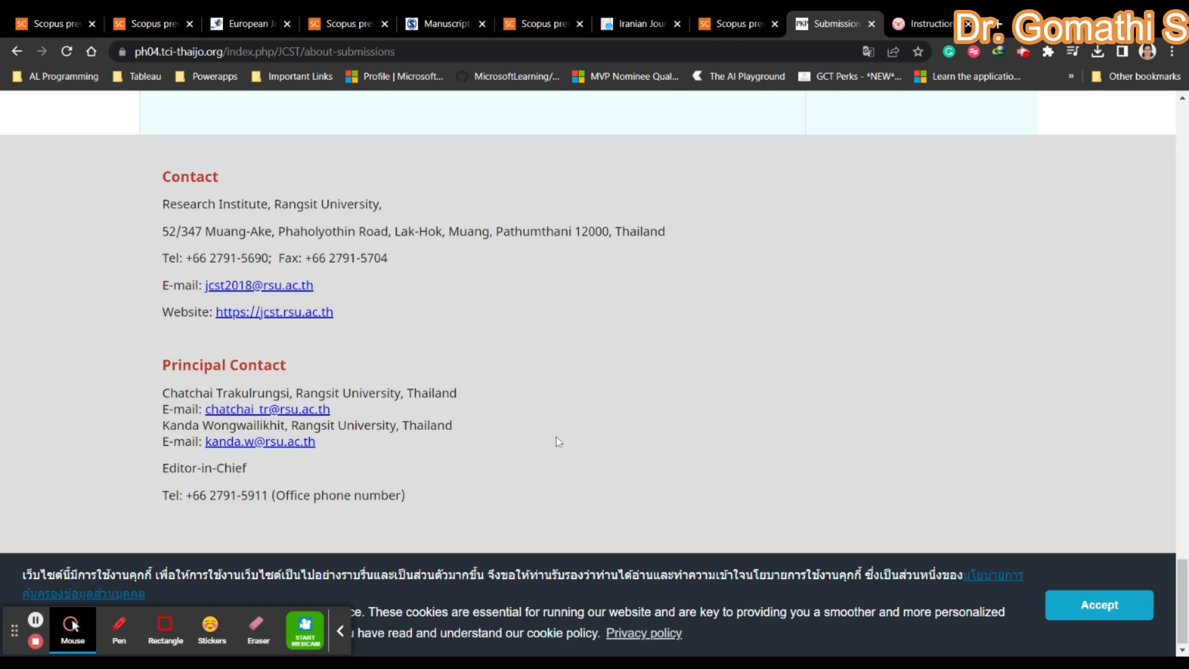
scroll("up", 3)
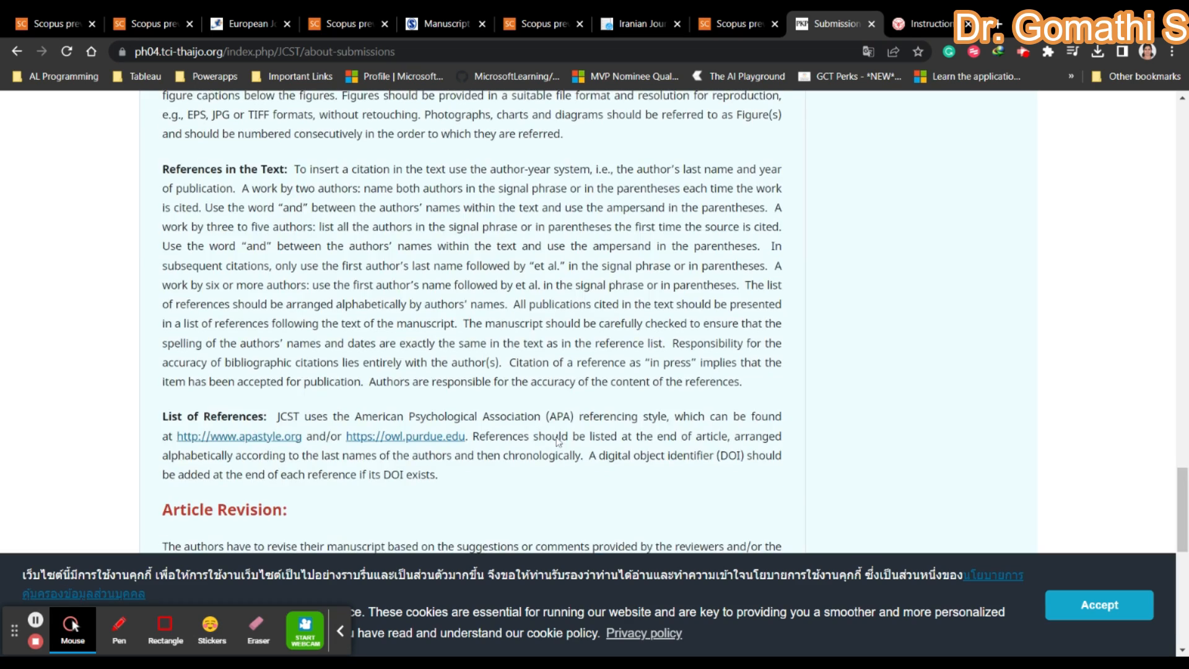
left_click(918, 24)
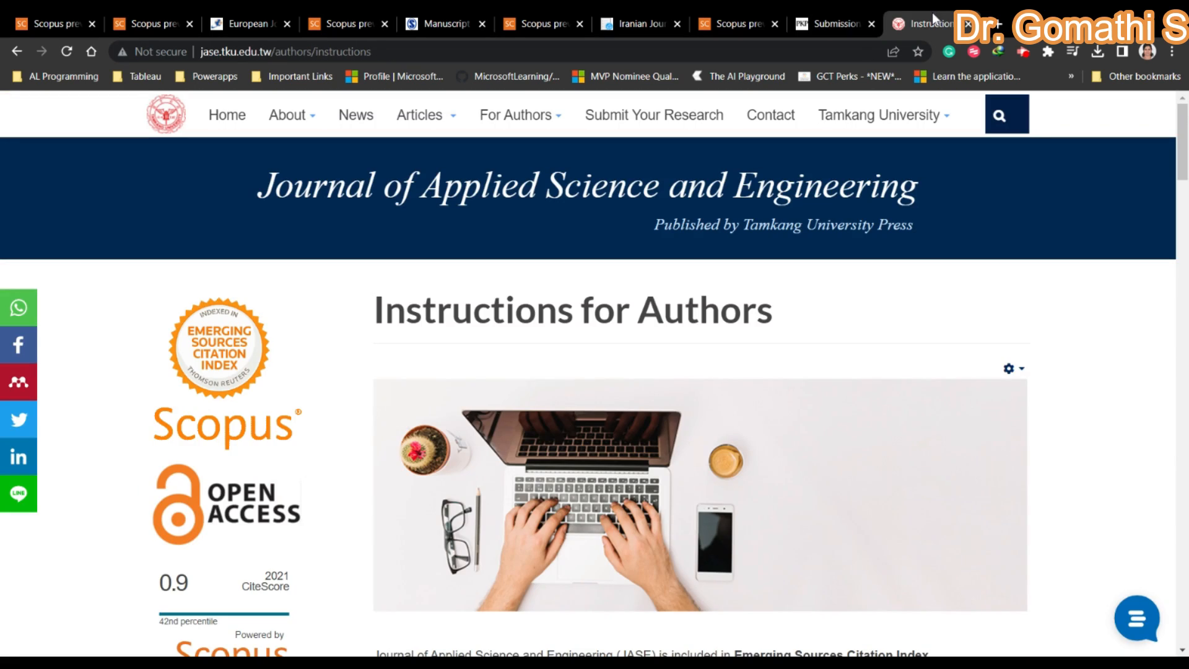
Recheck both journal tabs, then return to European Journal of International Management's Scopus details (CiteScore 2.4, SJR 0.532).
left_click(830, 23)
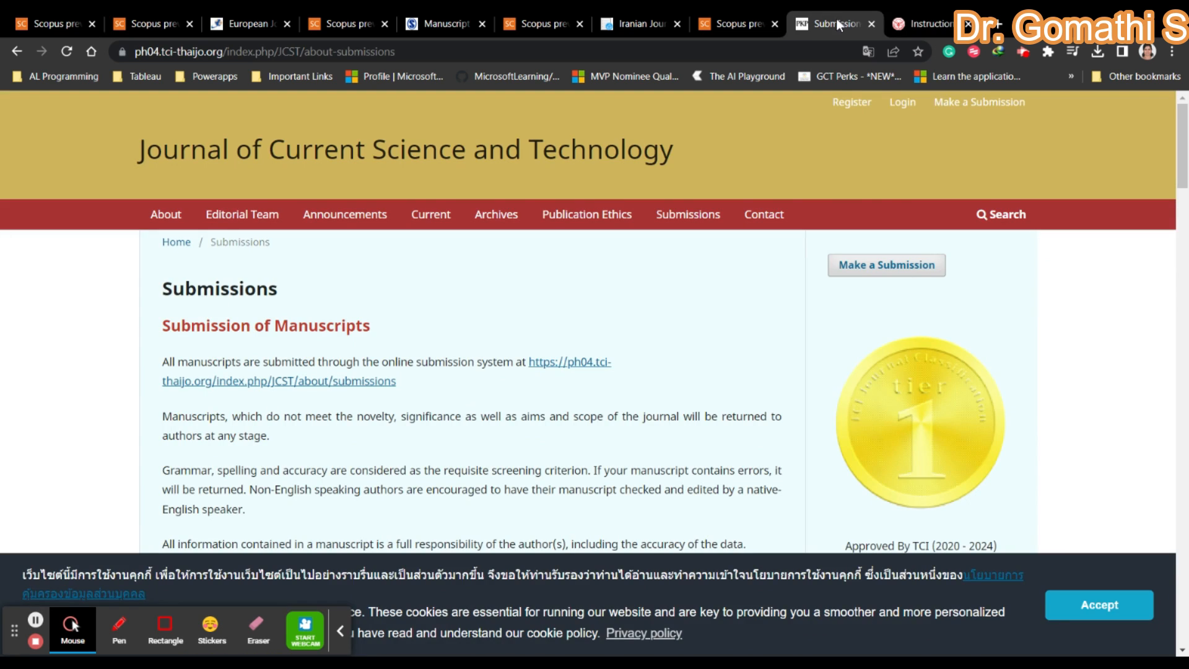
left_click(921, 23)
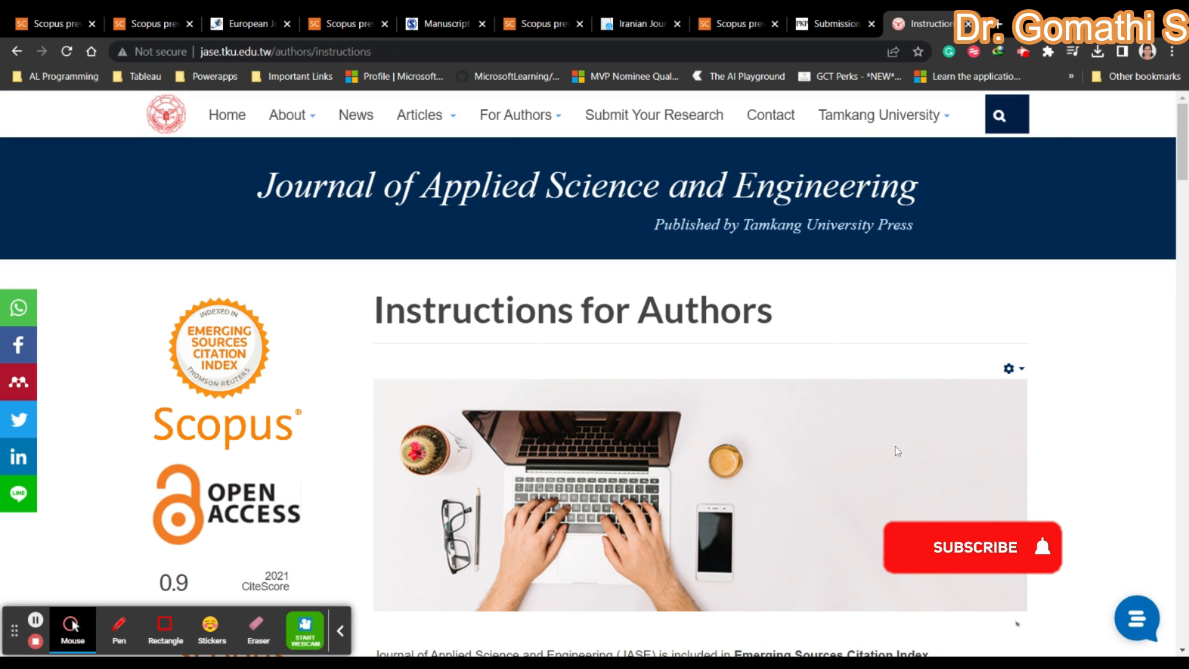
scroll("down", 3)
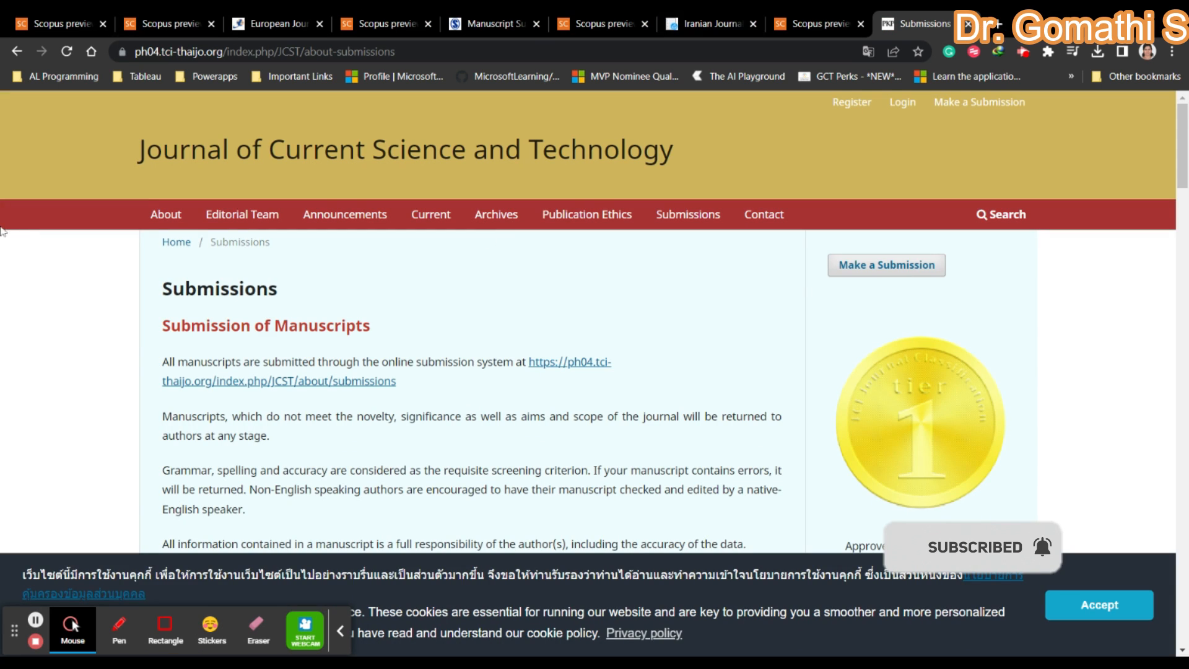
left_click(169, 24)
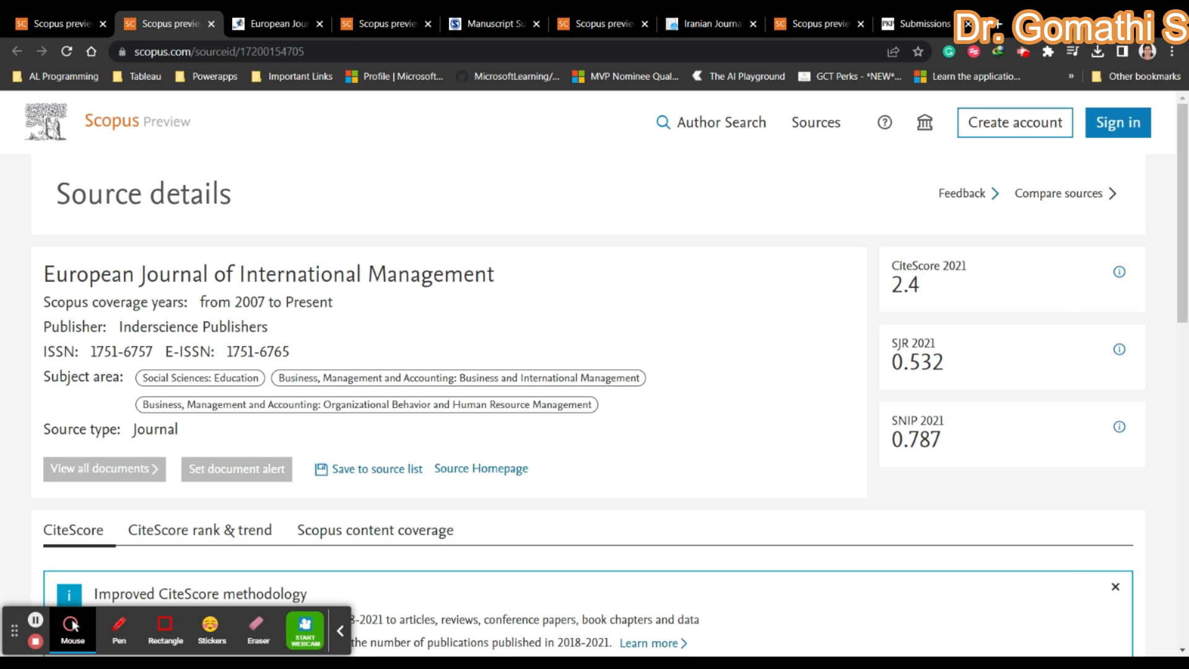
mouse_move(730, 334)
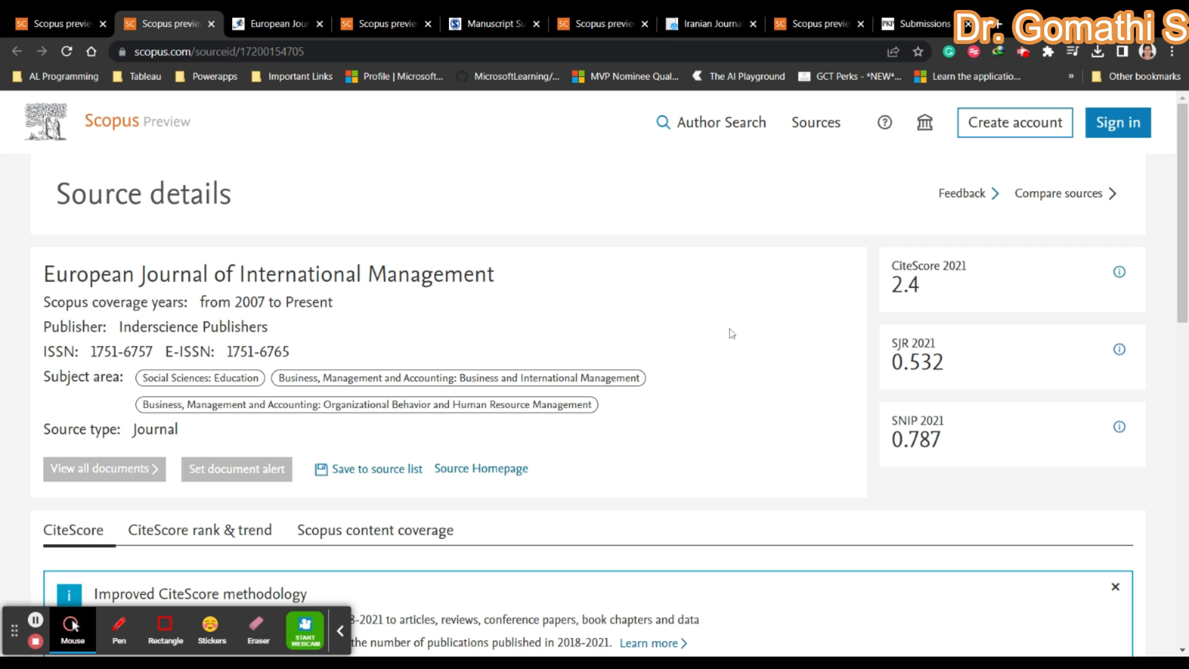